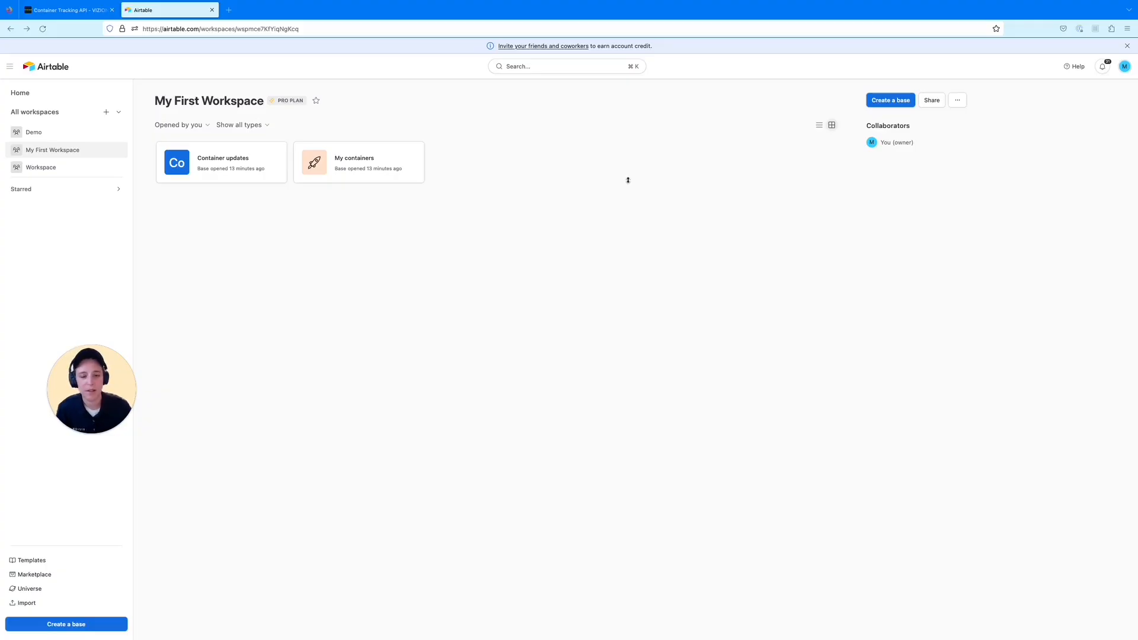
{"action": "mouse_move", "coordinate": [635, 167]}
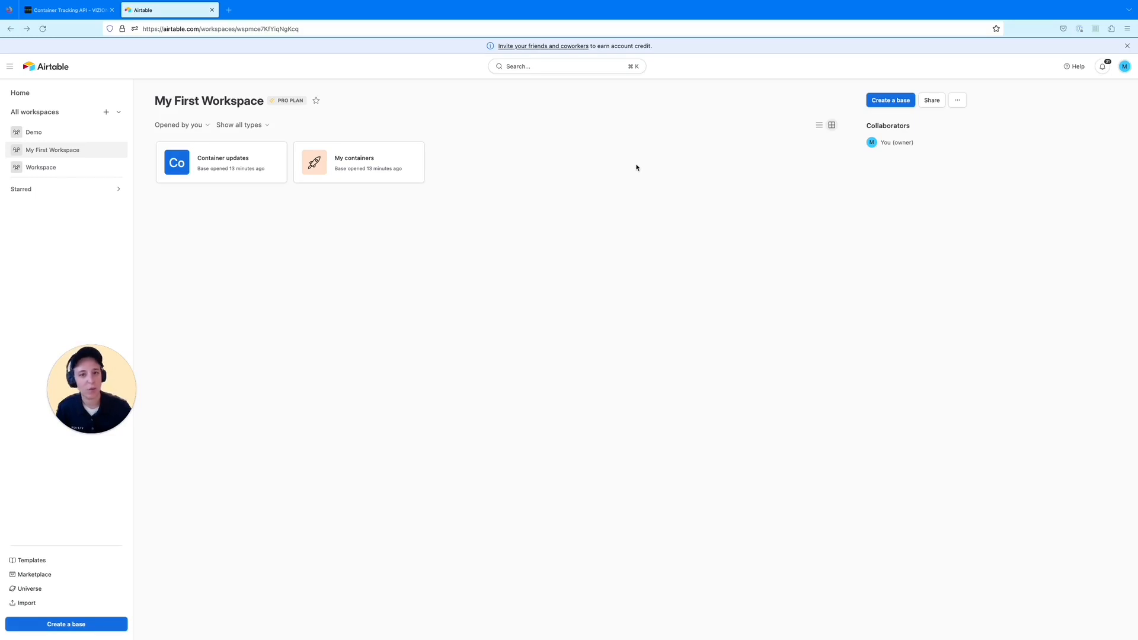
{"action": "mouse_move", "coordinate": [790, 102]}
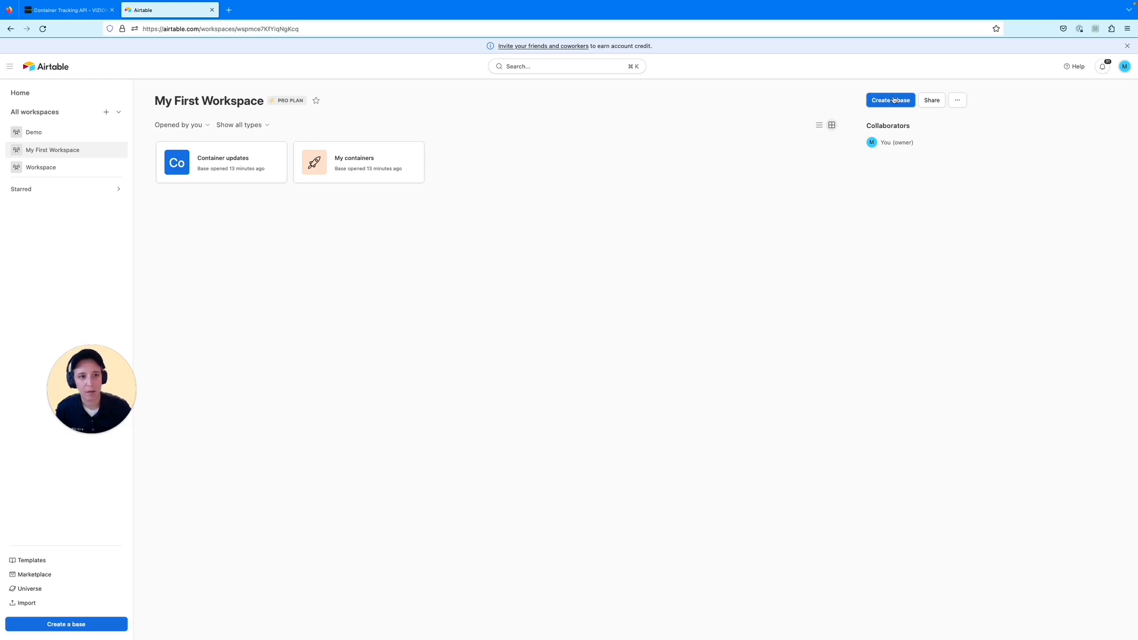
Start a new blank base from scratch in My First Workspace.
{"action": "left_click", "coordinate": [889, 100]}
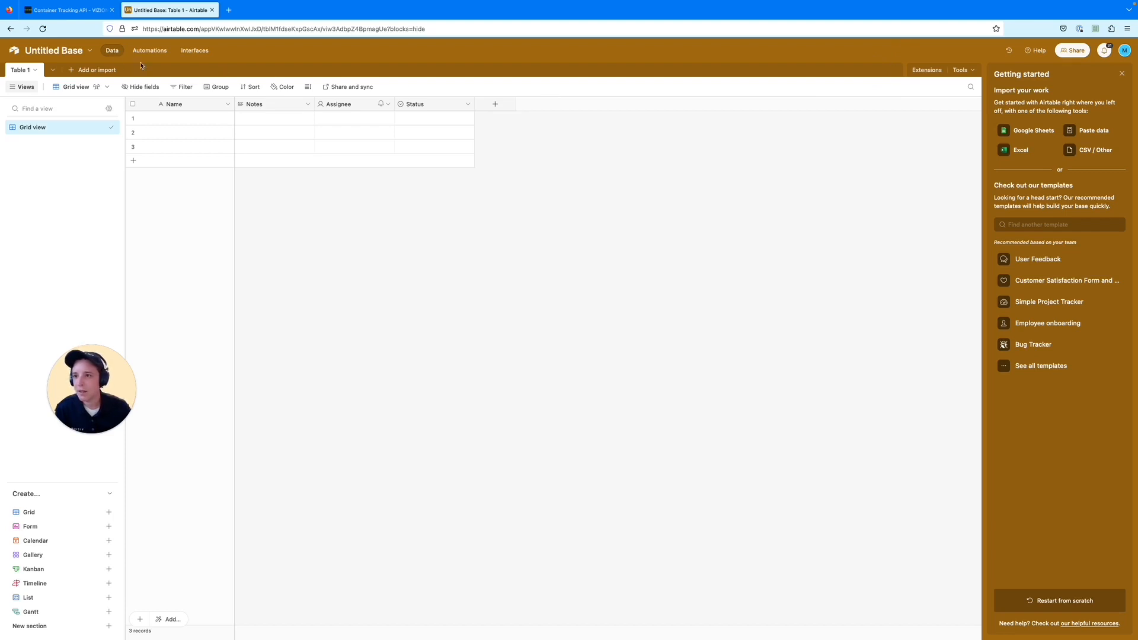
Name the new base 'My containers' and apply the light blue colour swatch.
{"action": "left_click", "coordinate": [51, 50]}
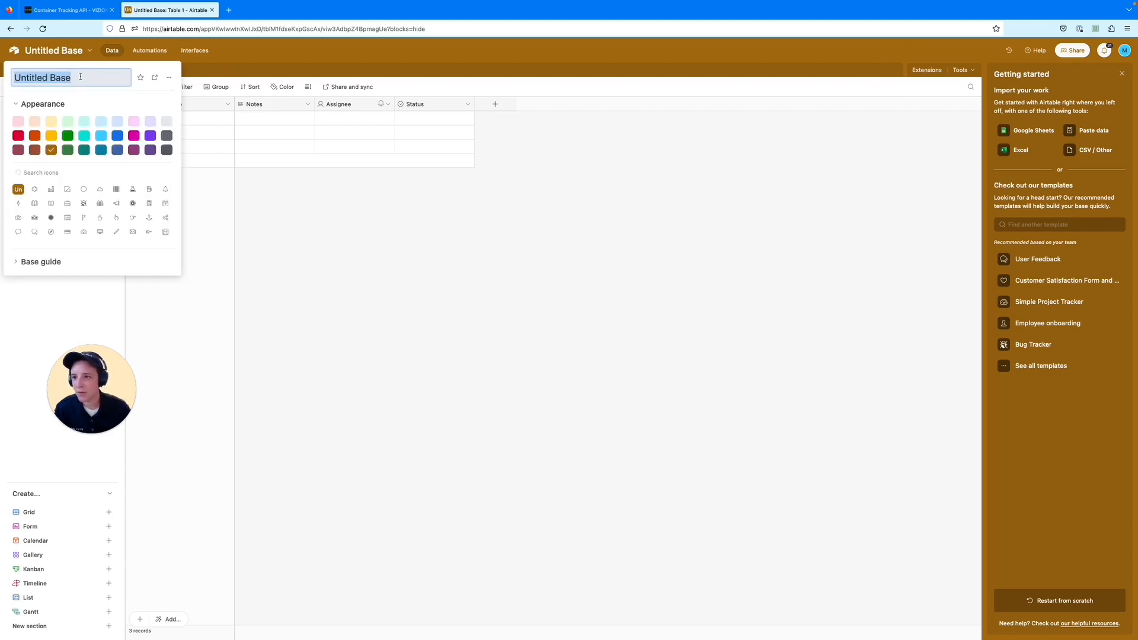
{"action": "type", "text": "M"}
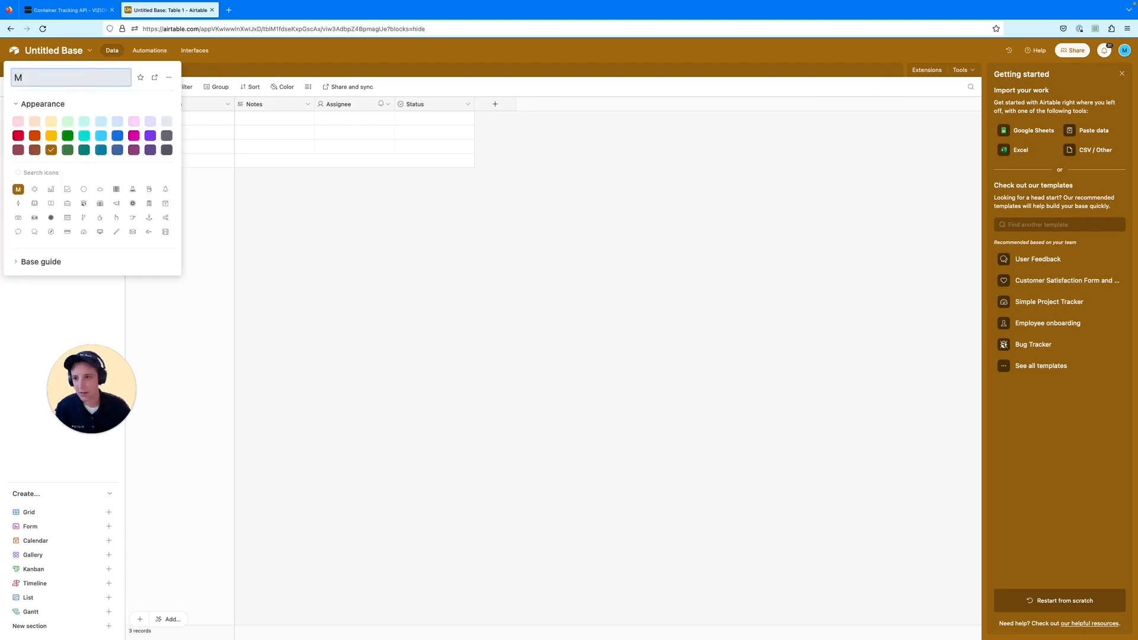
{"action": "type", "text": "y con"}
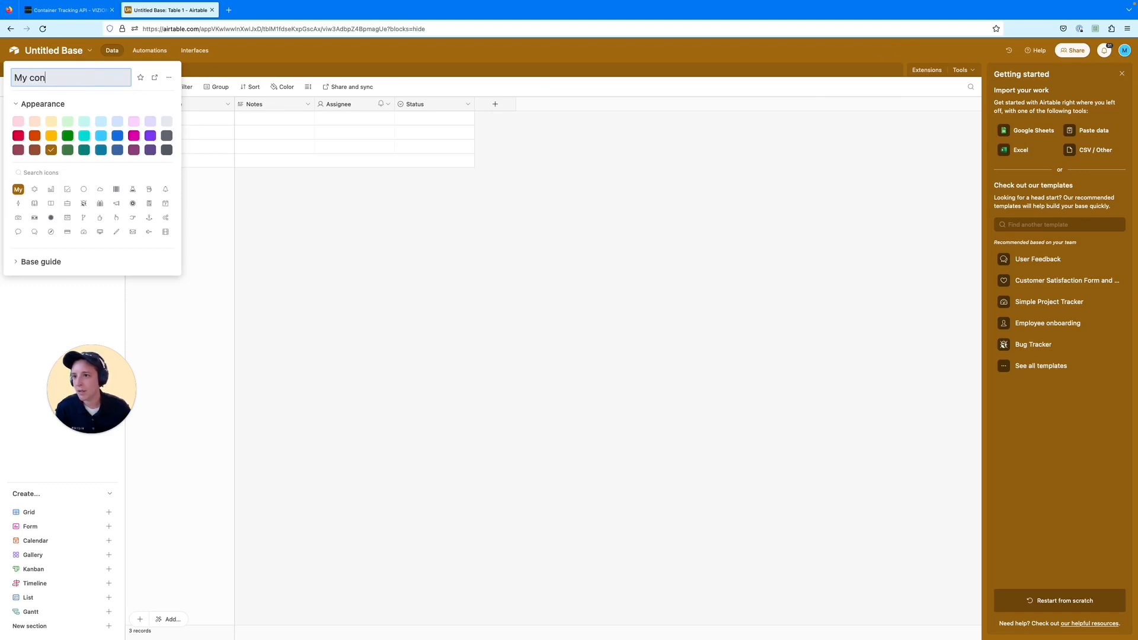
{"action": "type", "text": "tainers"}
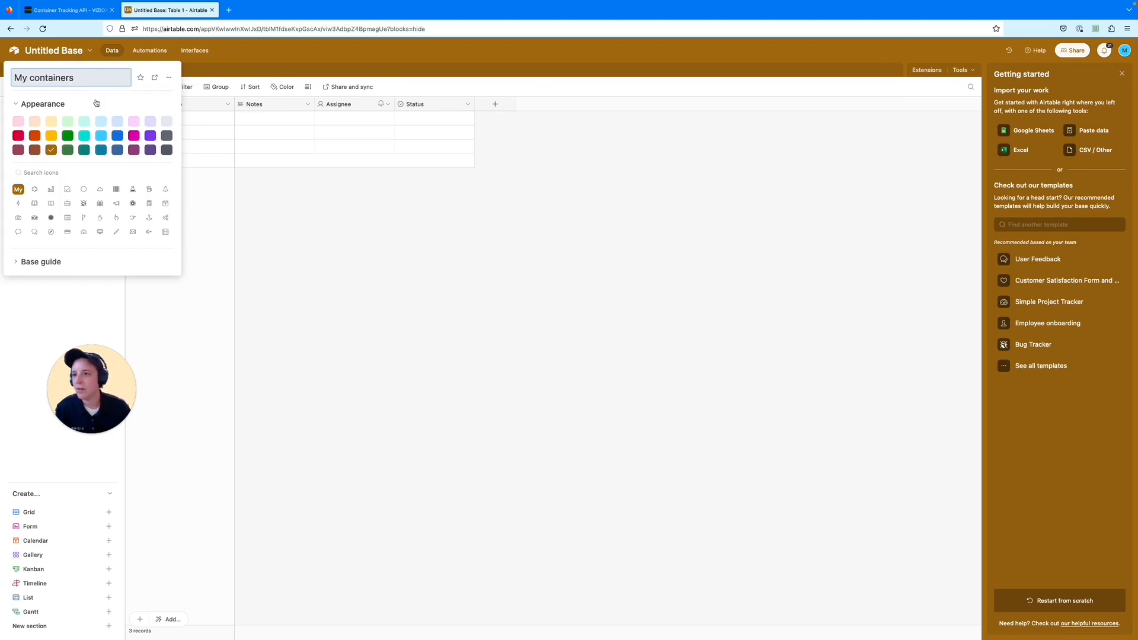
{"action": "left_click", "coordinate": [413, 162]}
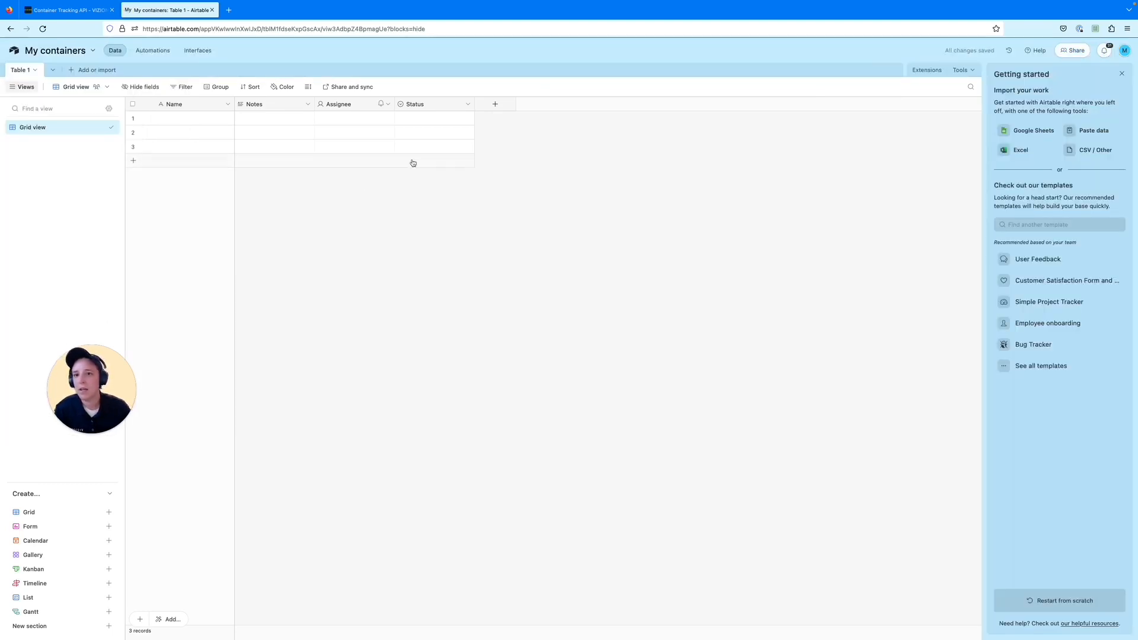
Delete the Assignee and Status fields from the table.
{"action": "left_click", "coordinate": [387, 103]}
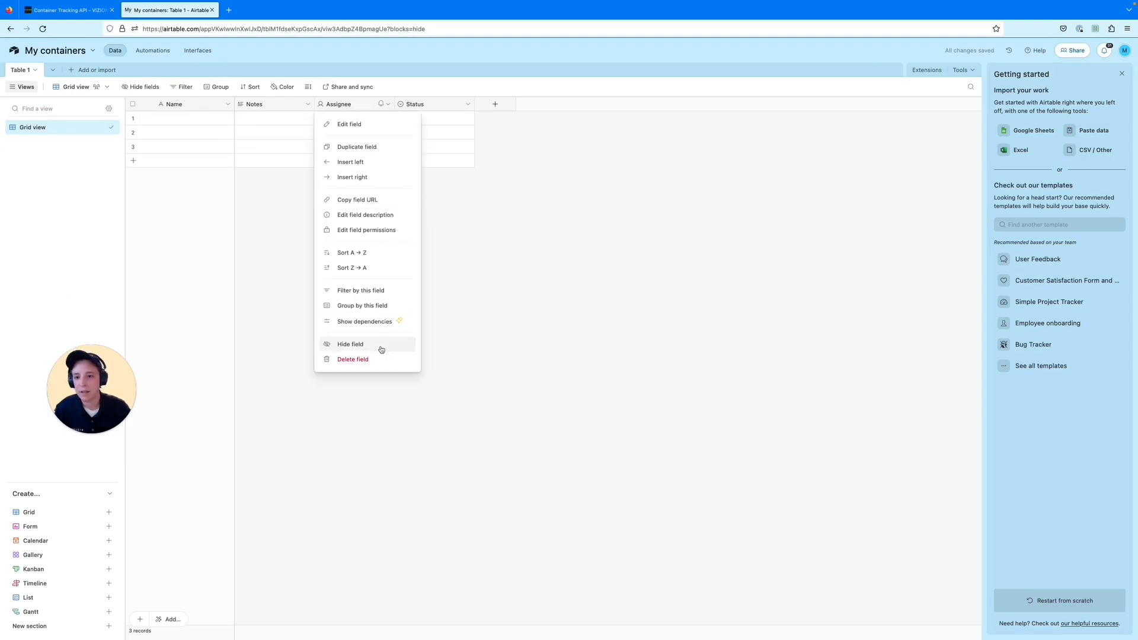
{"action": "left_click", "coordinate": [352, 360]}
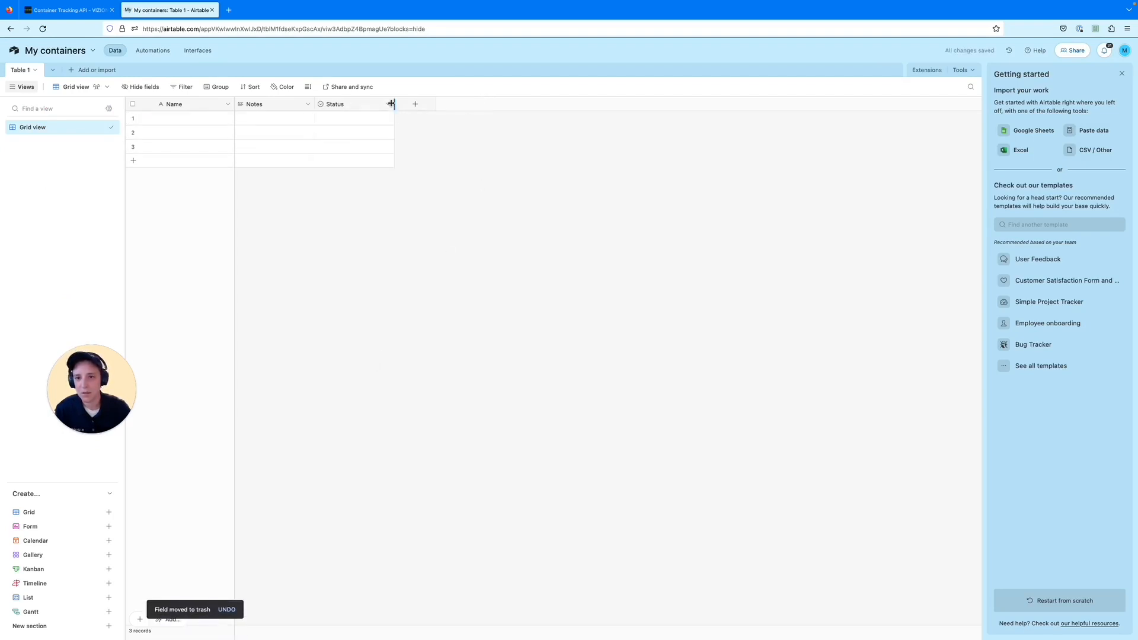
{"action": "left_click", "coordinate": [388, 103]}
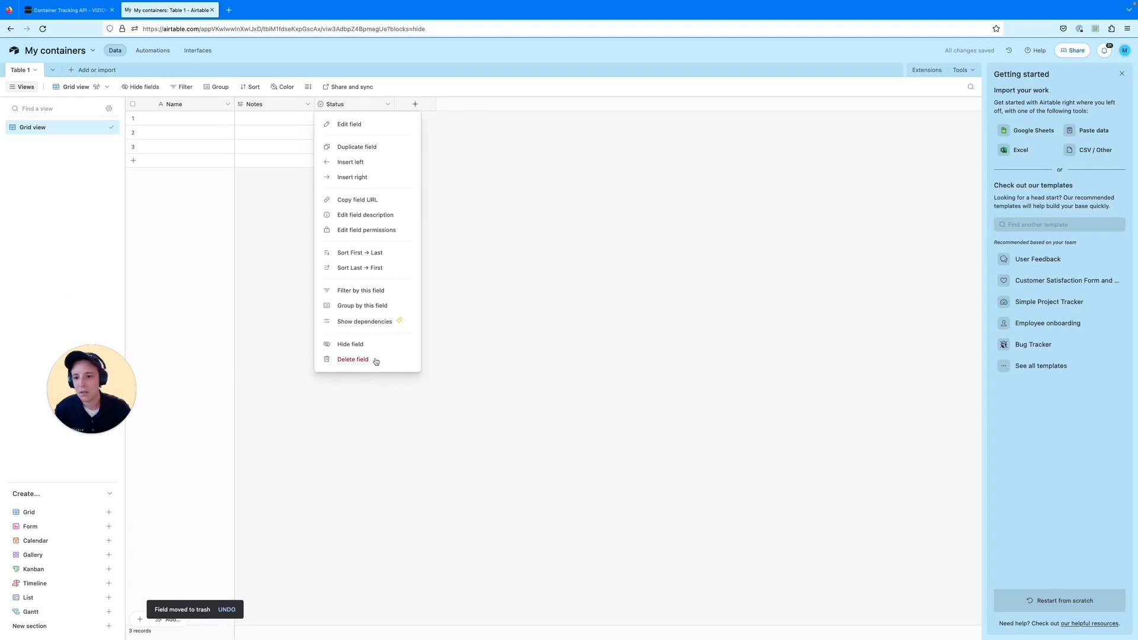
{"action": "left_click", "coordinate": [352, 359]}
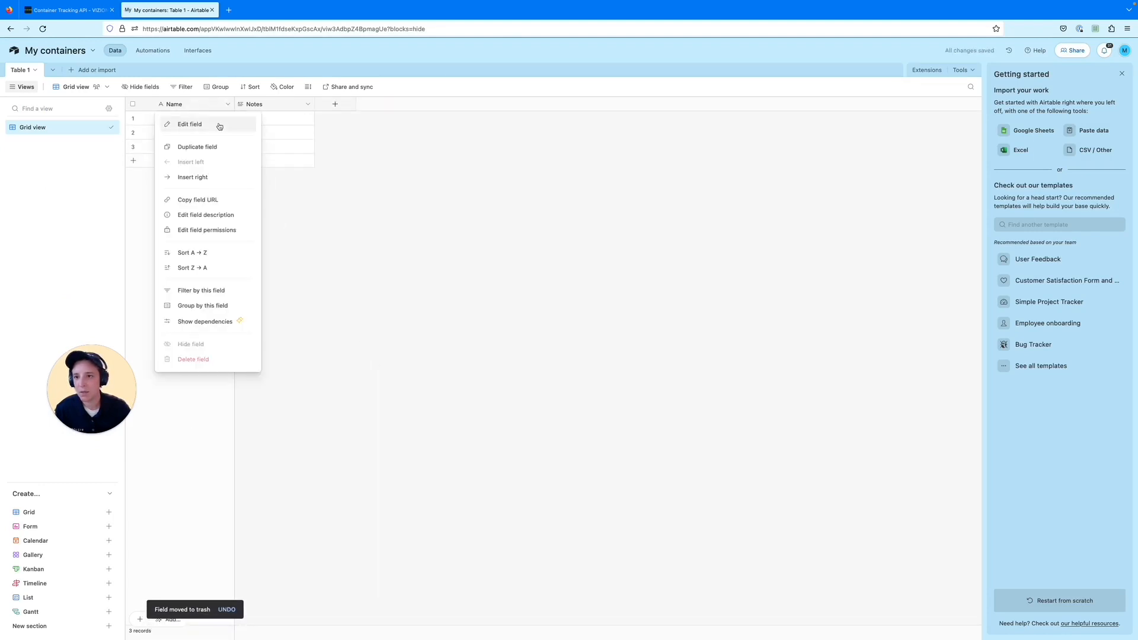
Rename the Name field to 'Container ID' and begin renaming Notes to 'Carrier'.
{"action": "left_click", "coordinate": [190, 124]}
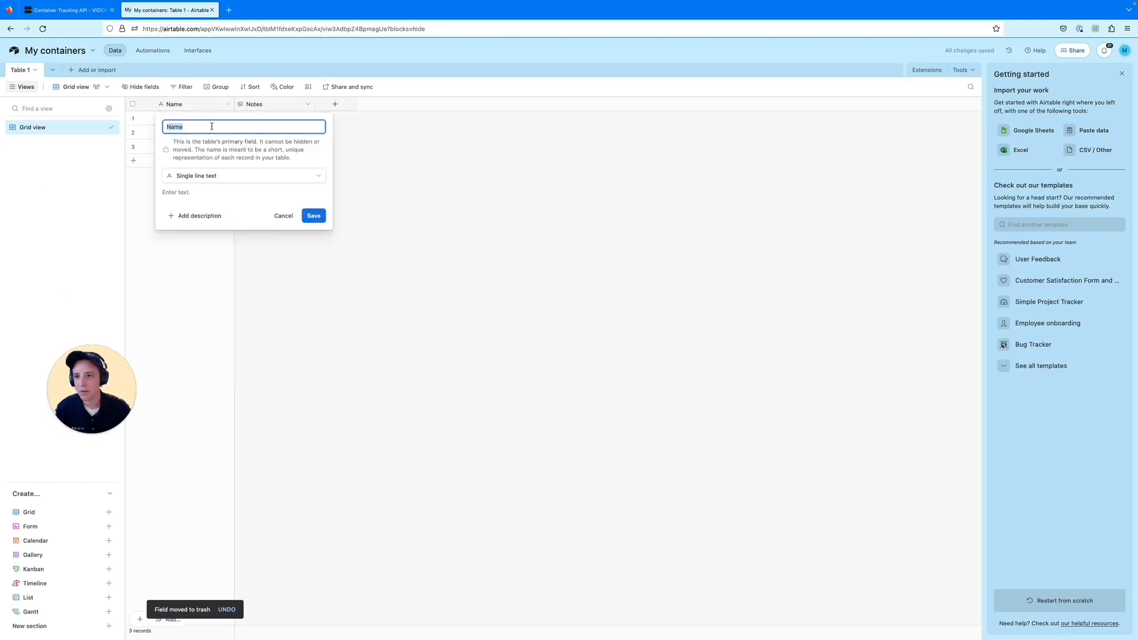
{"action": "type", "text": "Container ID"}
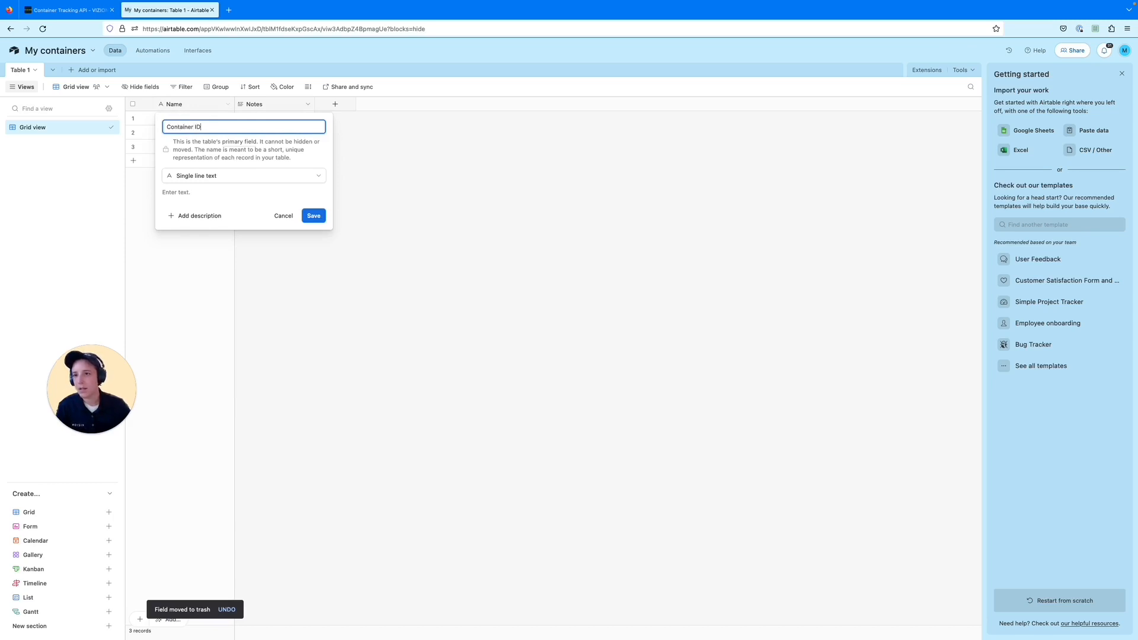
{"action": "left_click", "coordinate": [314, 216]}
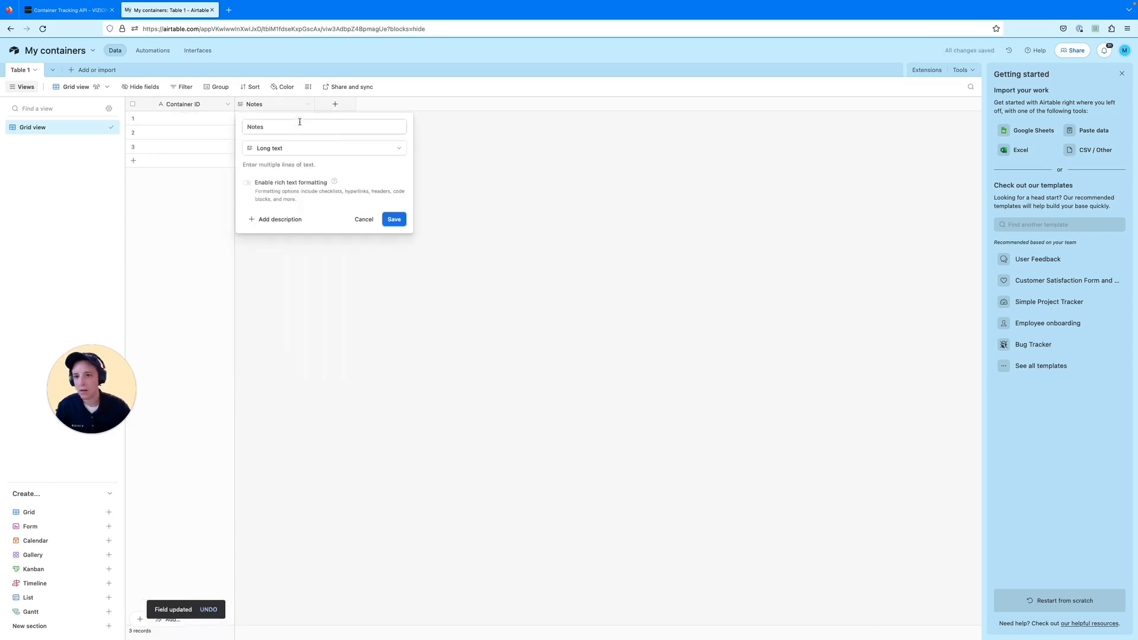
{"action": "type", "text": "Carrier"}
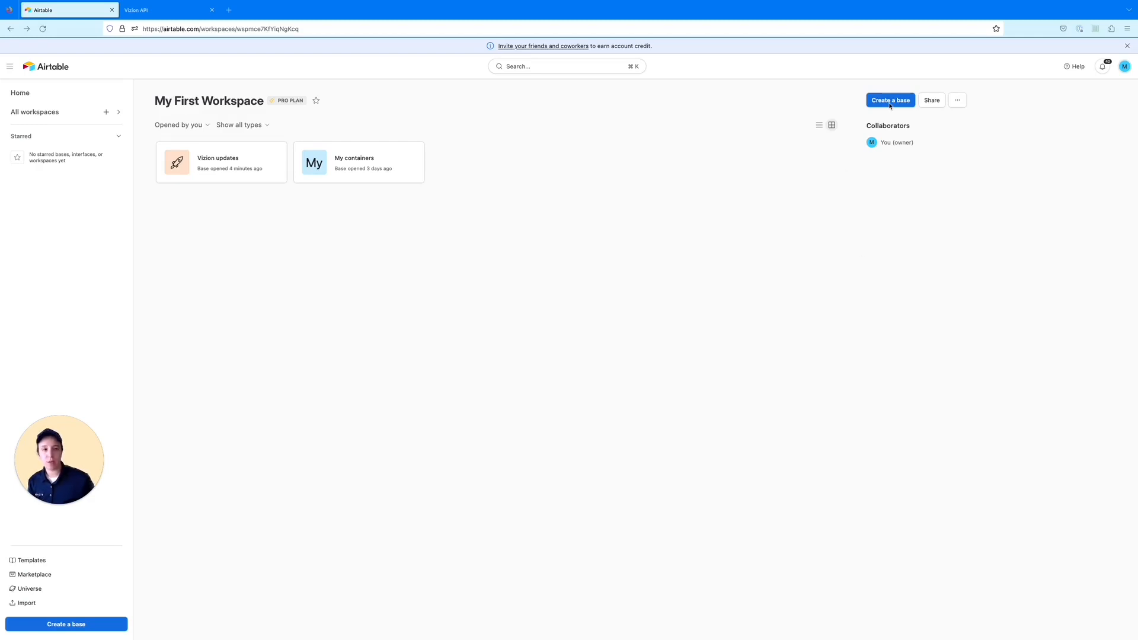
{"action": "mouse_move", "coordinate": [290, 249]}
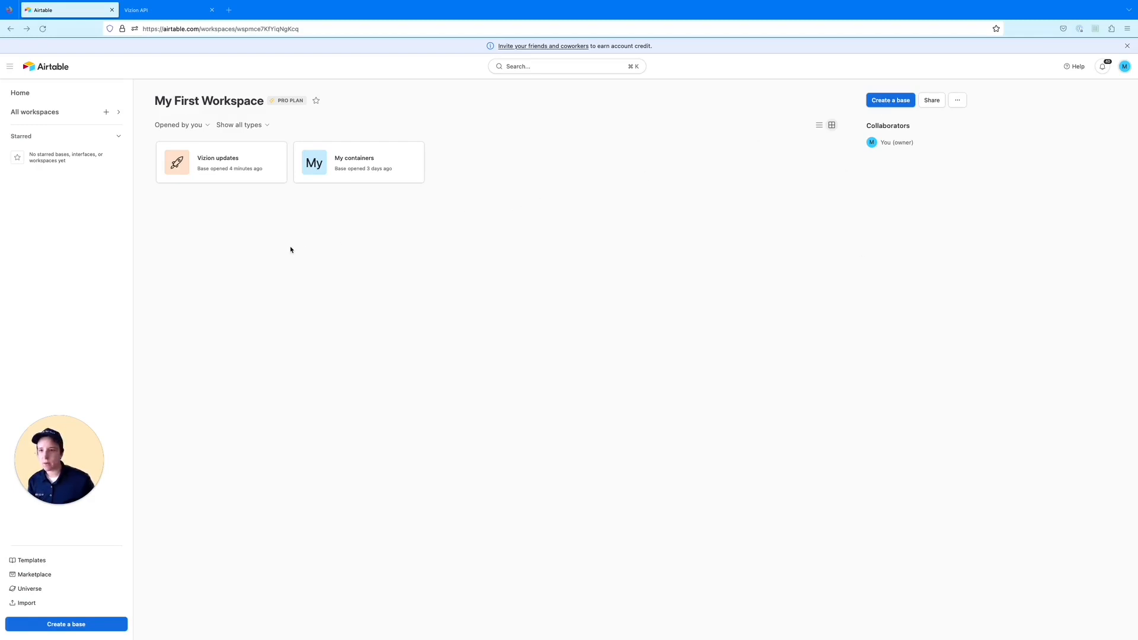
Open the Vizion updates base, then switch to the Vizion API documentation tab.
{"action": "left_click", "coordinate": [221, 161]}
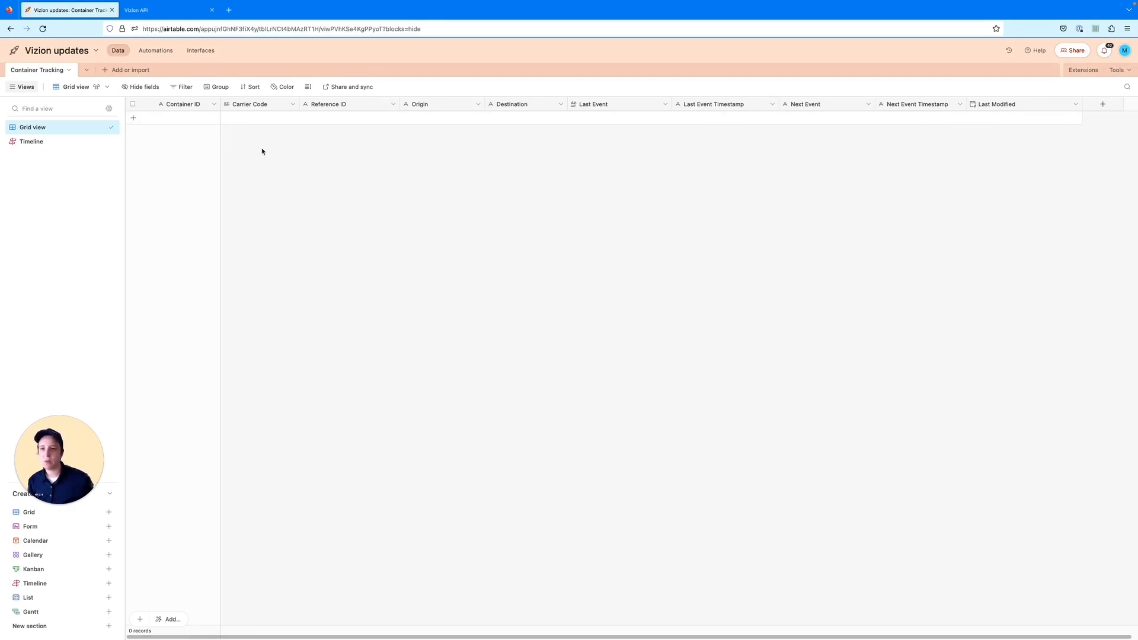
{"action": "mouse_move", "coordinate": [714, 162]}
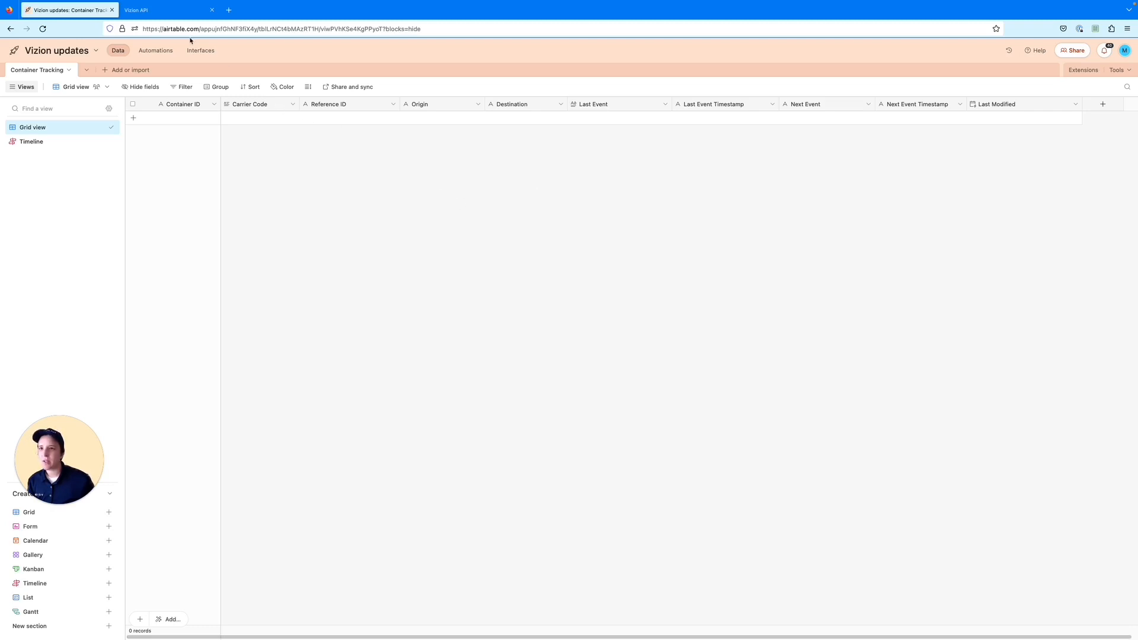
{"action": "left_click", "coordinate": [166, 9]}
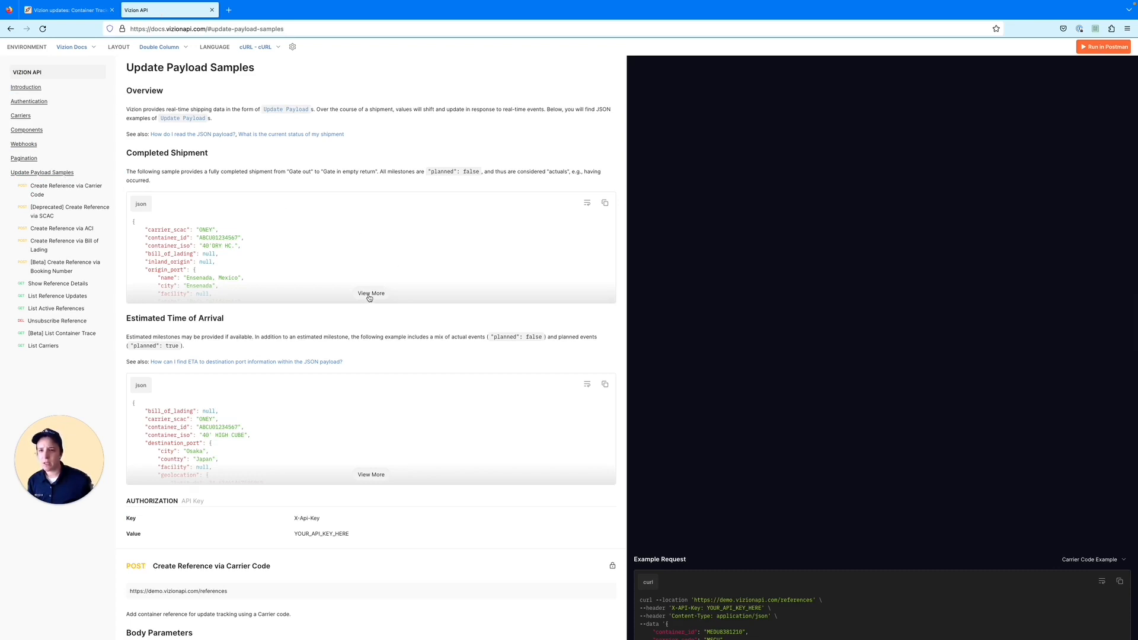
Expand the Completed Shipment sample and scroll through its JSON milestones.
{"action": "left_click", "coordinate": [371, 293]}
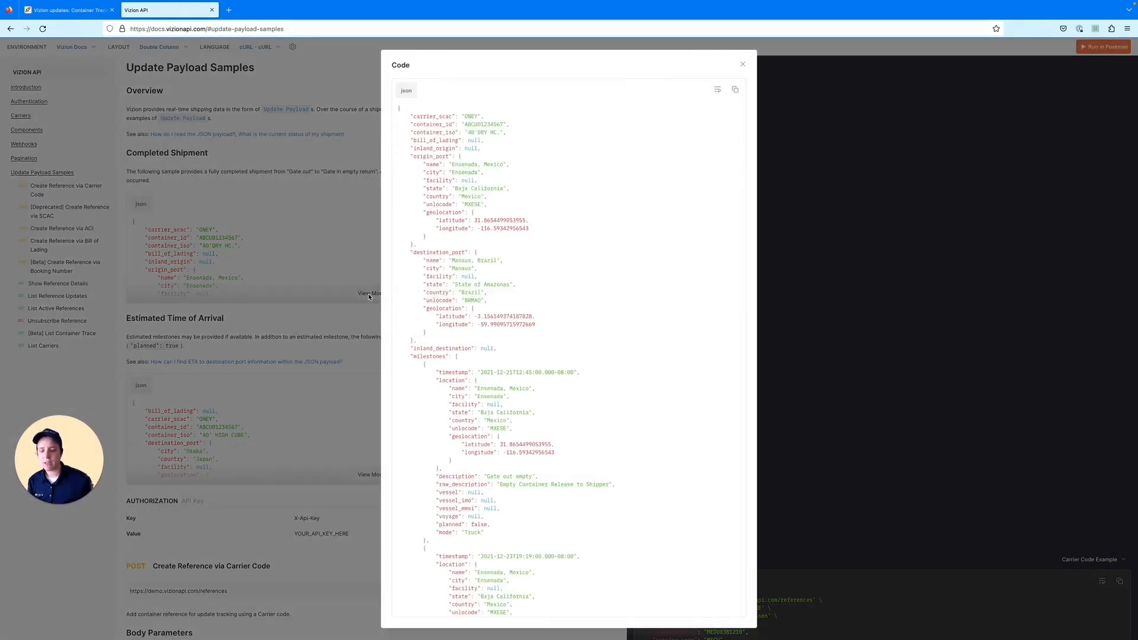
{"action": "scroll", "scroll_direction": "down", "scroll_amount": 3}
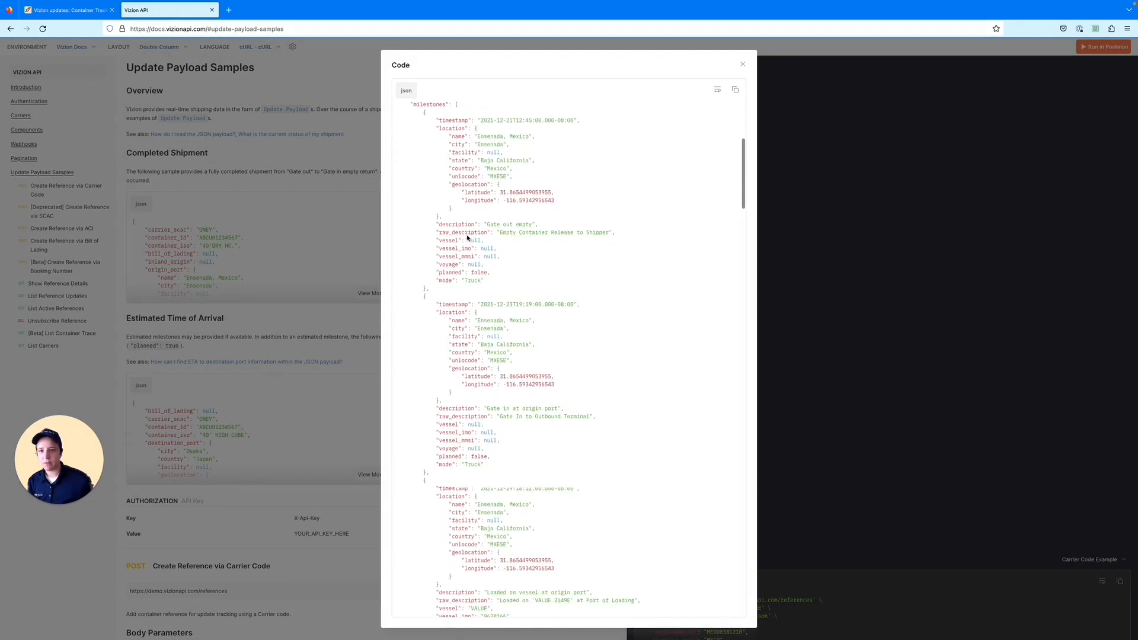
{"action": "scroll", "scroll_direction": "down", "scroll_amount": 3}
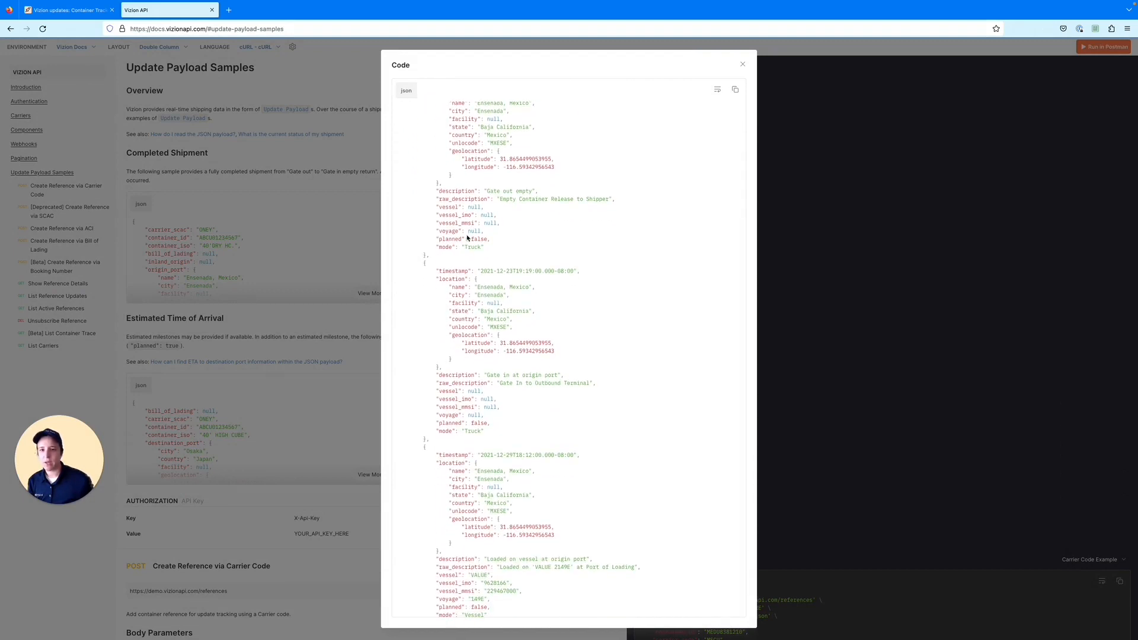
{"action": "scroll", "scroll_direction": "down", "scroll_amount": 3}
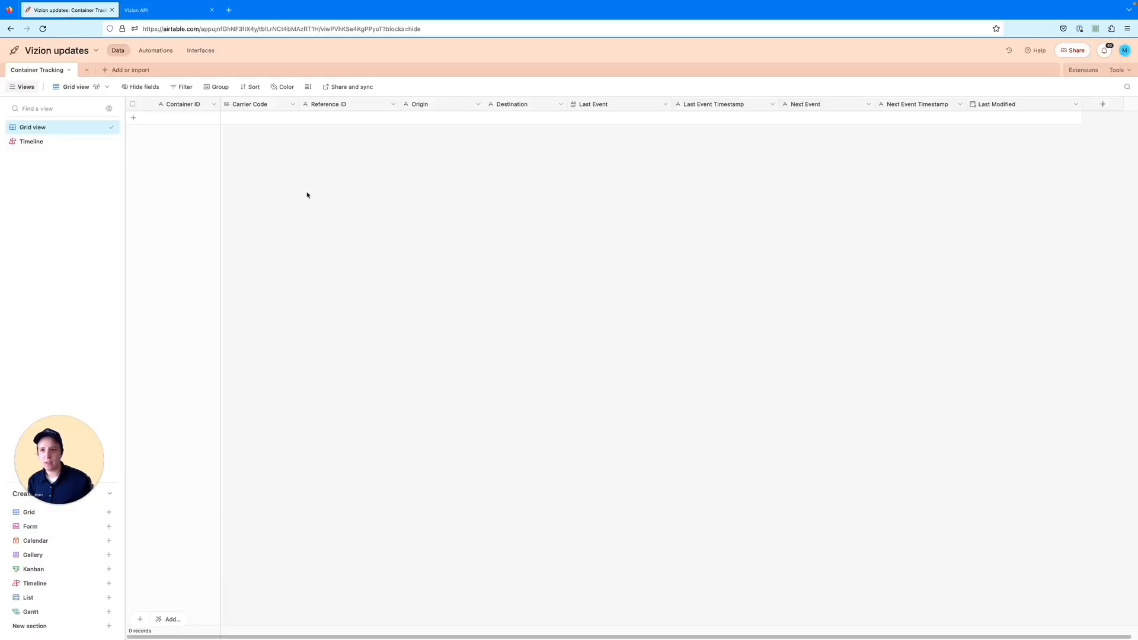
{"action": "mouse_move", "coordinate": [617, 162]}
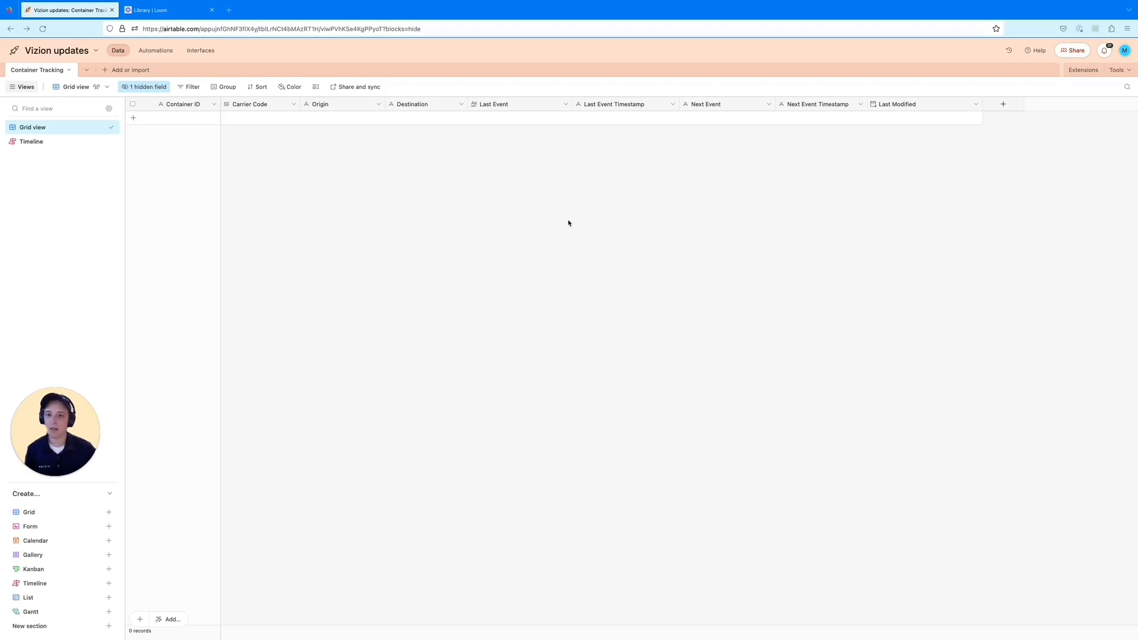
{"action": "mouse_move", "coordinate": [424, 120]}
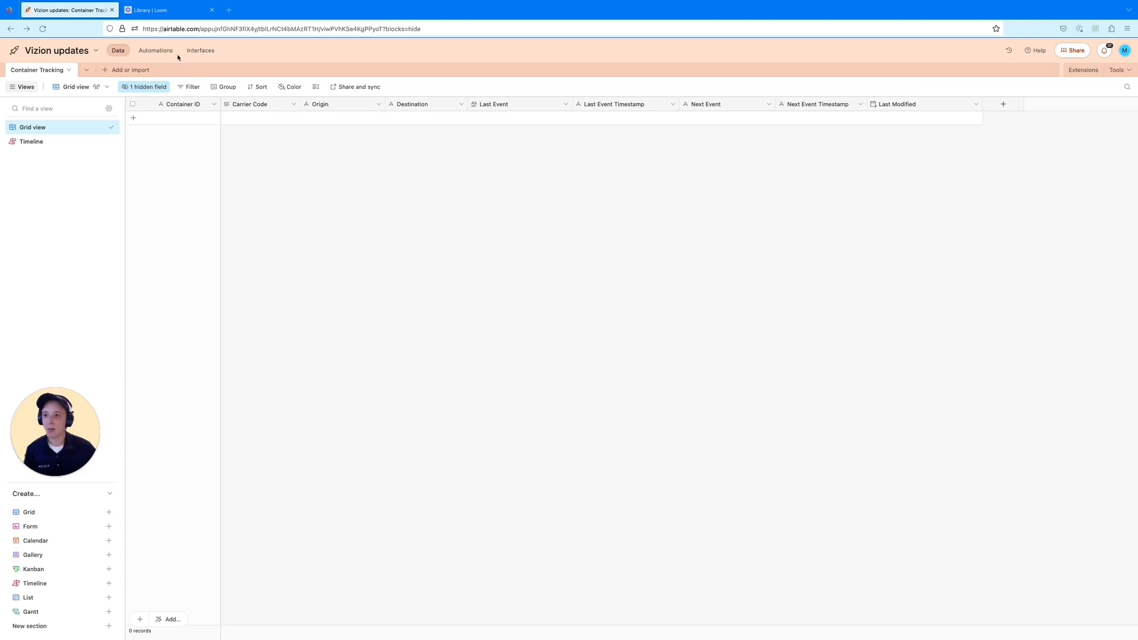
Open the base's automations and list the webhook trigger's available trigger types.
{"action": "left_click", "coordinate": [154, 50]}
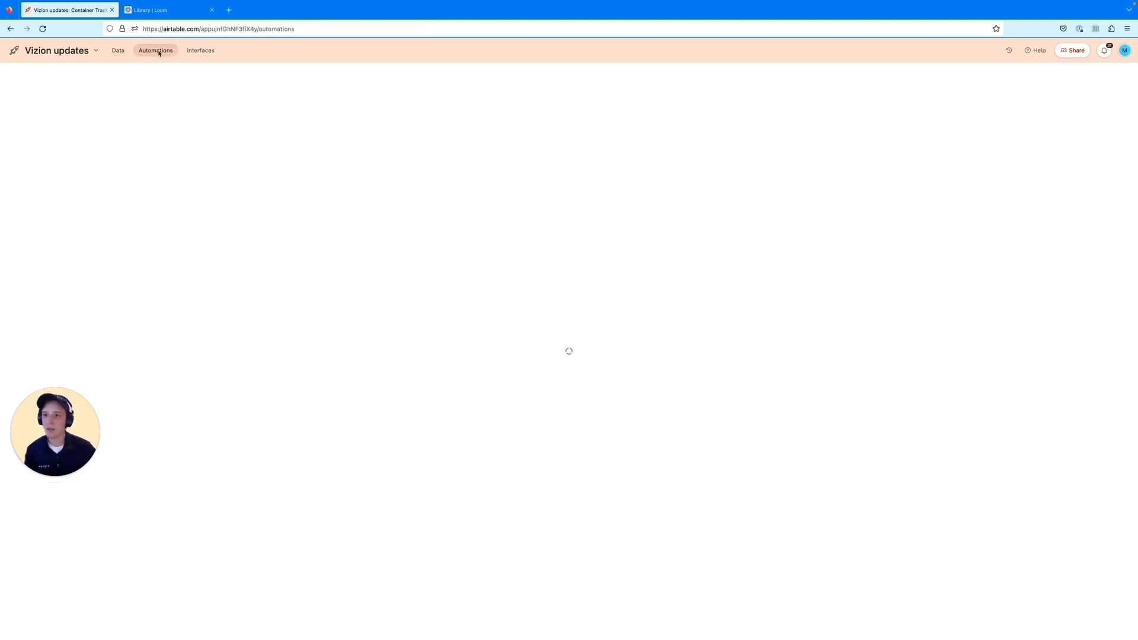
{"action": "left_click", "coordinate": [155, 49]}
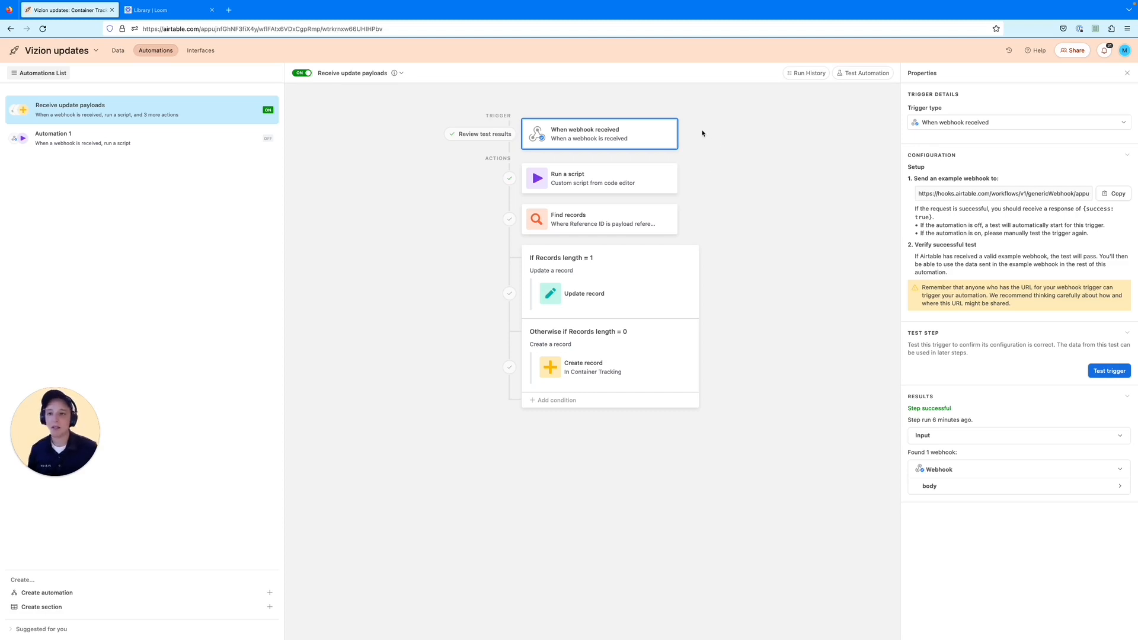
{"action": "mouse_move", "coordinate": [744, 188]}
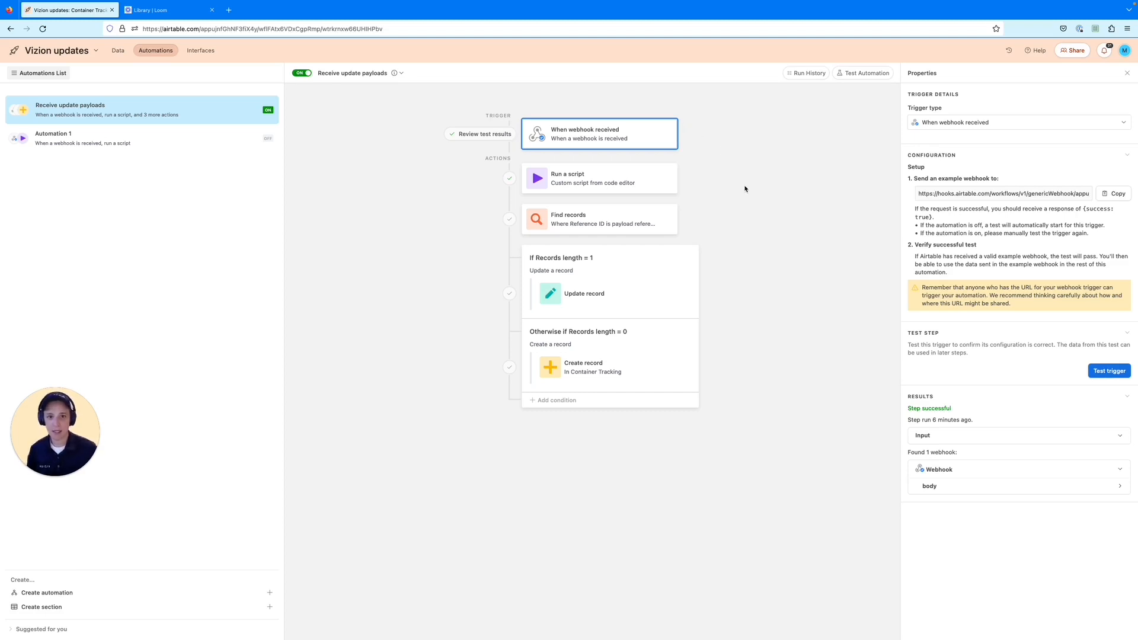
{"action": "mouse_move", "coordinate": [1008, 164]}
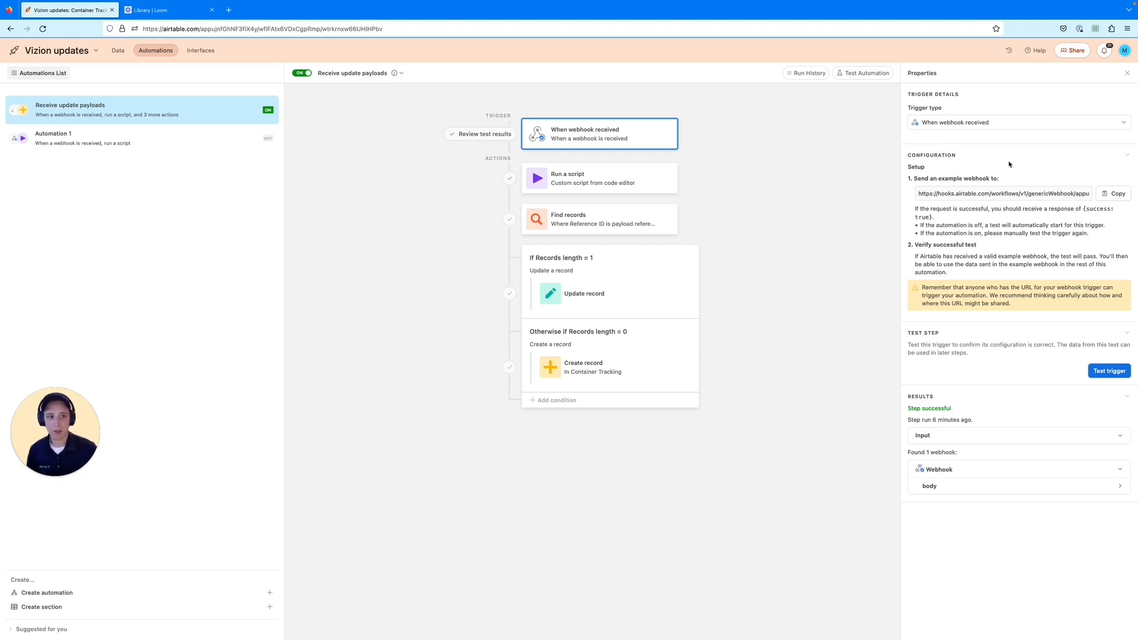
{"action": "left_click", "coordinate": [1016, 123]}
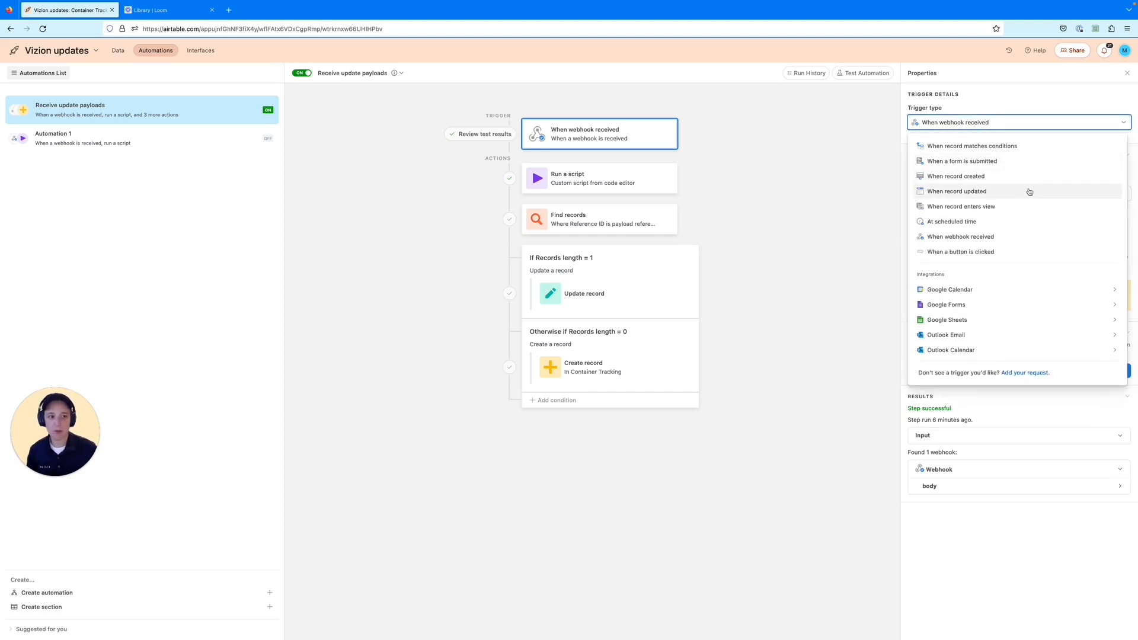
{"action": "mouse_move", "coordinate": [959, 236]}
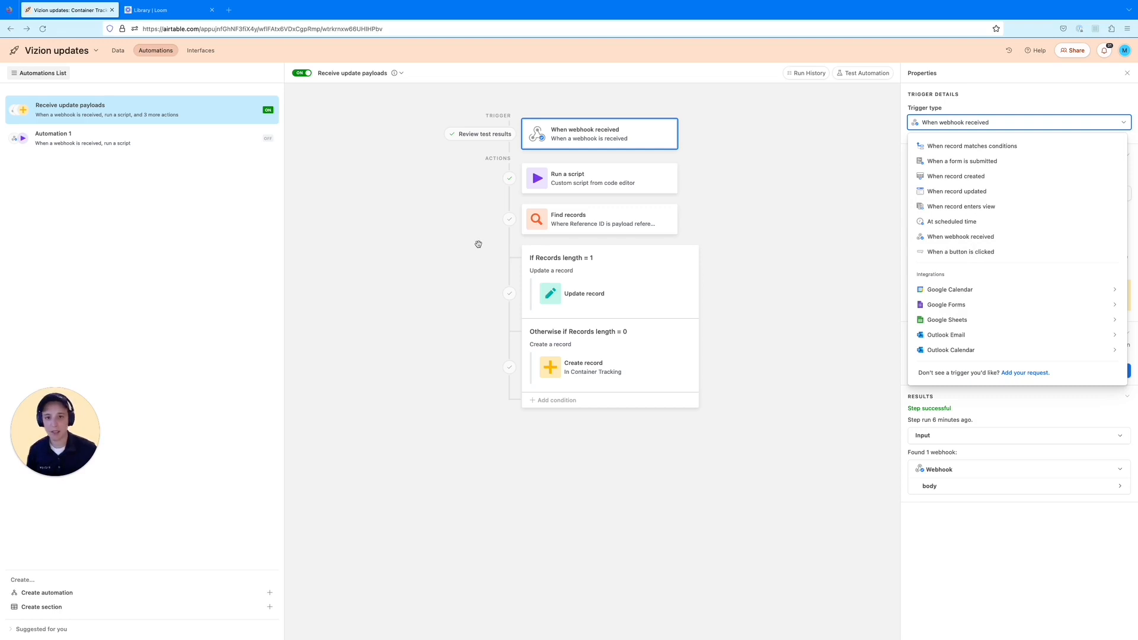
{"action": "mouse_move", "coordinate": [334, 243]}
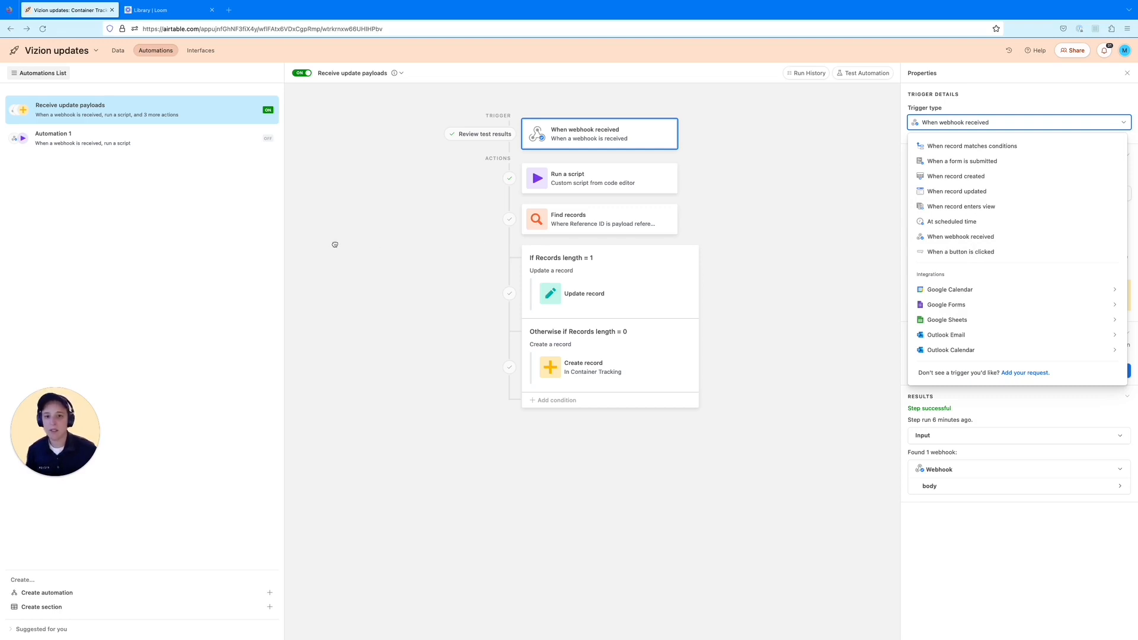
{"action": "mouse_move", "coordinate": [683, 301]}
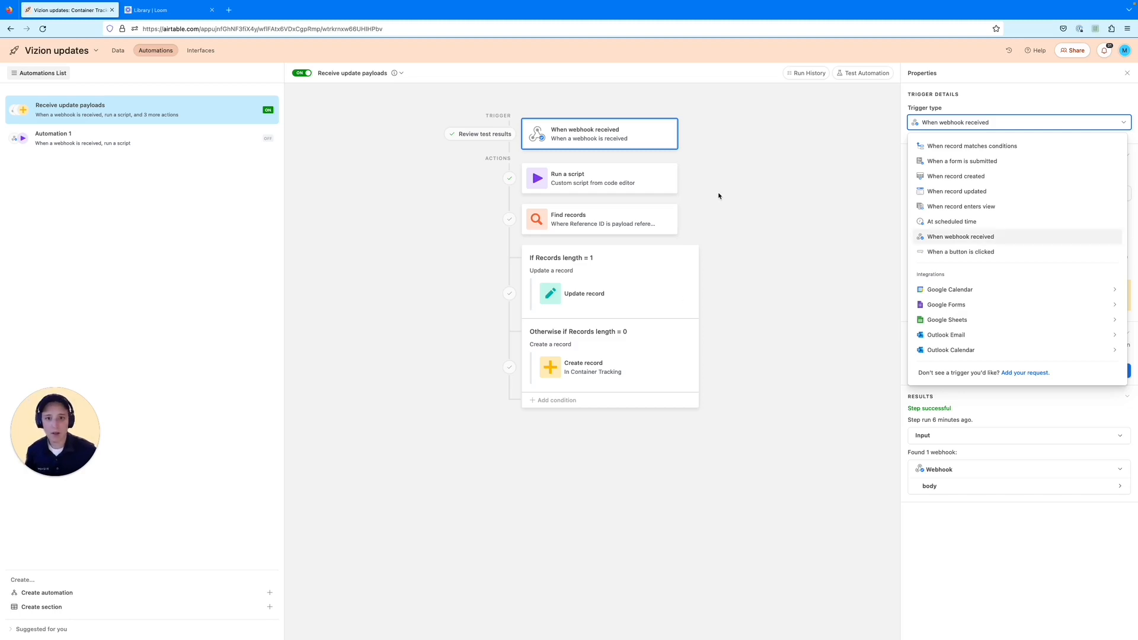
{"action": "mouse_move", "coordinate": [498, 172]}
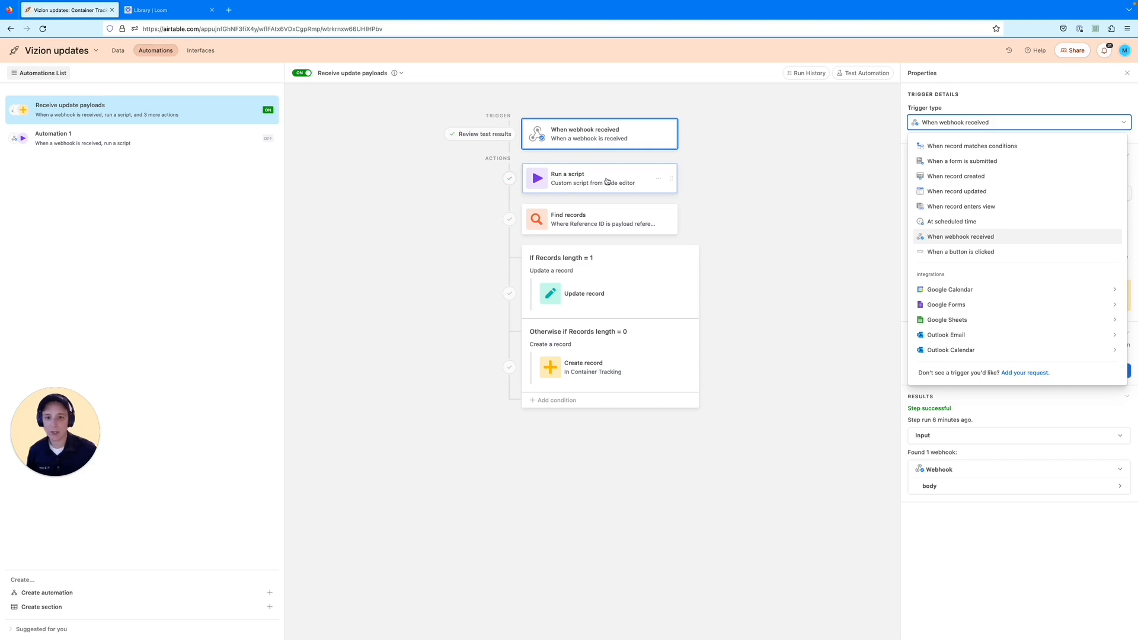
{"action": "mouse_move", "coordinate": [606, 181]}
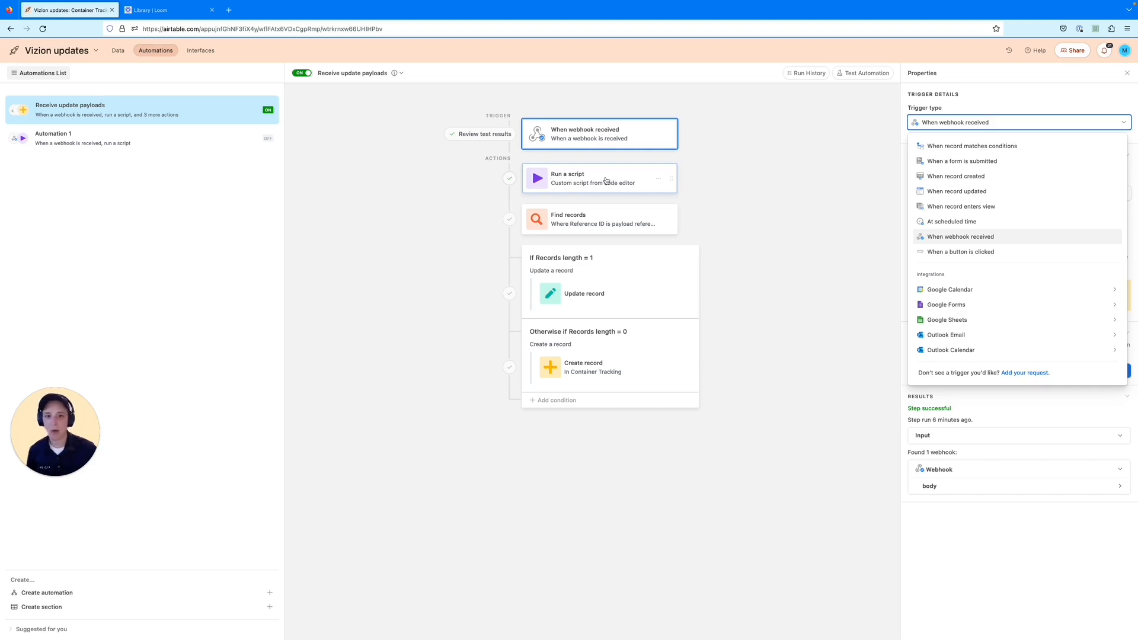
Select the Run a script action and open its code in the editor.
{"action": "left_click", "coordinate": [599, 178]}
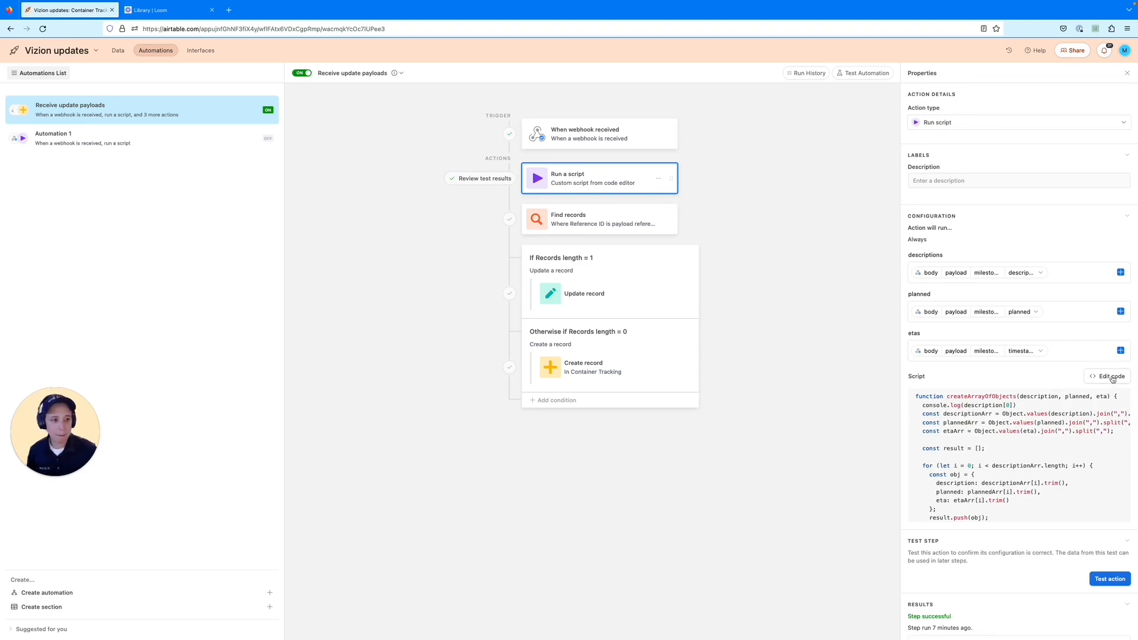
{"action": "left_click", "coordinate": [1110, 376]}
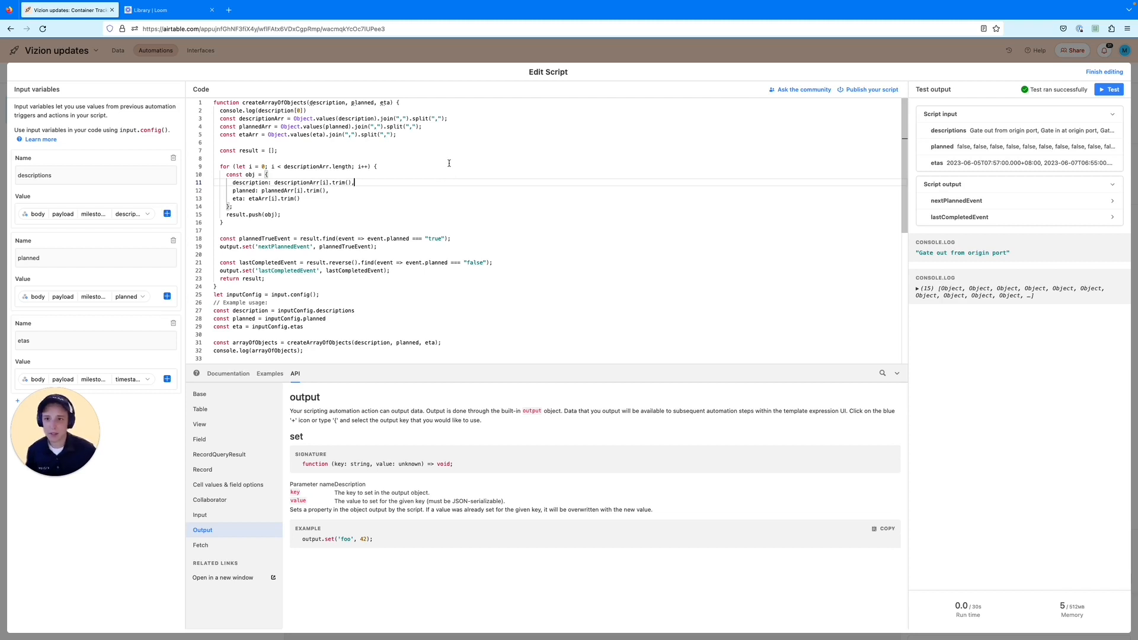
{"action": "mouse_move", "coordinate": [524, 207]}
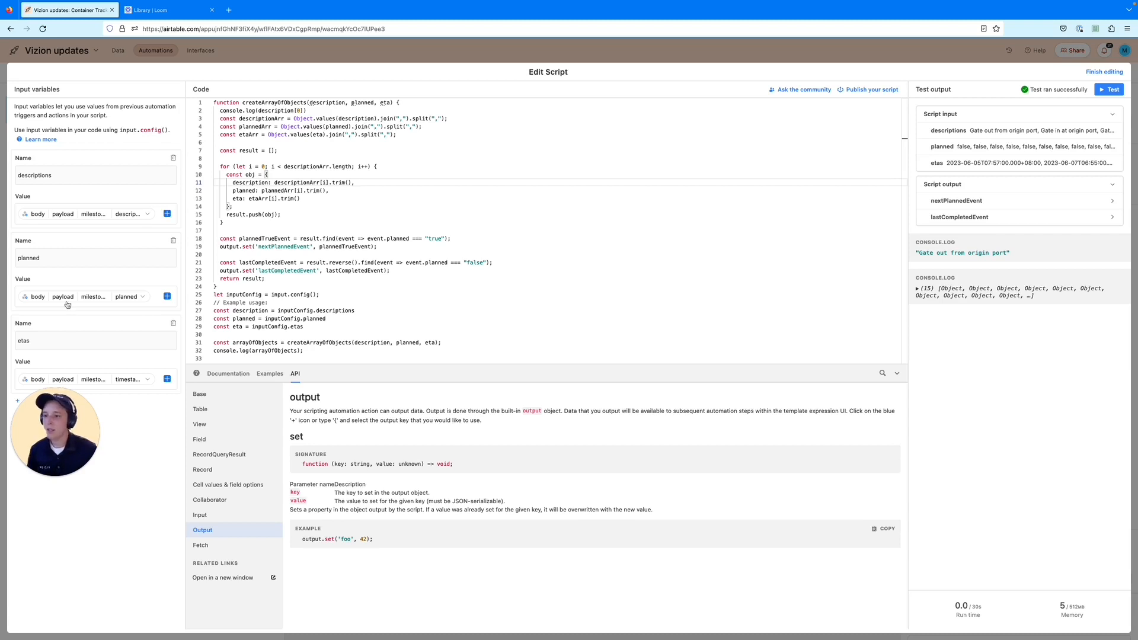
{"action": "mouse_move", "coordinate": [106, 379]}
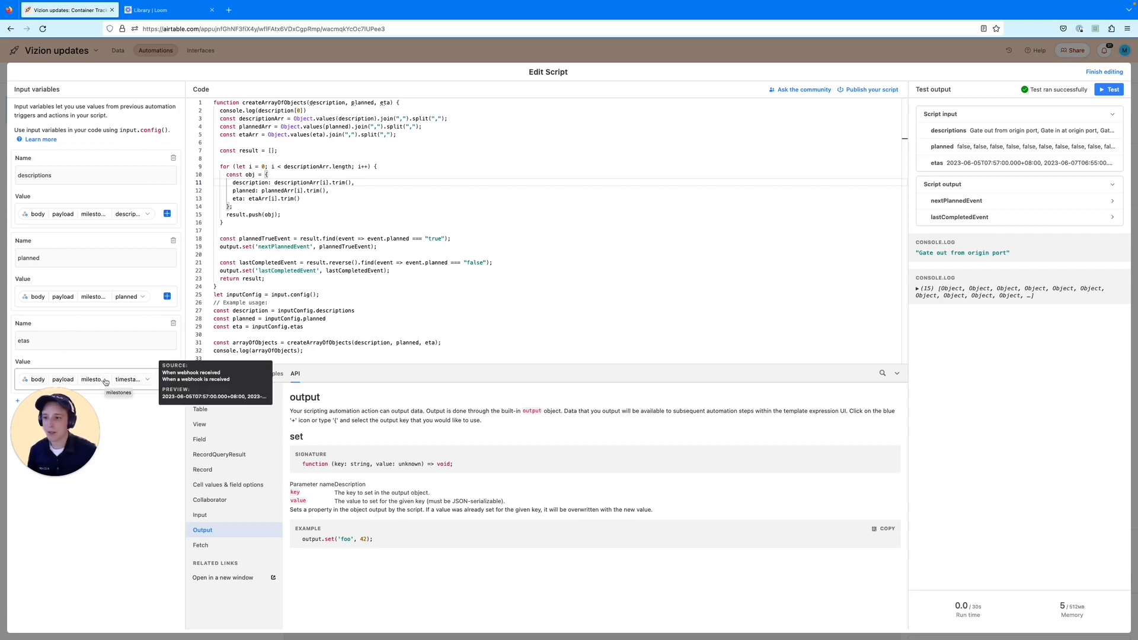
{"action": "mouse_move", "coordinate": [156, 189]}
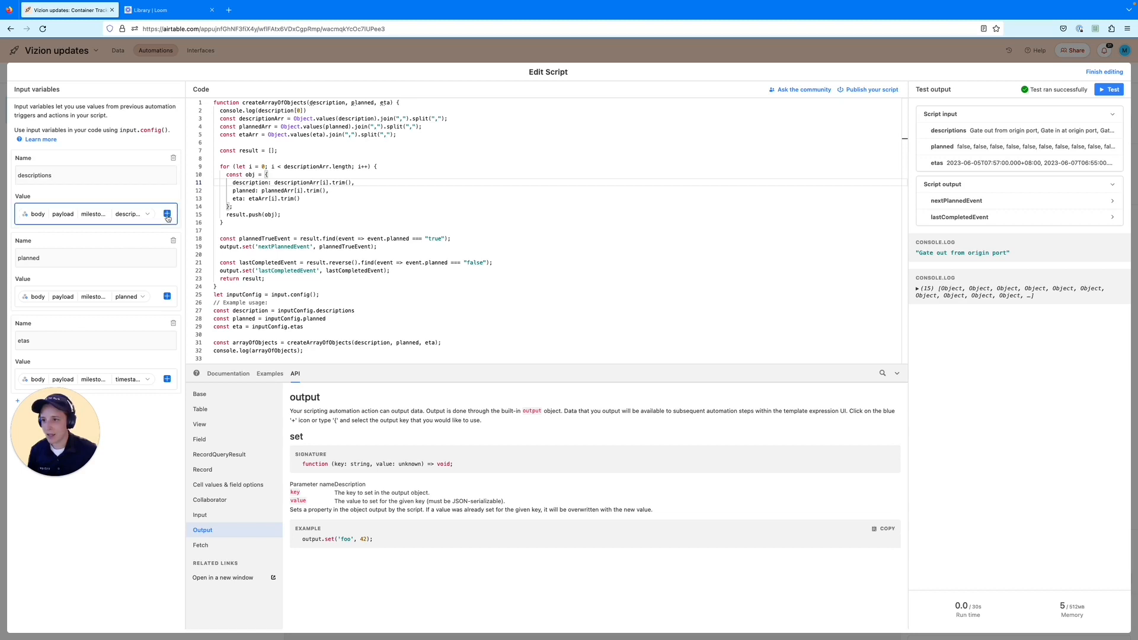
{"action": "left_click", "coordinate": [166, 214]}
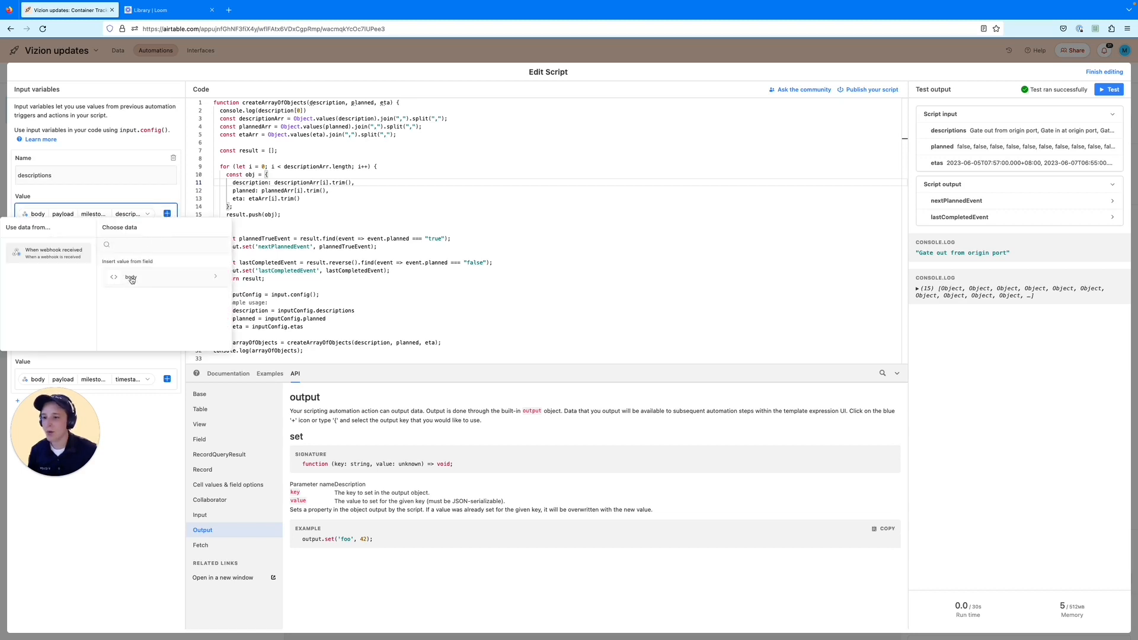
{"action": "left_click", "coordinate": [130, 277]}
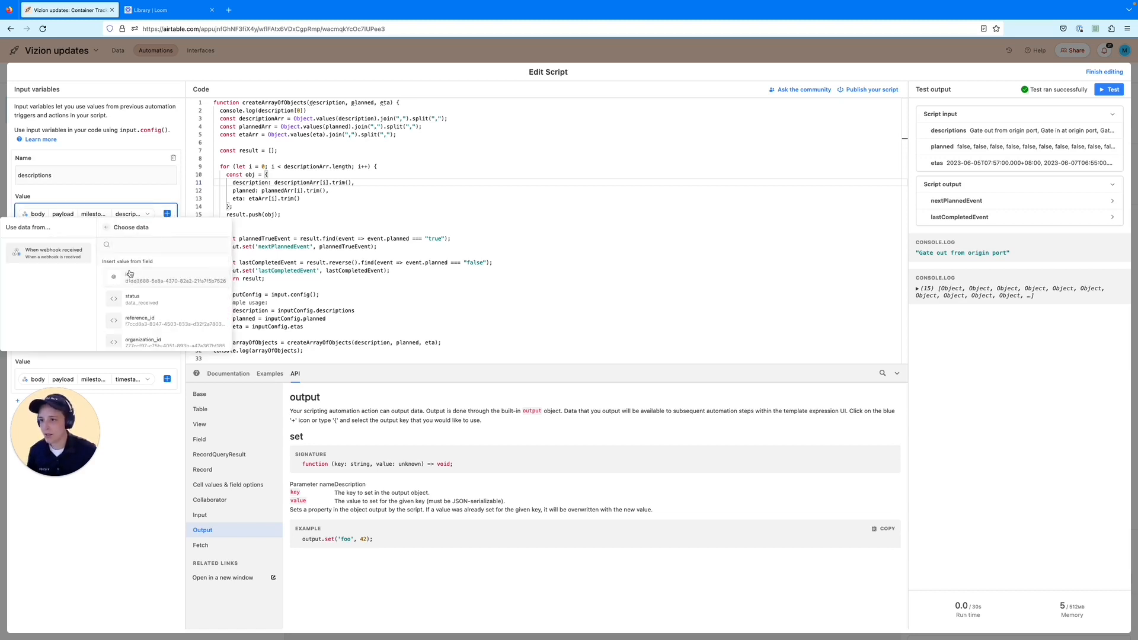
{"action": "type", "text": "de"}
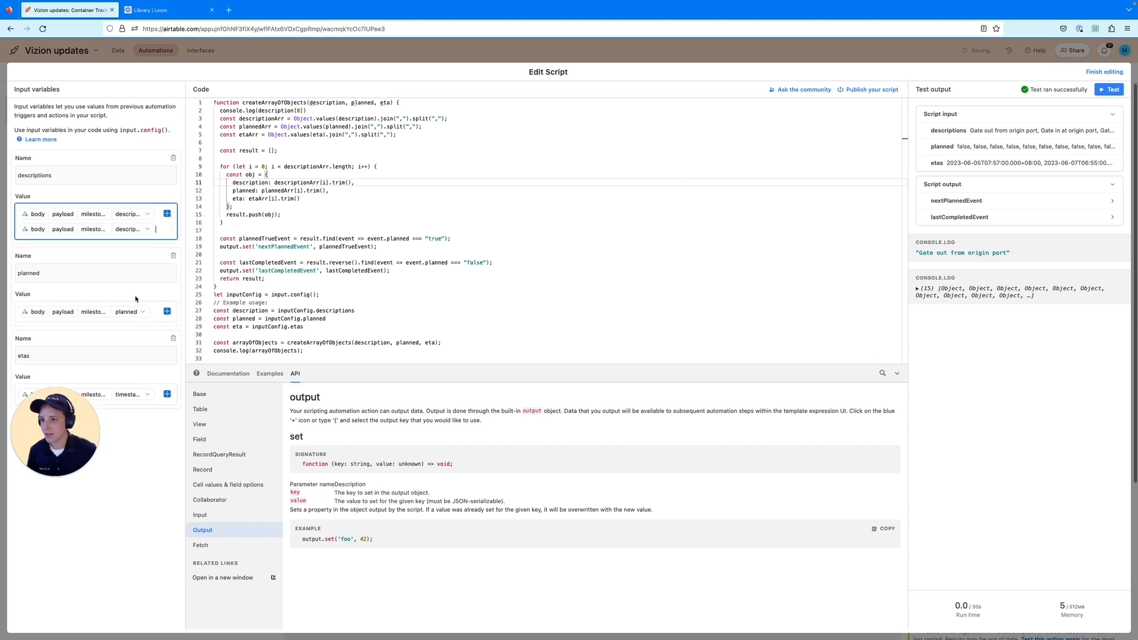
{"action": "left_click", "coordinate": [149, 230]}
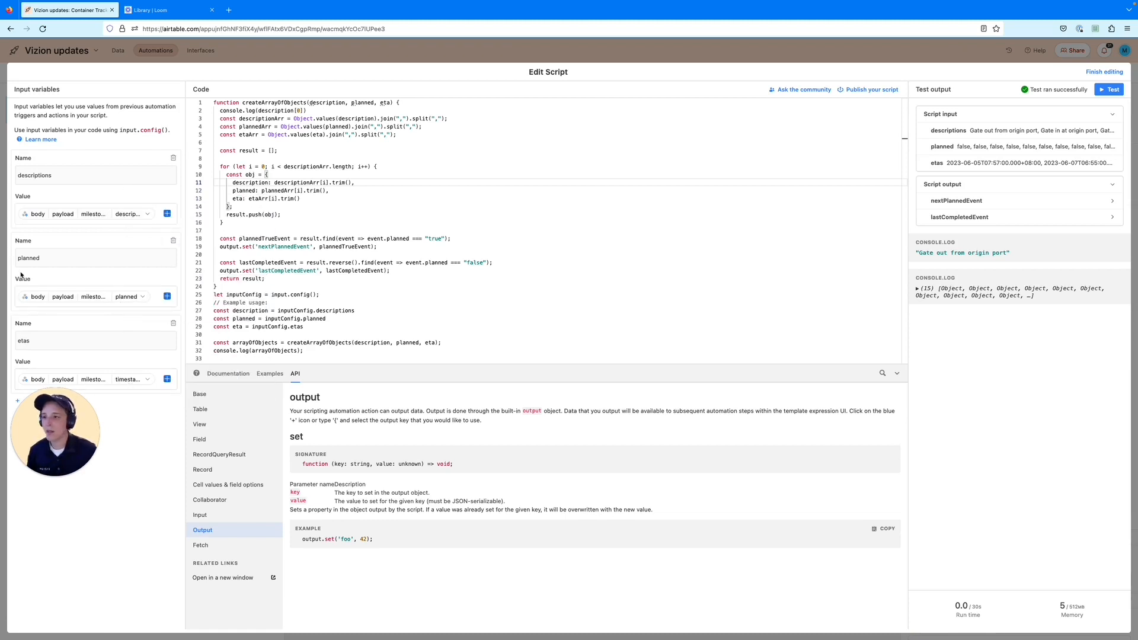
{"action": "left_click", "coordinate": [1103, 72]}
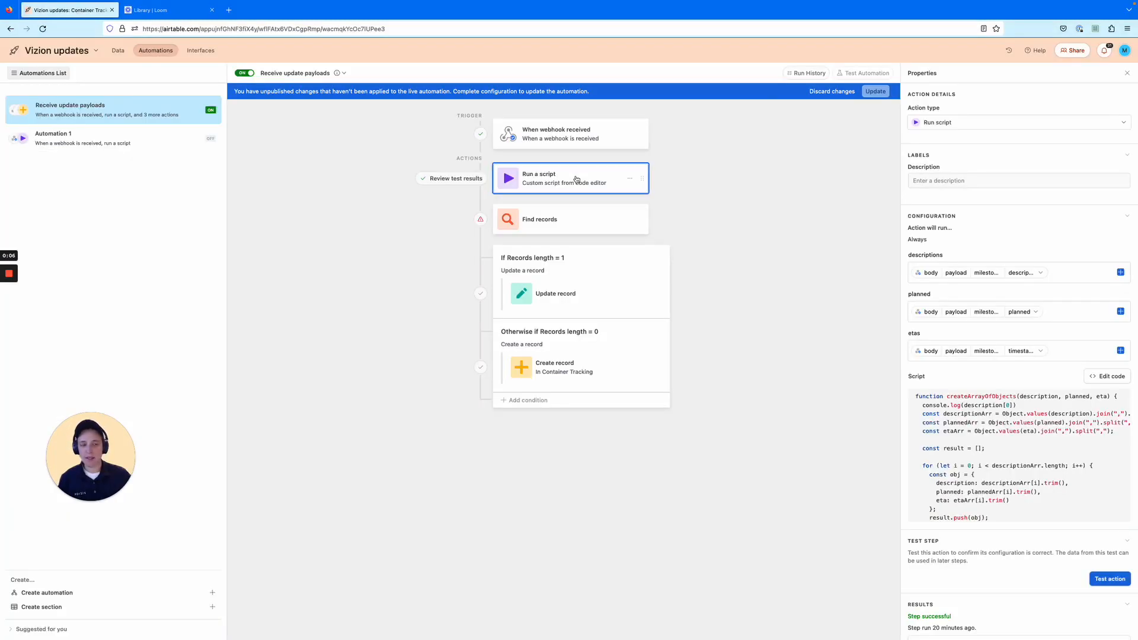
{"action": "mouse_move", "coordinate": [417, 293]}
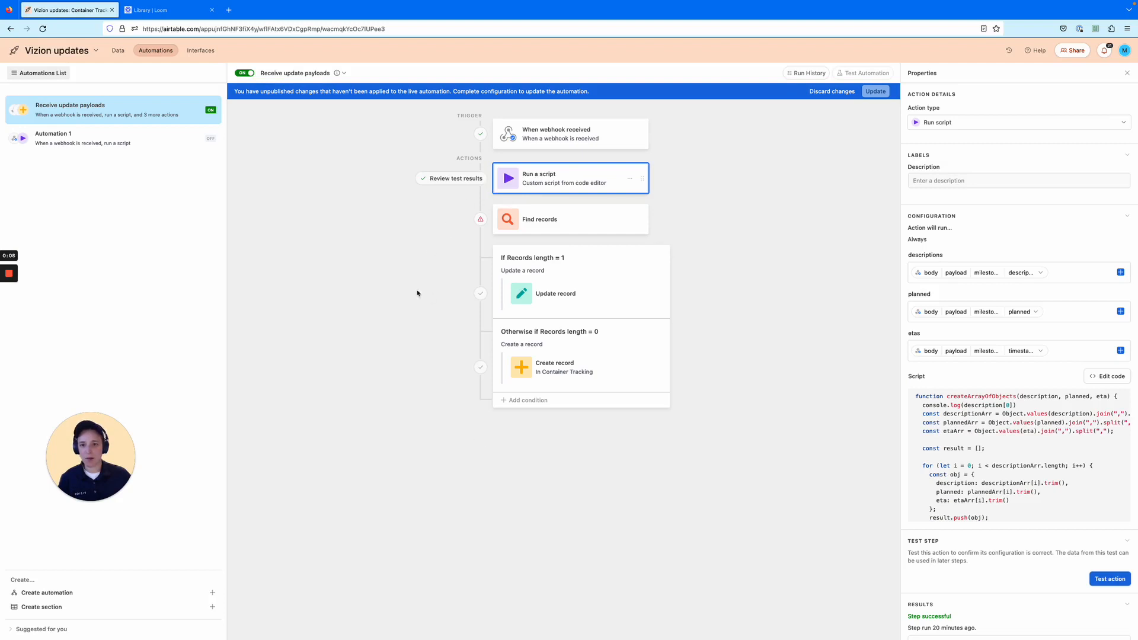
{"action": "mouse_move", "coordinate": [495, 454]}
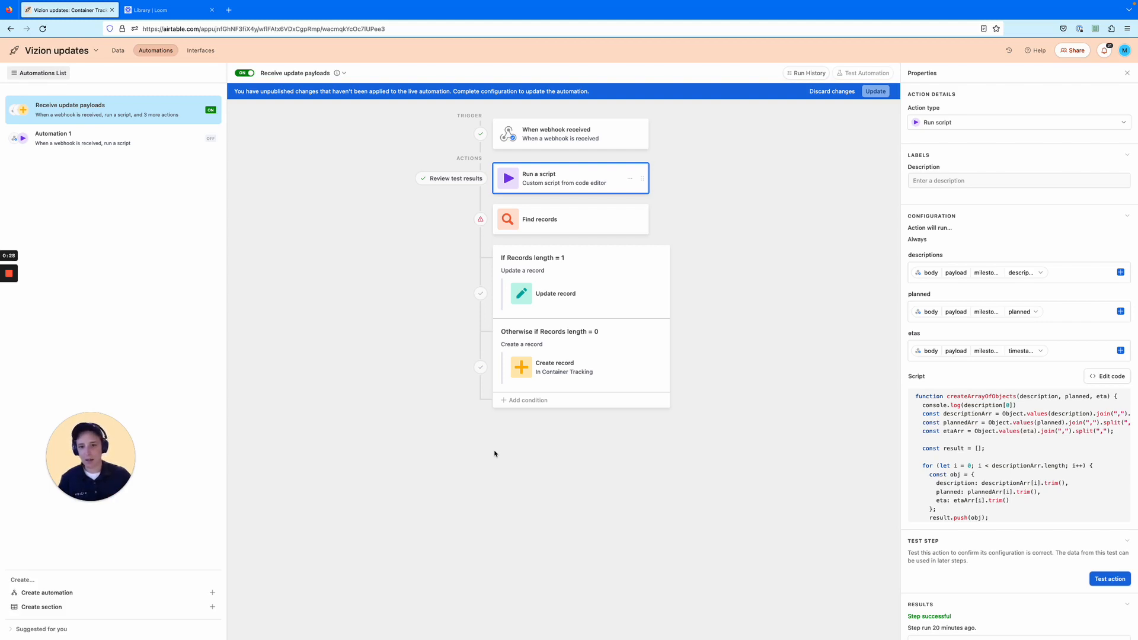
{"action": "mouse_move", "coordinate": [587, 422]}
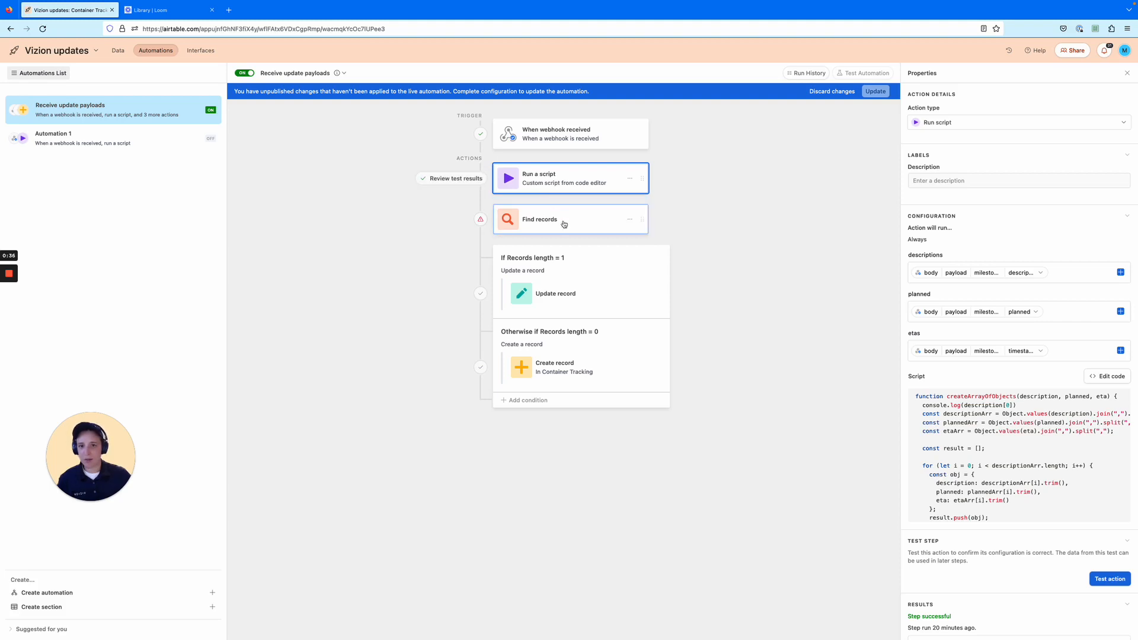
Set the Find records condition to match Reference ID against the payload's reference_id.
{"action": "left_click", "coordinate": [570, 219]}
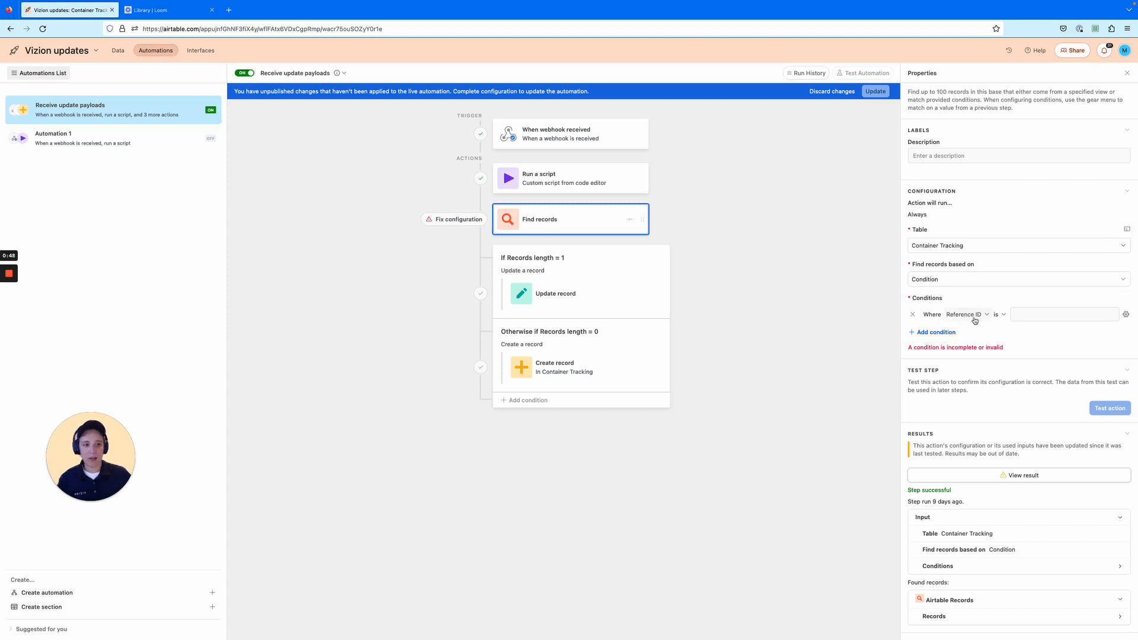
{"action": "left_click", "coordinate": [1064, 314]}
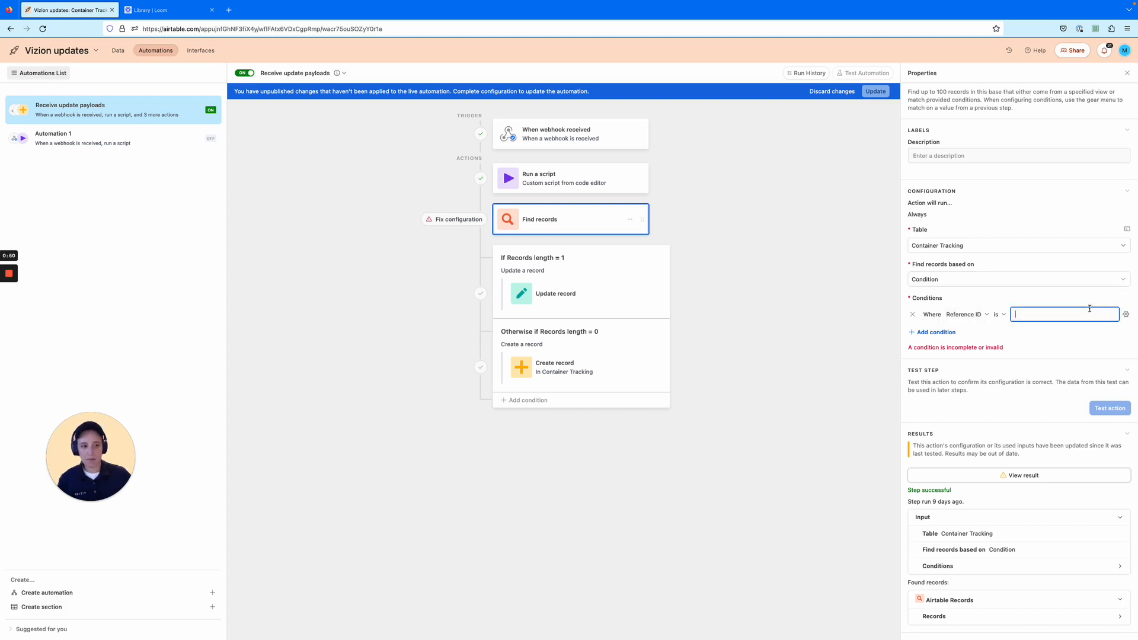
{"action": "left_click", "coordinate": [1126, 314]}
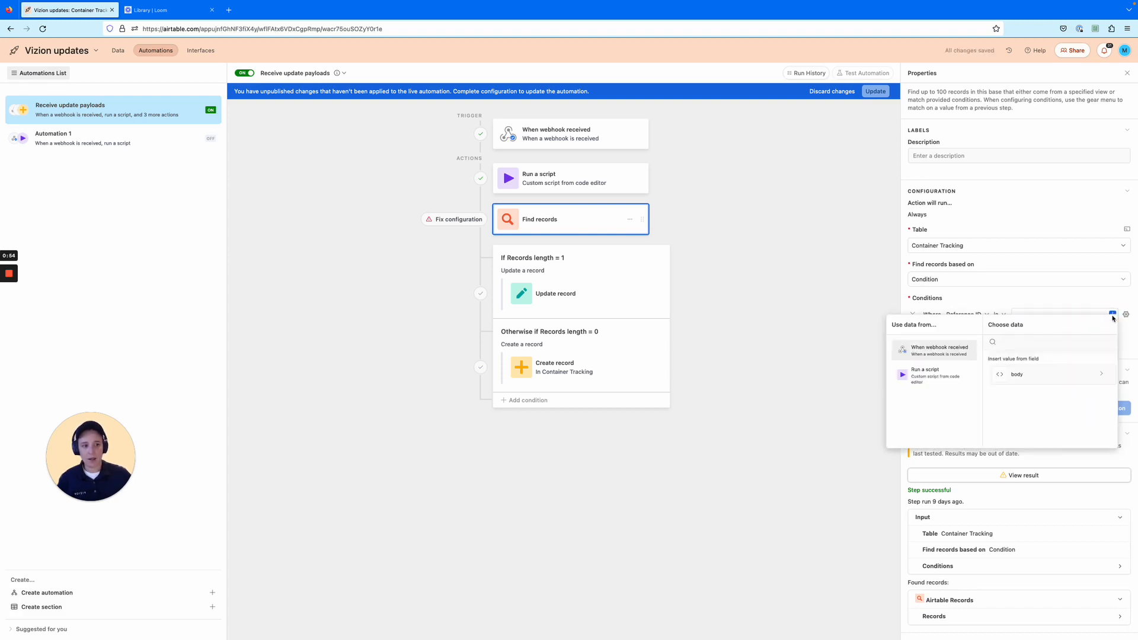
{"action": "left_click", "coordinate": [1049, 374]}
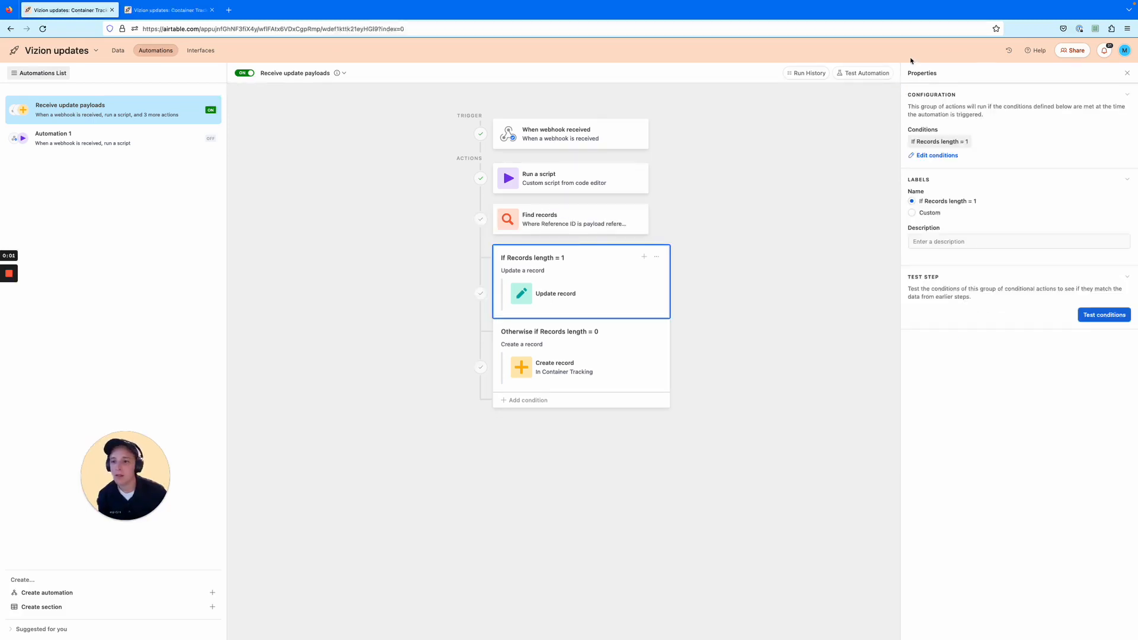
{"action": "mouse_move", "coordinate": [732, 265]}
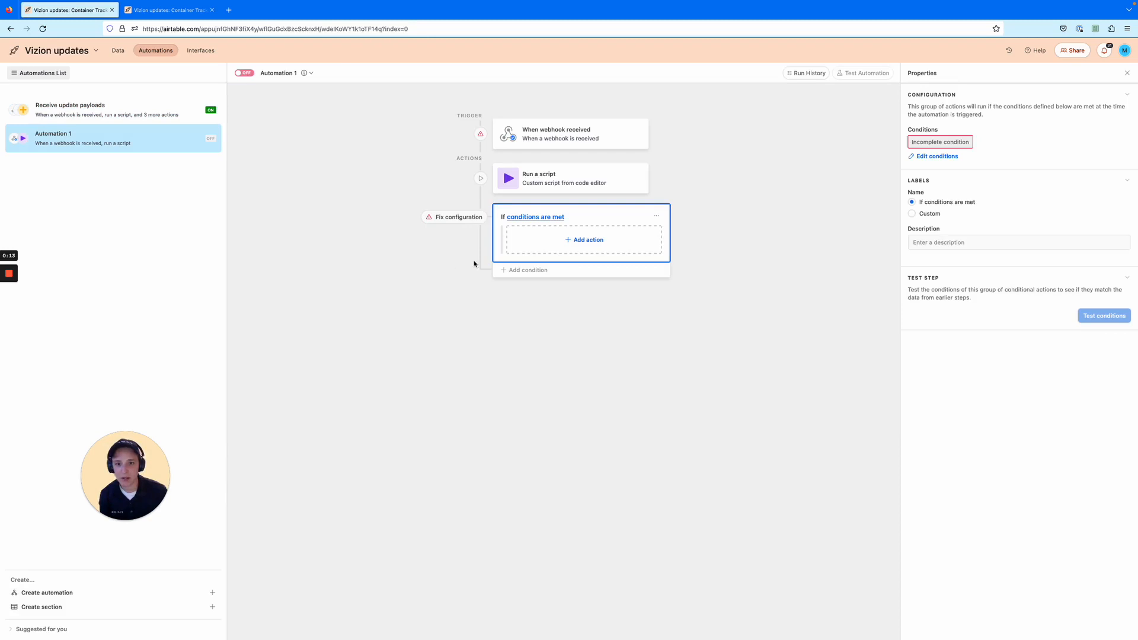
Delete Automation 1's empty conditional group and confirm the deletion.
{"action": "left_click", "coordinate": [583, 239]}
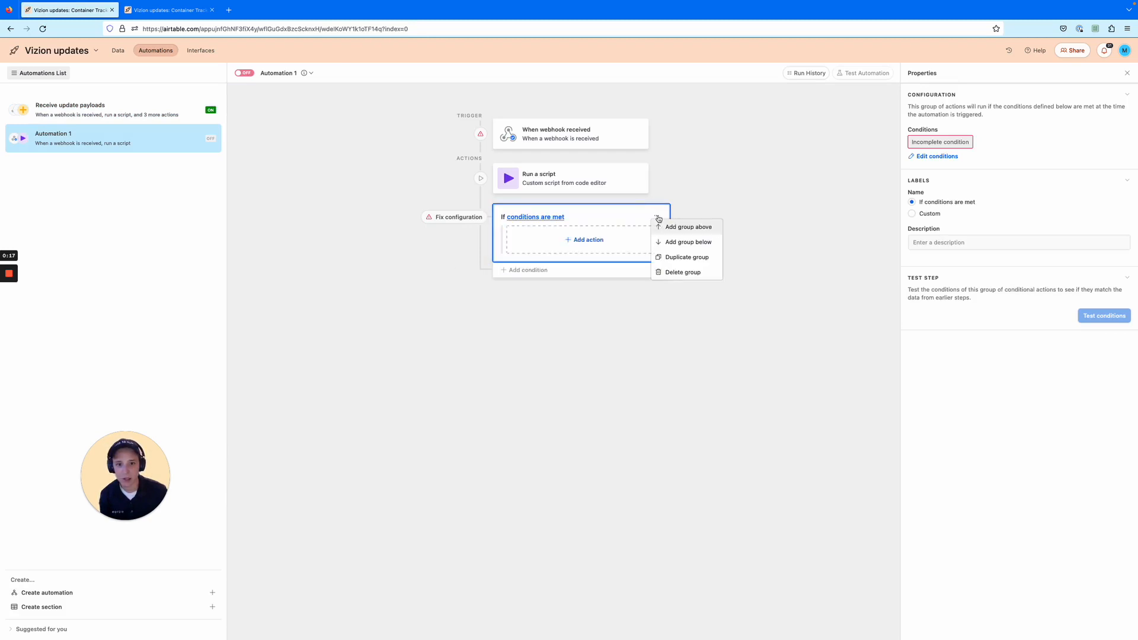
{"action": "left_click", "coordinate": [682, 272]}
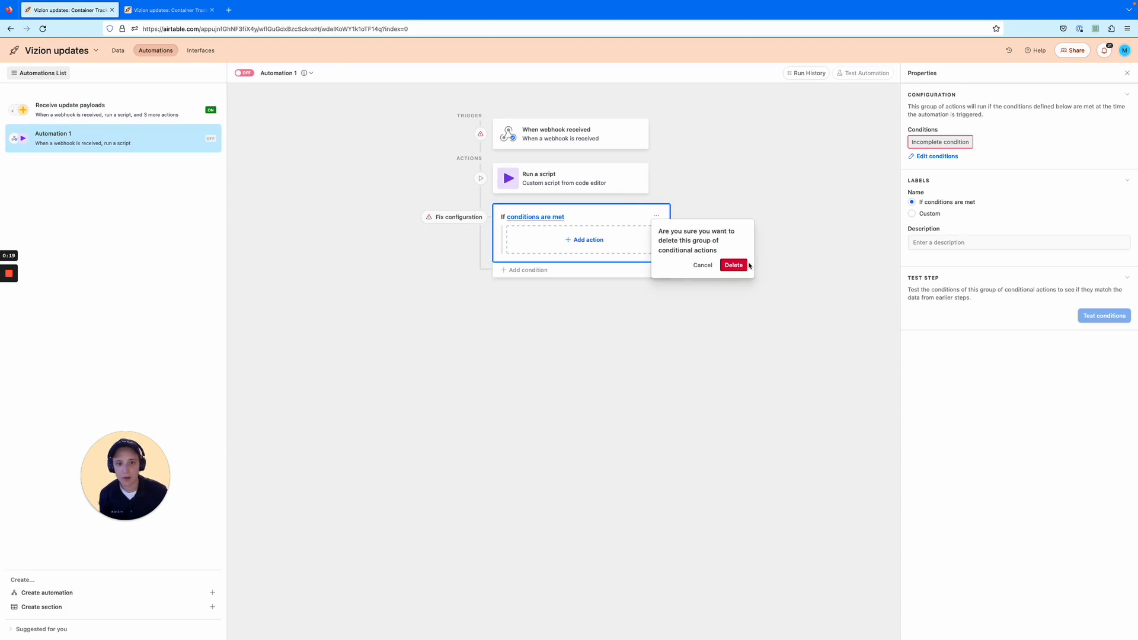
{"action": "left_click", "coordinate": [733, 265]}
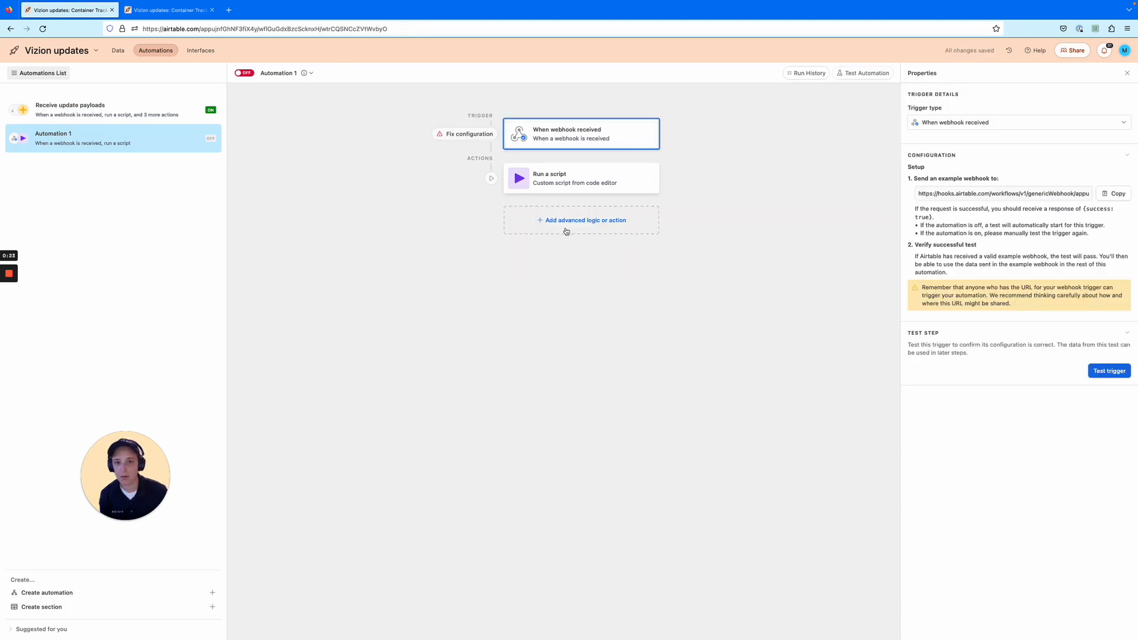
{"action": "mouse_move", "coordinate": [623, 230]}
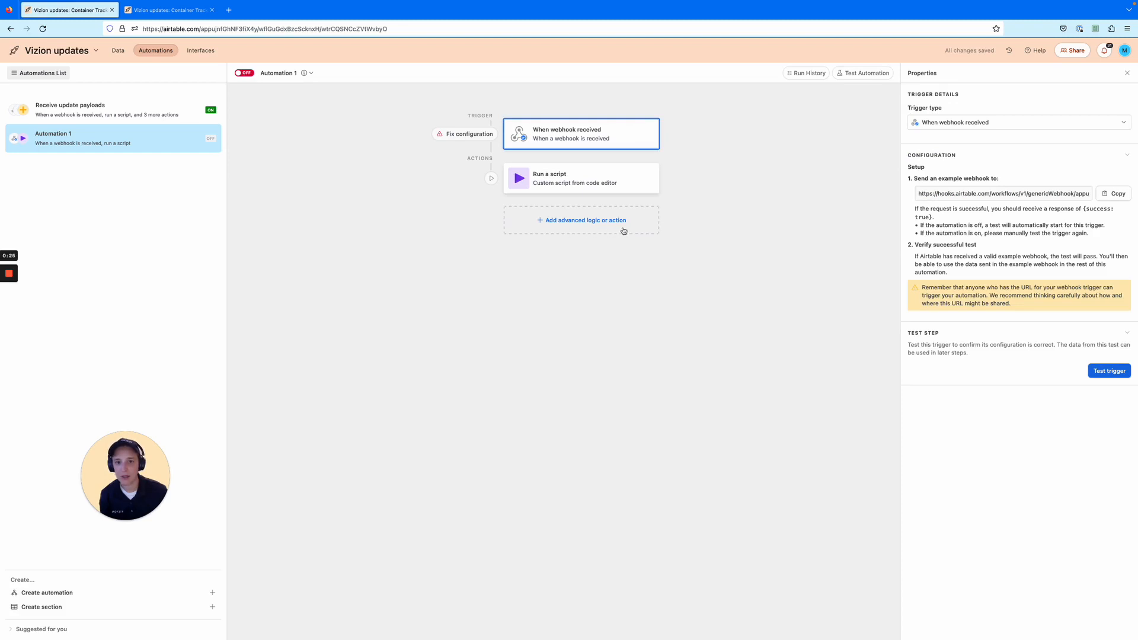
{"action": "mouse_move", "coordinate": [291, 166]}
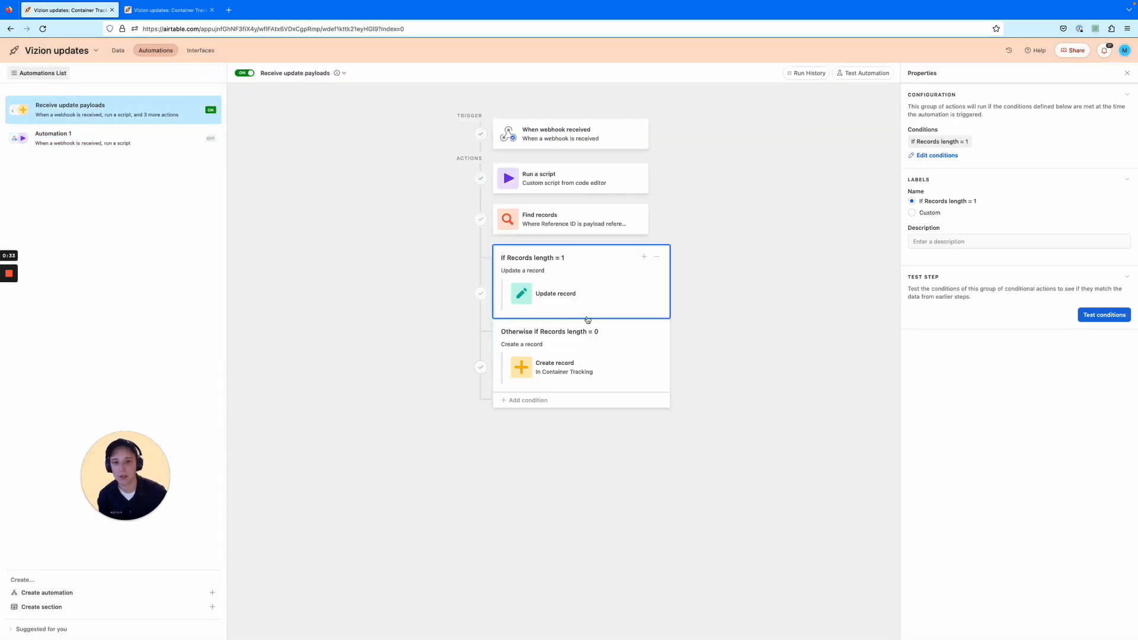
{"action": "mouse_move", "coordinate": [703, 290]}
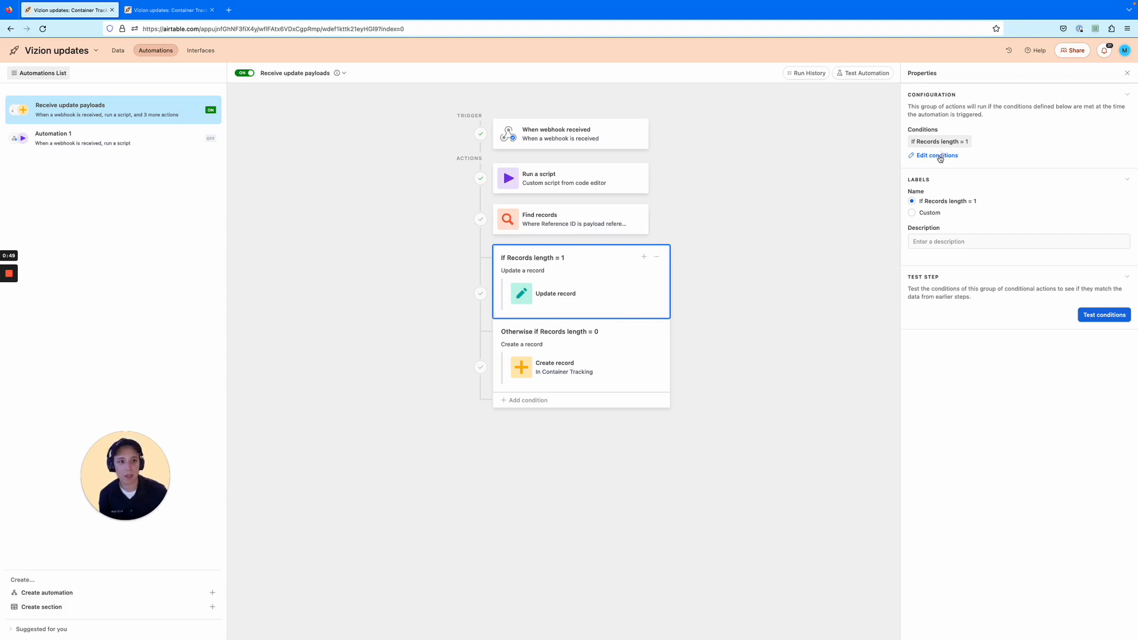
Review the Records length = 1 and = 0 conditions, then select the Create record step.
{"action": "left_click", "coordinate": [936, 154]}
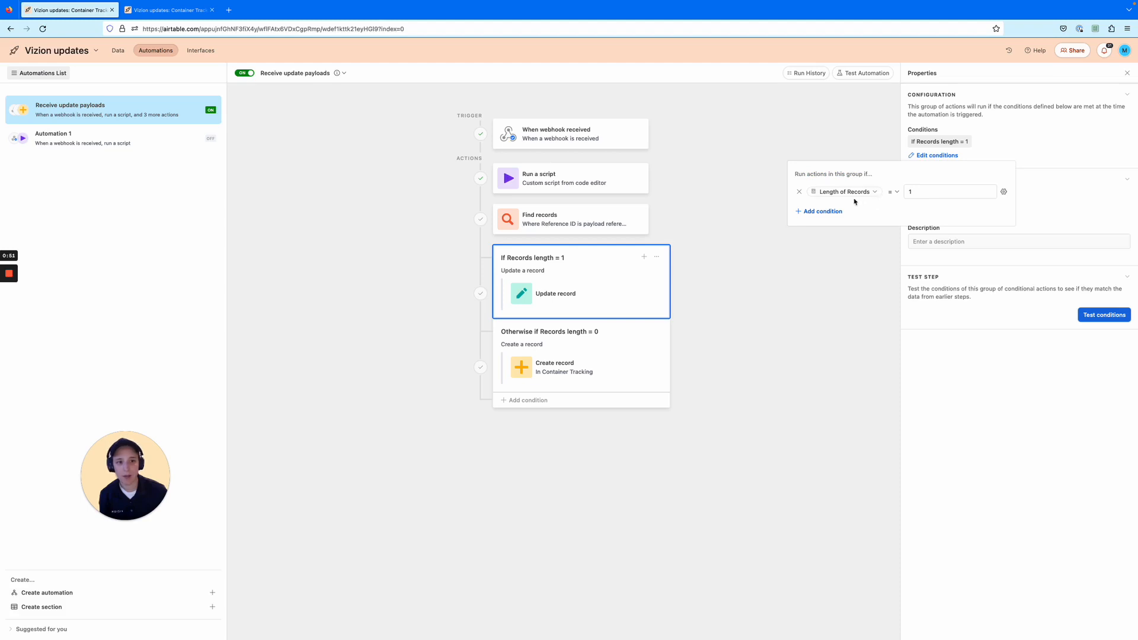
{"action": "mouse_move", "coordinate": [844, 192]}
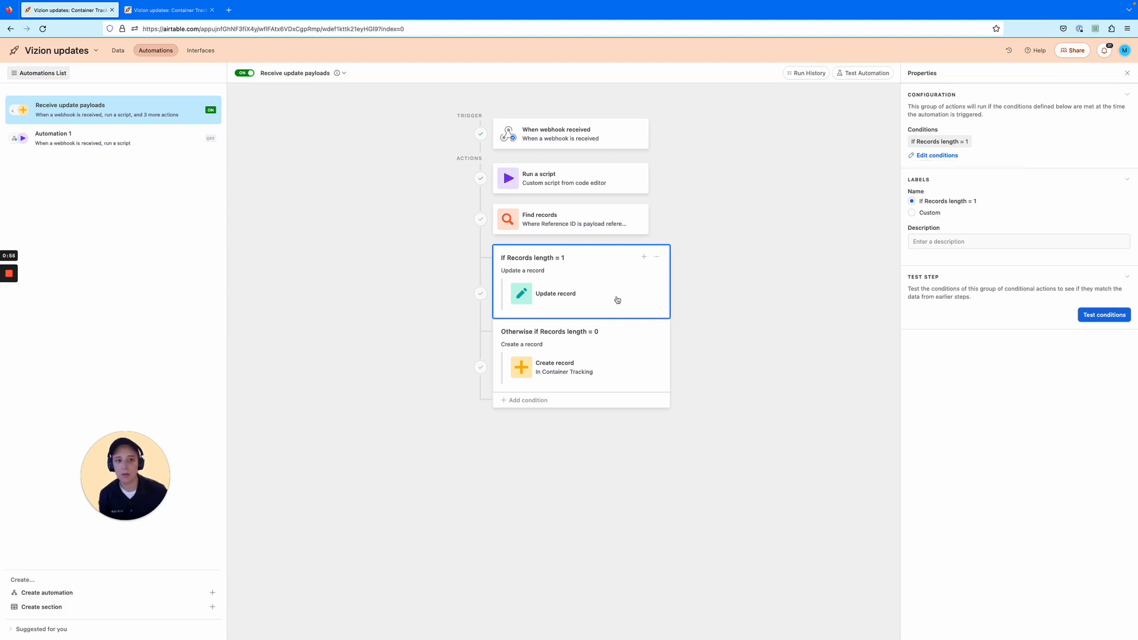
{"action": "mouse_move", "coordinate": [560, 296]}
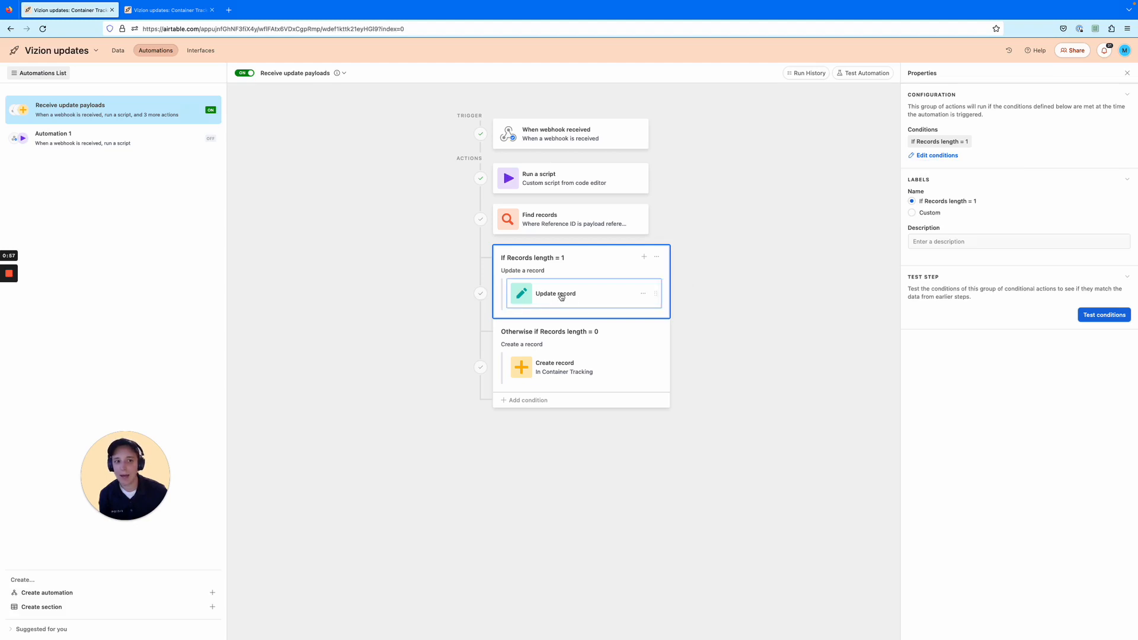
{"action": "left_click", "coordinate": [555, 294]}
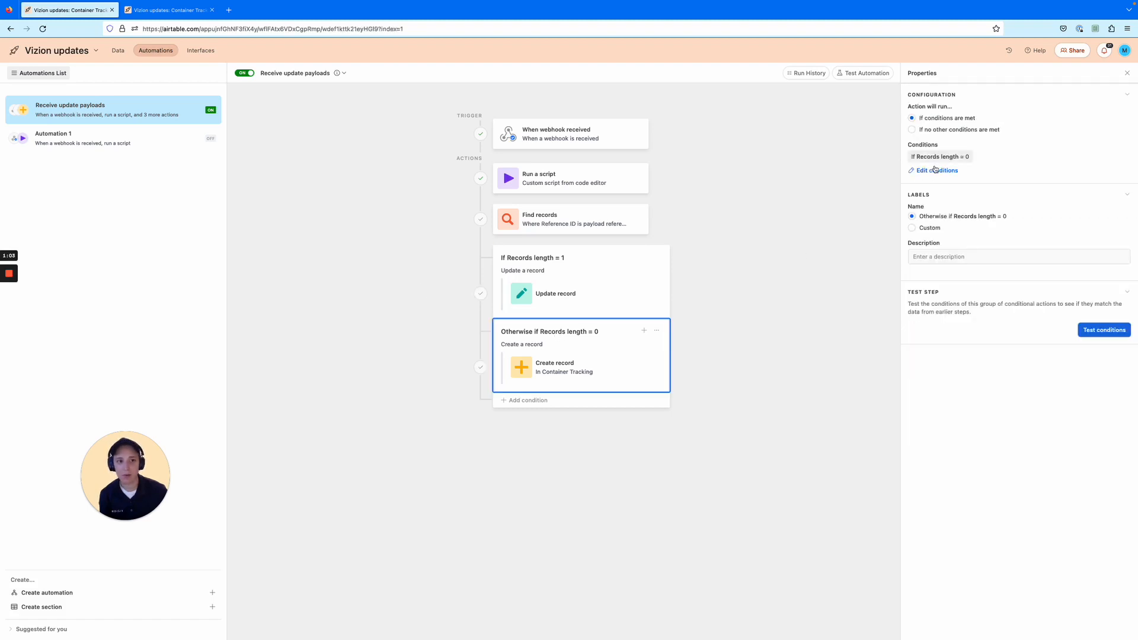
{"action": "left_click", "coordinate": [937, 171]}
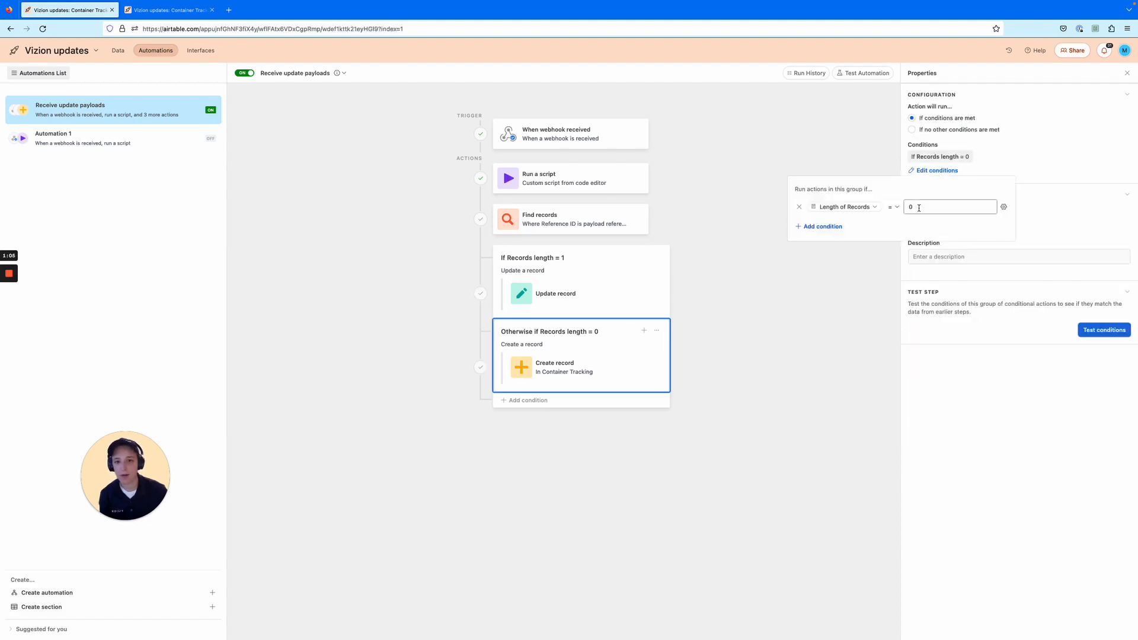
{"action": "left_click", "coordinate": [556, 366]}
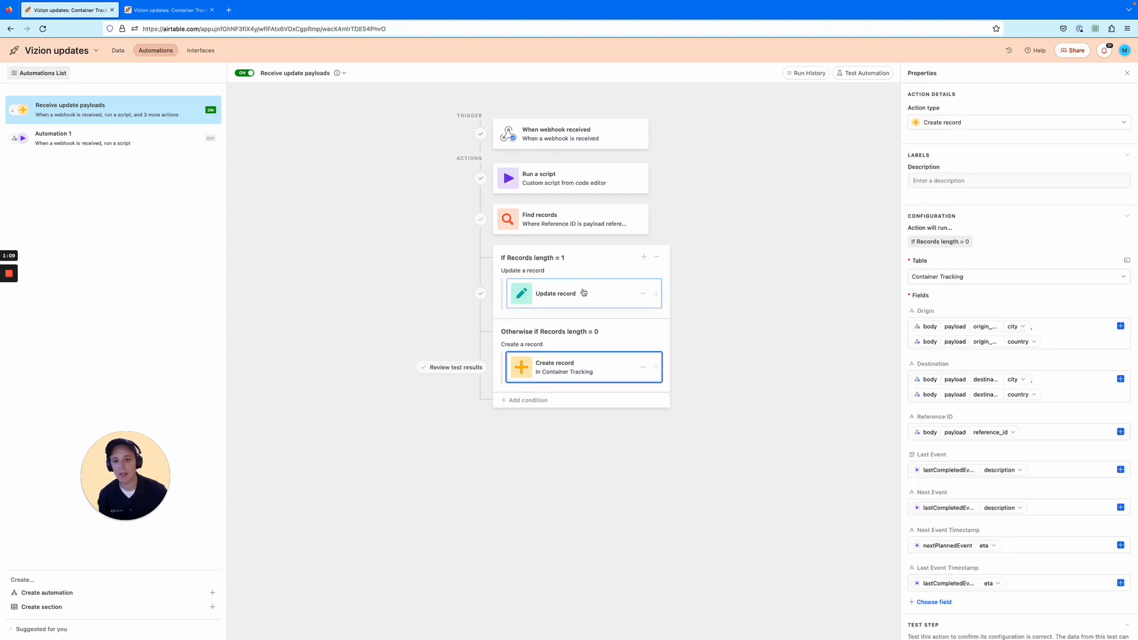
Compare the Update record and Create record actions' field mappings.
{"action": "left_click", "coordinate": [555, 293]}
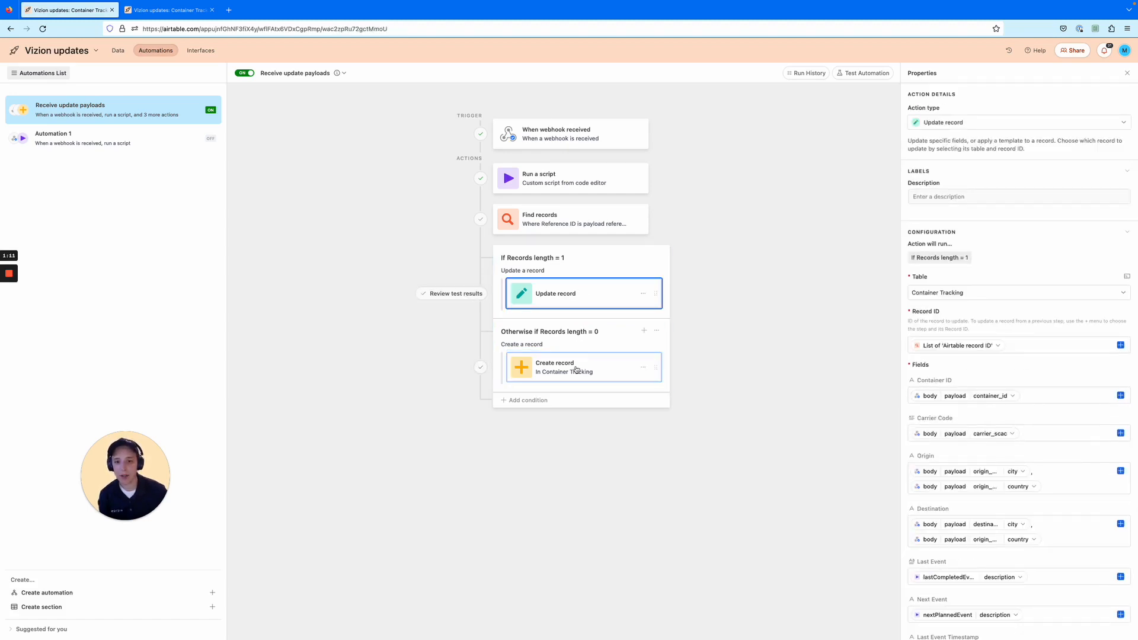
{"action": "left_click", "coordinate": [554, 367]}
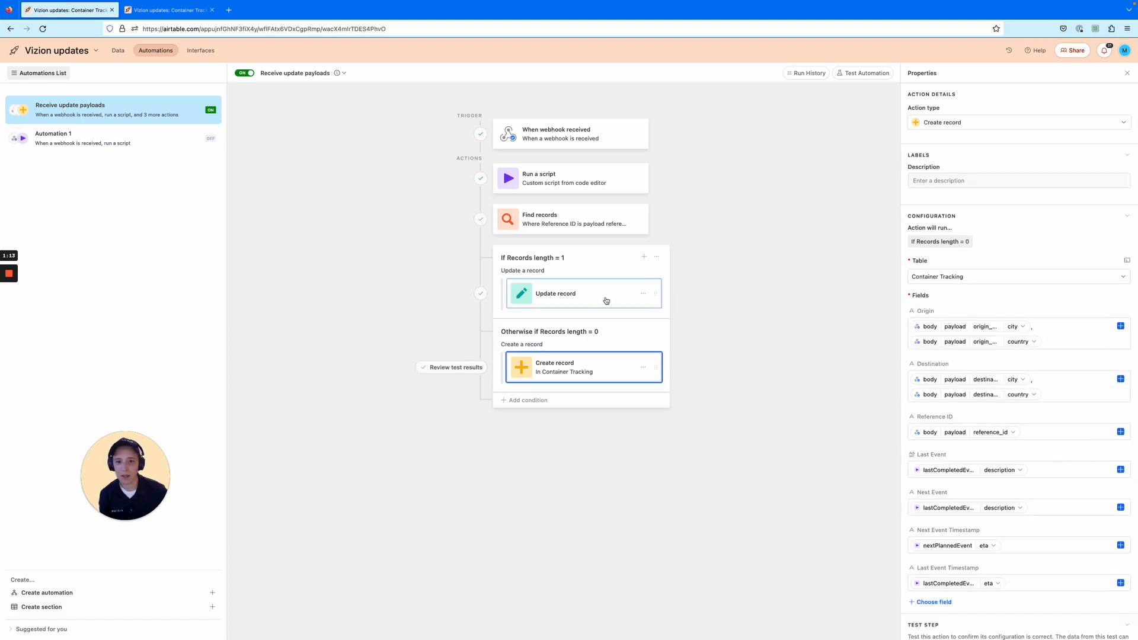
{"action": "left_click", "coordinate": [583, 293]}
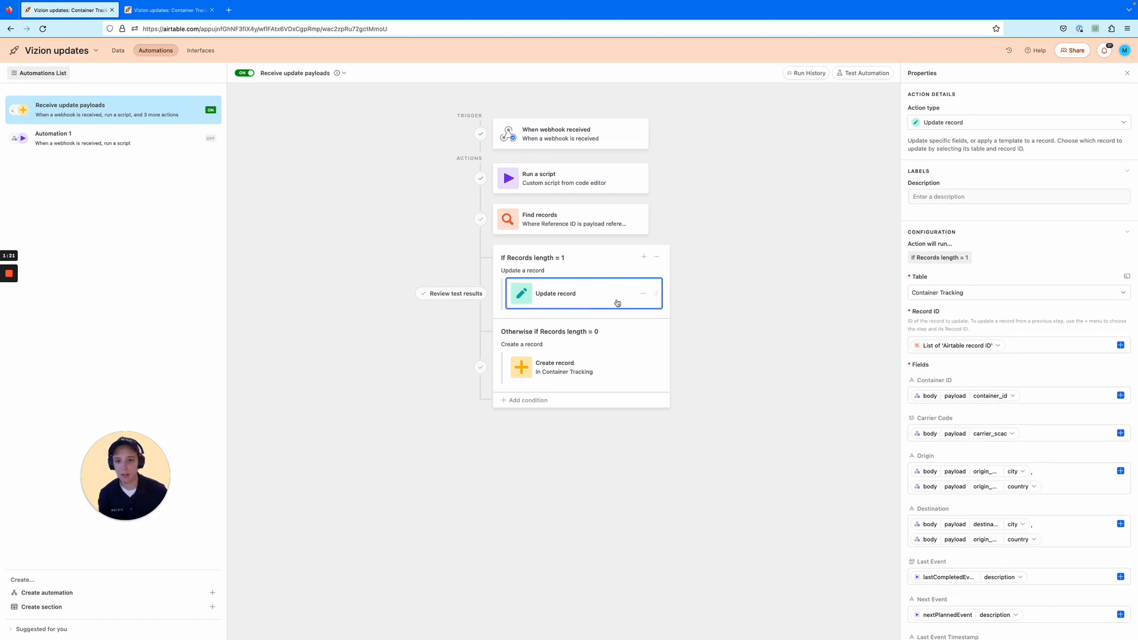
{"action": "left_click", "coordinate": [582, 367]}
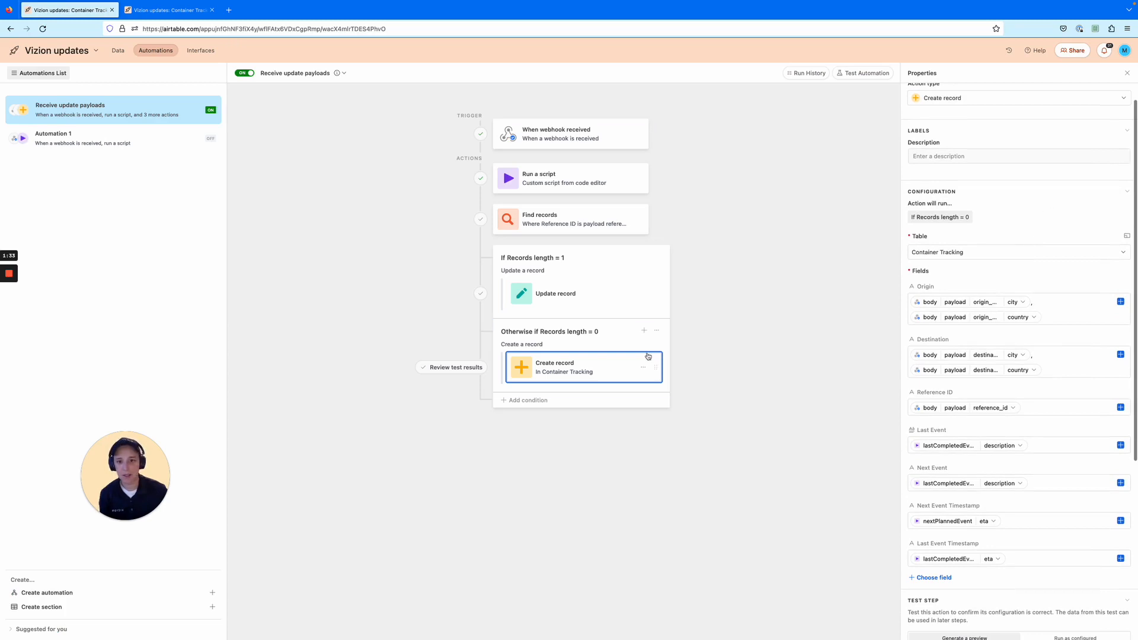
{"action": "left_click", "coordinate": [556, 294]}
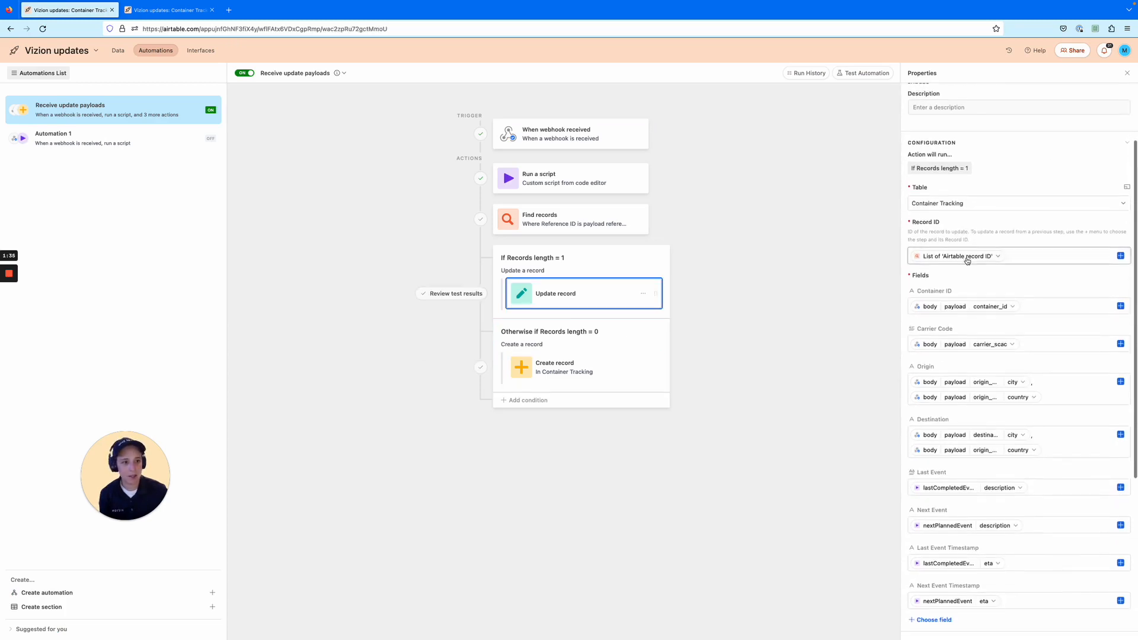
Add and delete a duplicate container_id token, then show the empty Container Tracking table.
{"action": "left_click", "coordinate": [1120, 240]}
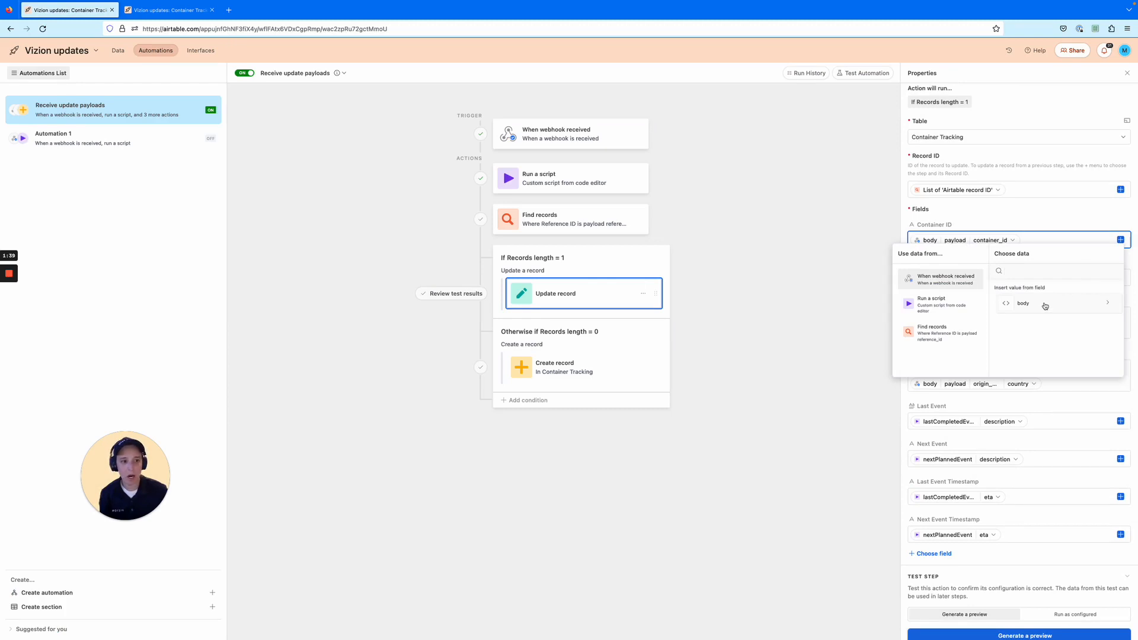
{"action": "left_click", "coordinate": [1024, 303]}
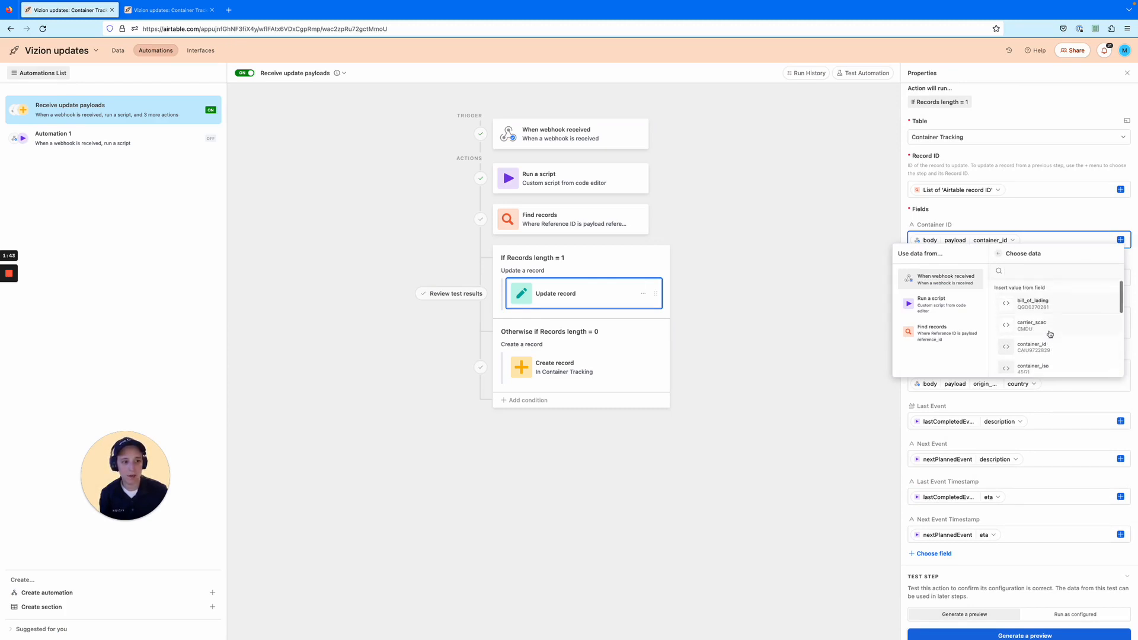
{"action": "left_click", "coordinate": [1031, 347]}
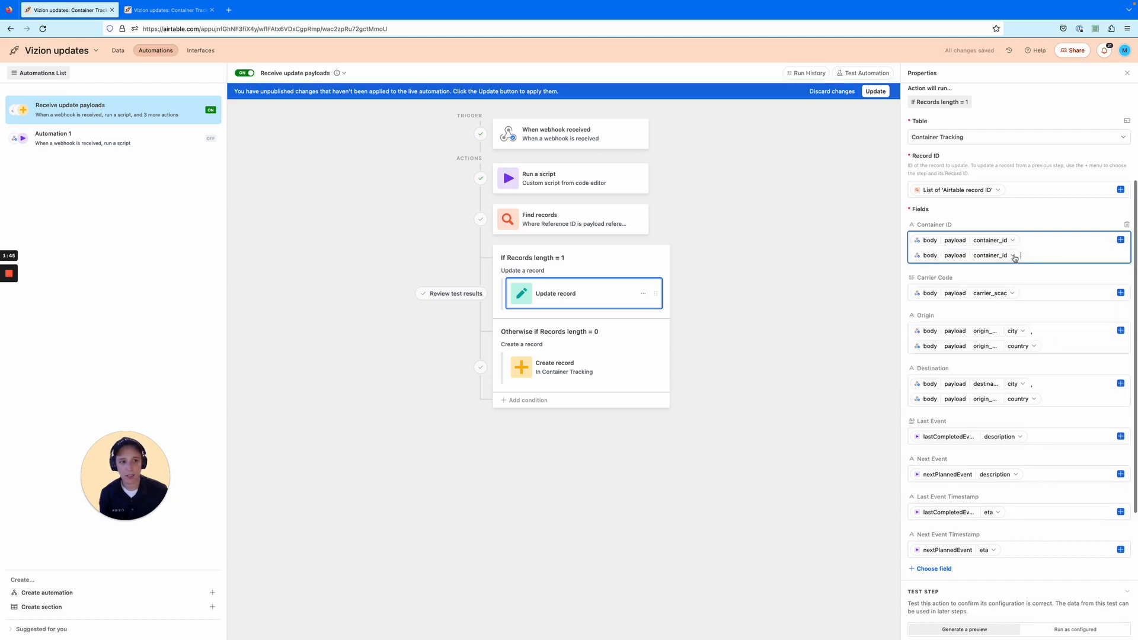
{"action": "left_click", "coordinate": [1013, 255]}
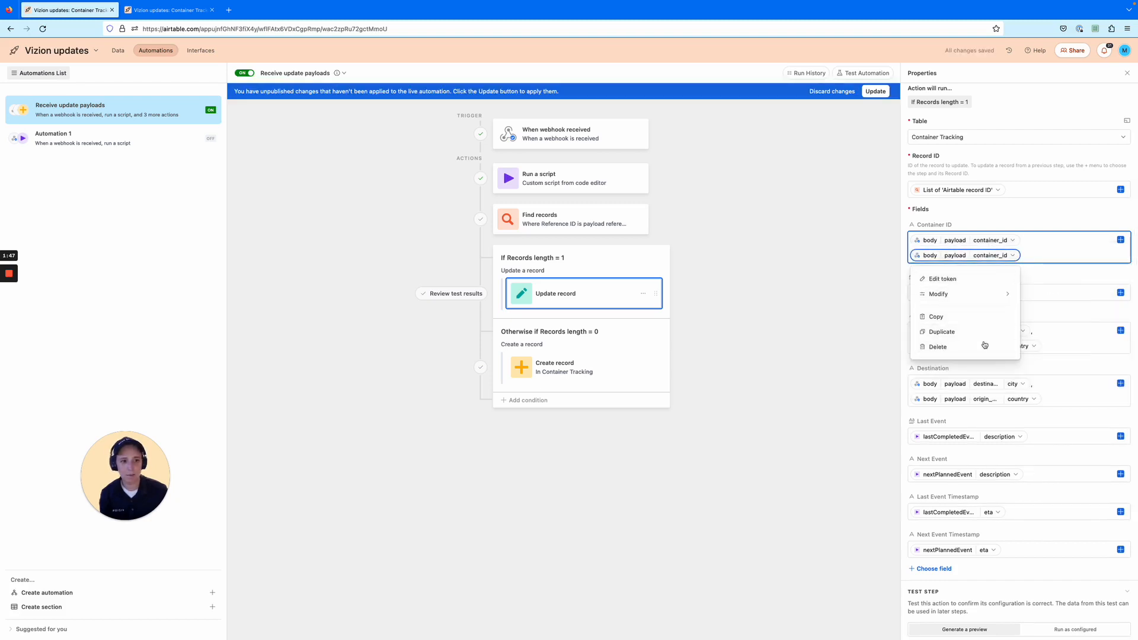
{"action": "left_click", "coordinate": [937, 346]}
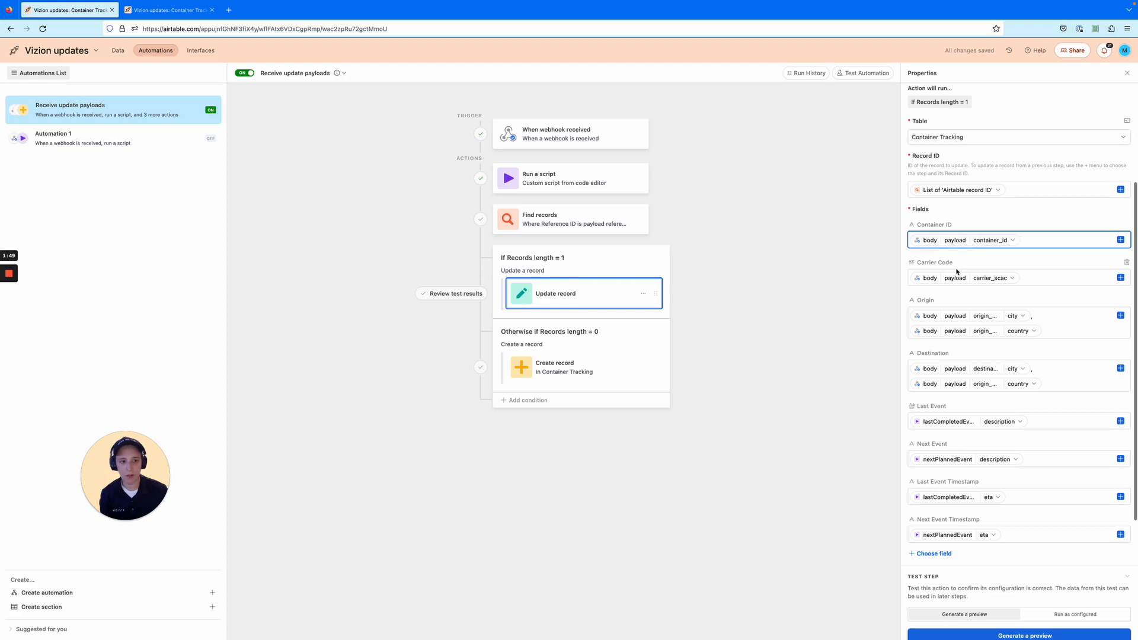
{"action": "left_click", "coordinate": [1023, 239]}
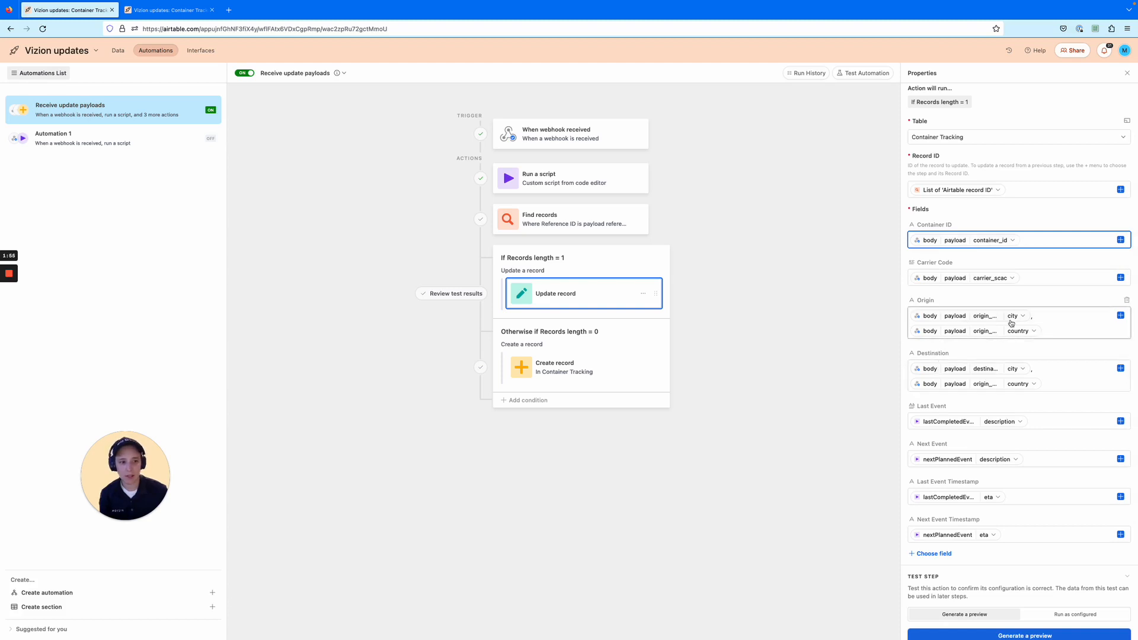
{"action": "mouse_move", "coordinate": [1019, 331]}
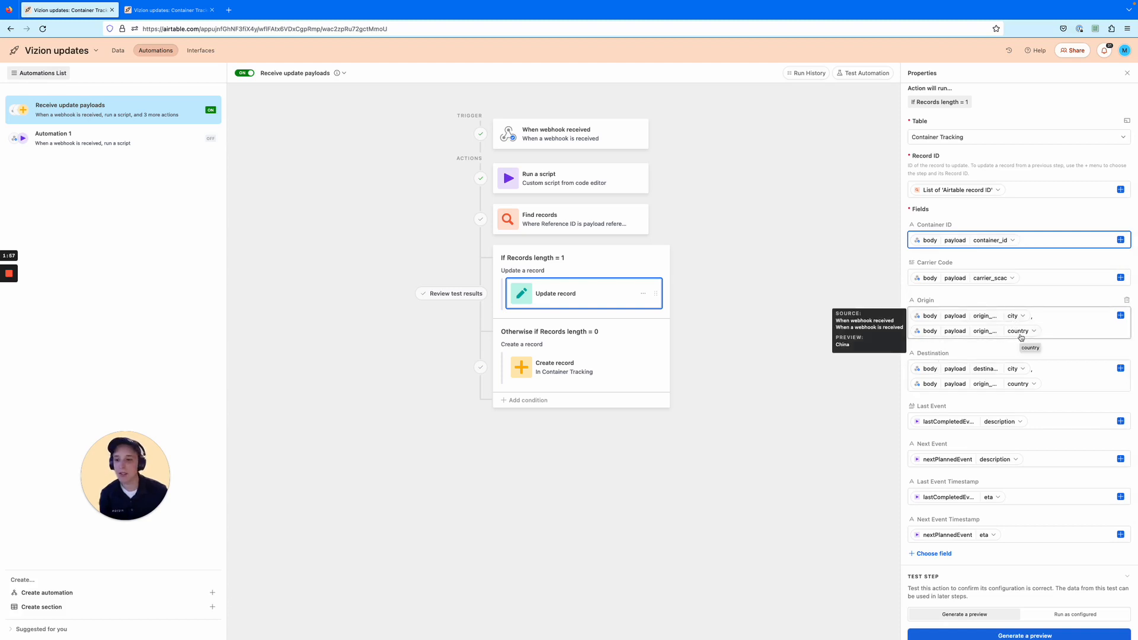
{"action": "left_click", "coordinate": [1053, 240]}
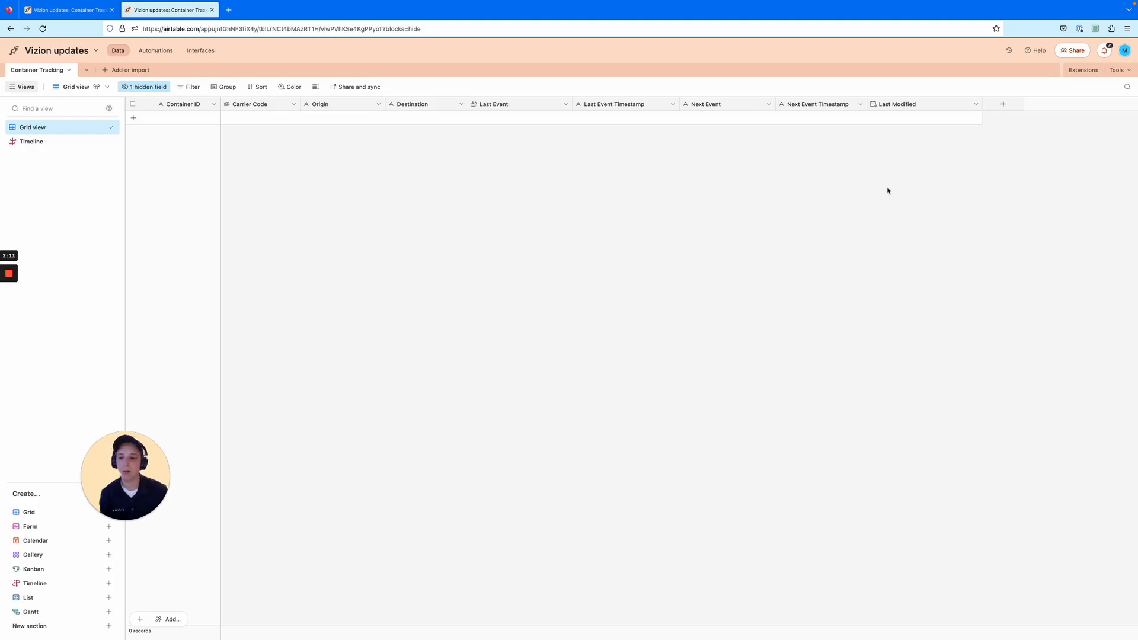
{"action": "left_click", "coordinate": [156, 50]}
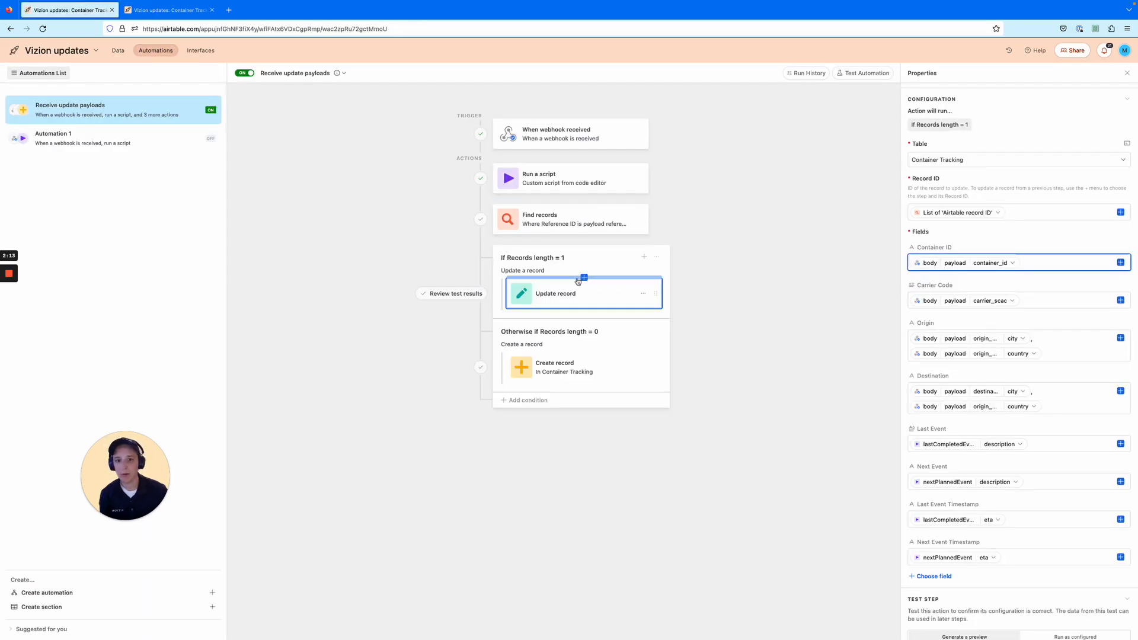
{"action": "left_click", "coordinate": [583, 367]}
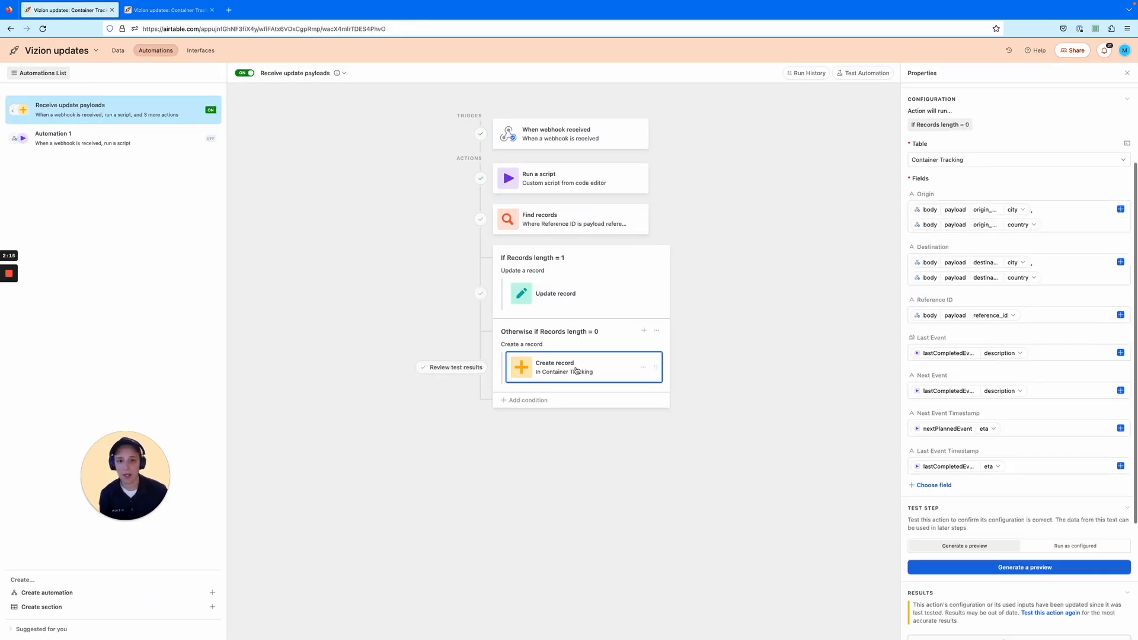
{"action": "left_click", "coordinate": [117, 50]}
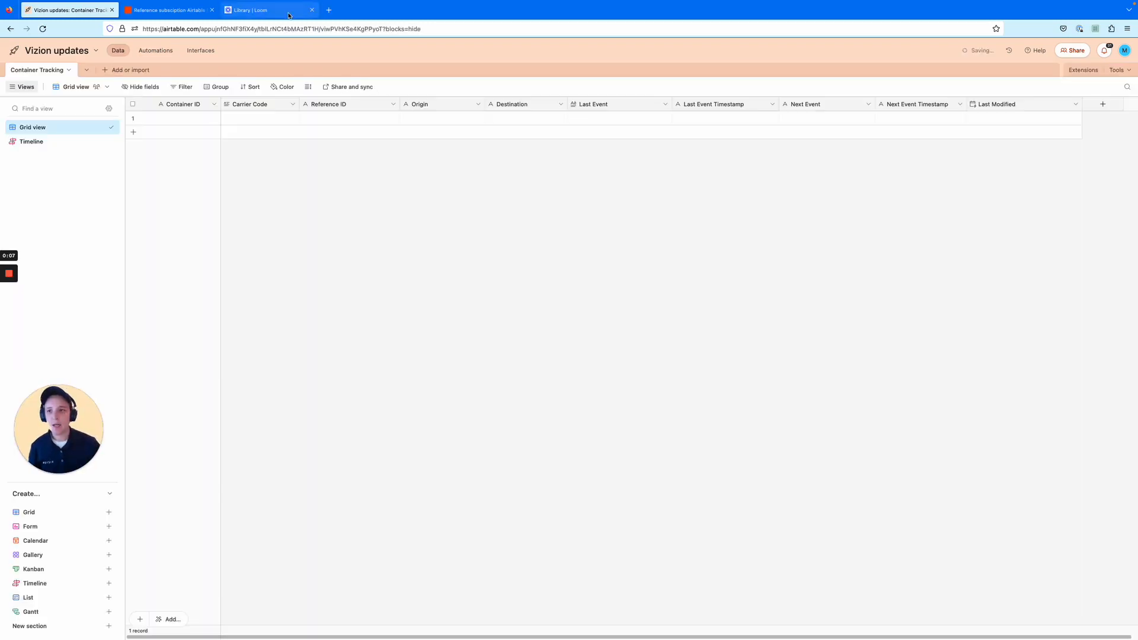
{"action": "left_click", "coordinate": [156, 50]}
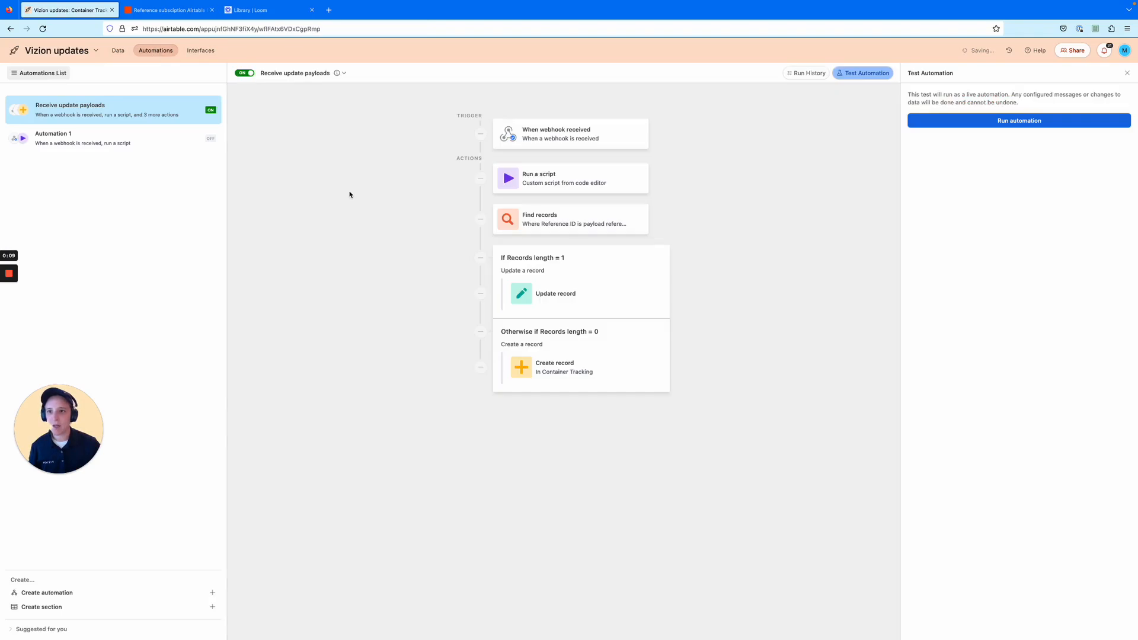
{"action": "left_click", "coordinate": [117, 50]}
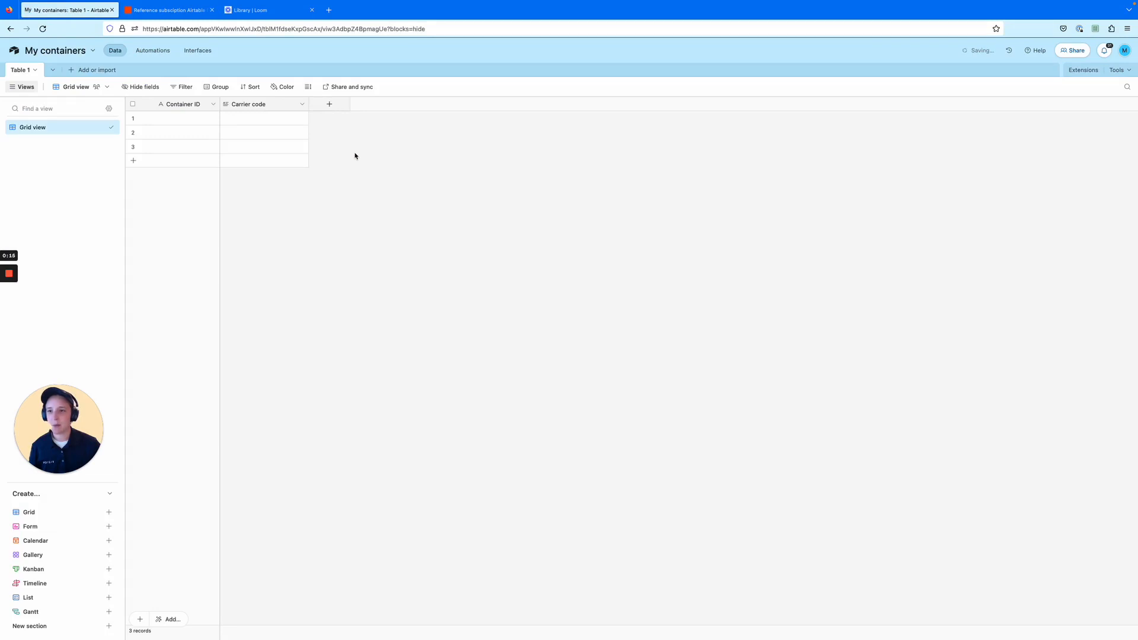
{"action": "mouse_move", "coordinate": [316, 132]}
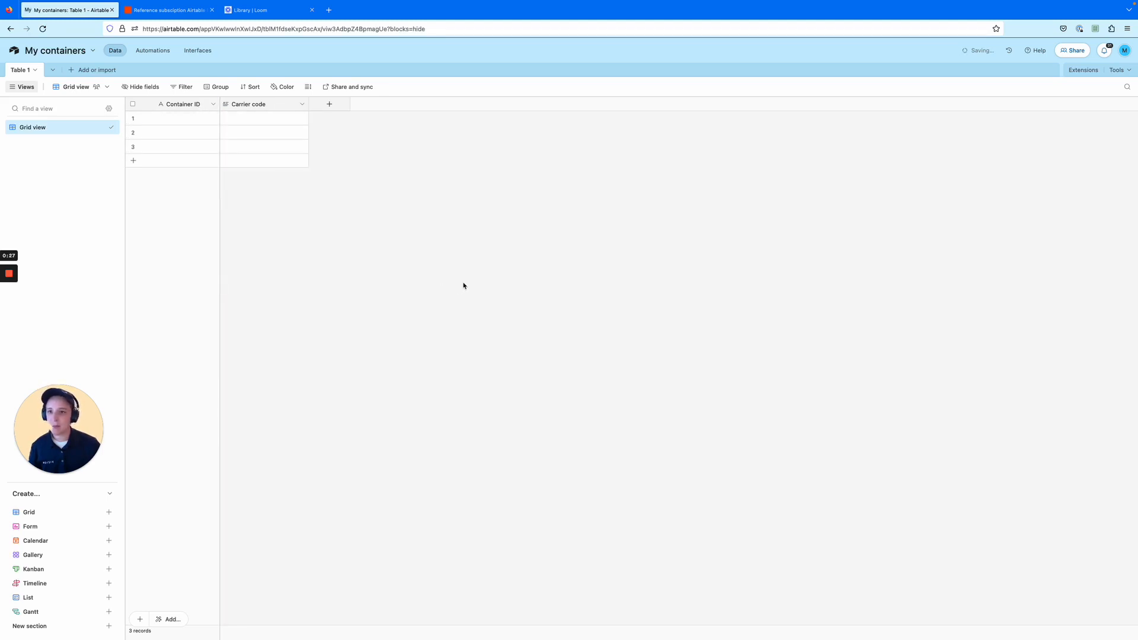
{"action": "mouse_move", "coordinate": [678, 265]}
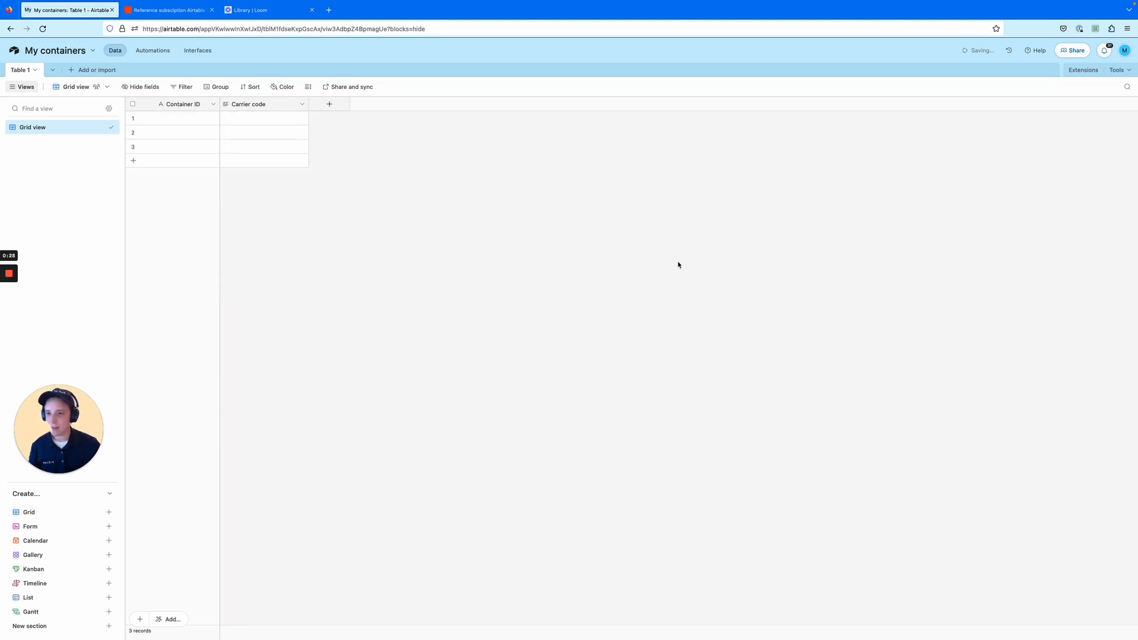
{"action": "mouse_move", "coordinate": [633, 230]}
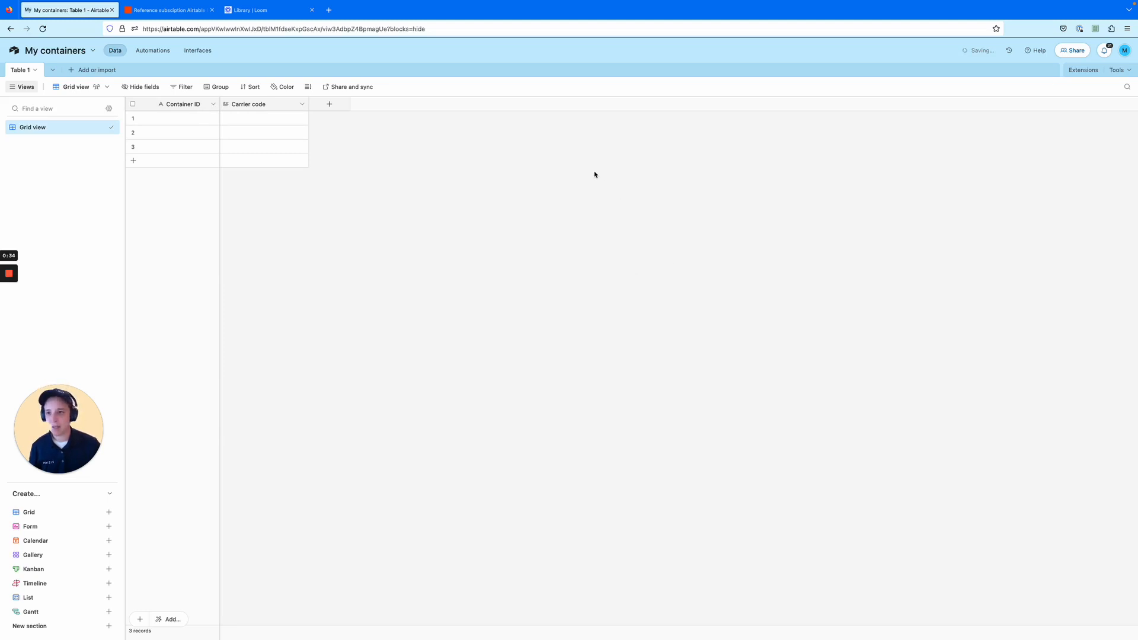
{"action": "mouse_move", "coordinate": [524, 129]}
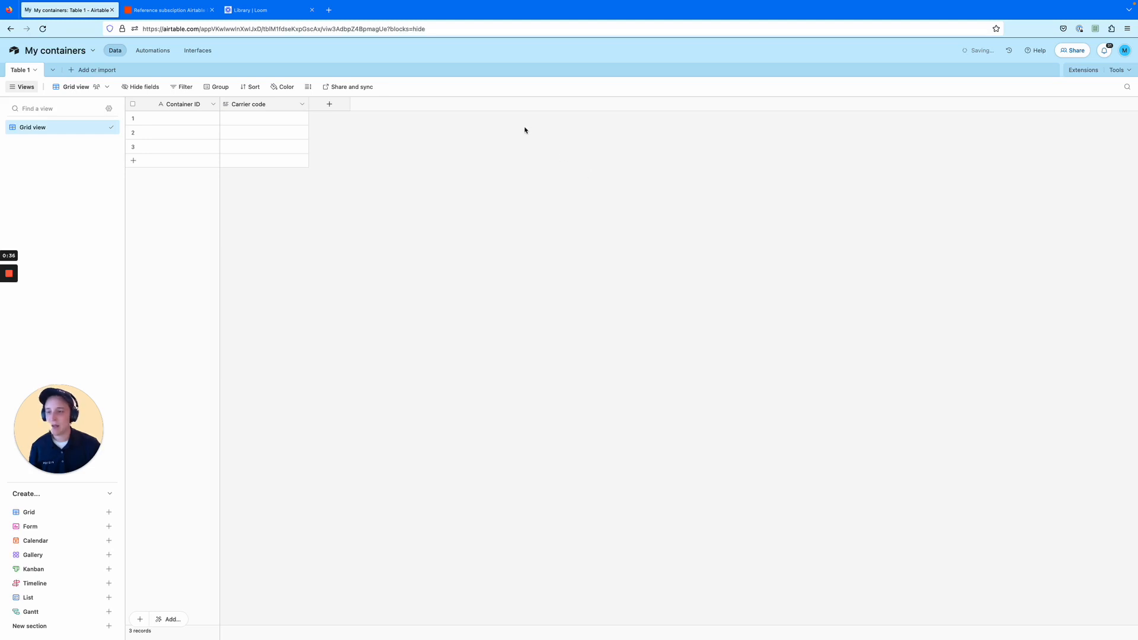
{"action": "mouse_move", "coordinate": [499, 114]}
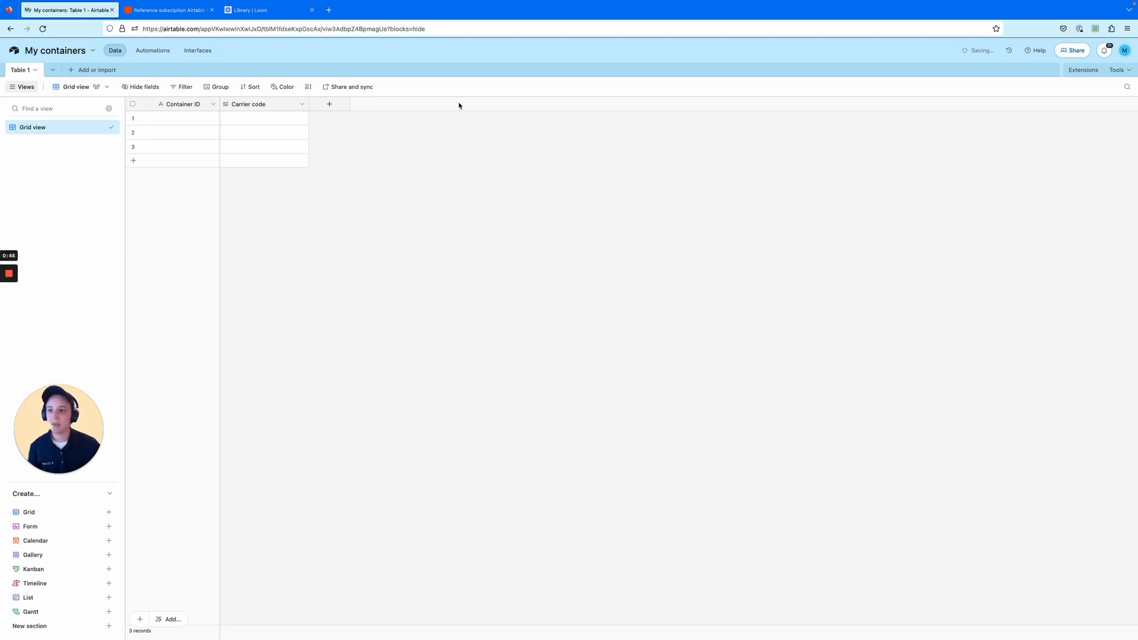
Open the New Record in Airtable trigger, check its event, and continue to Account.
{"action": "left_click", "coordinate": [167, 10]}
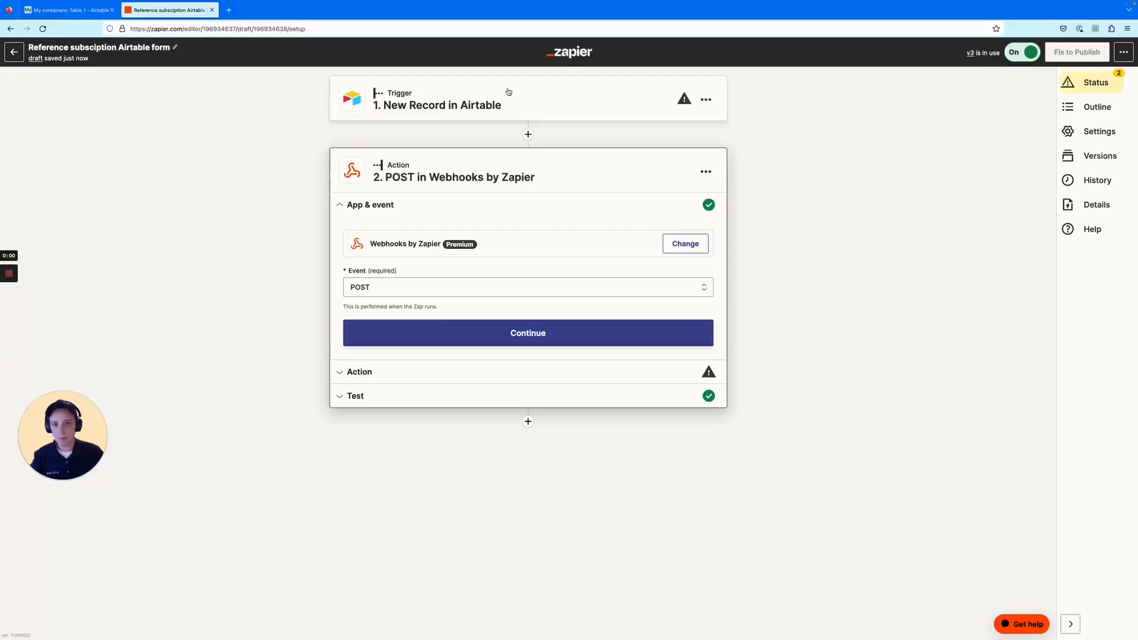
{"action": "left_click", "coordinate": [438, 104]}
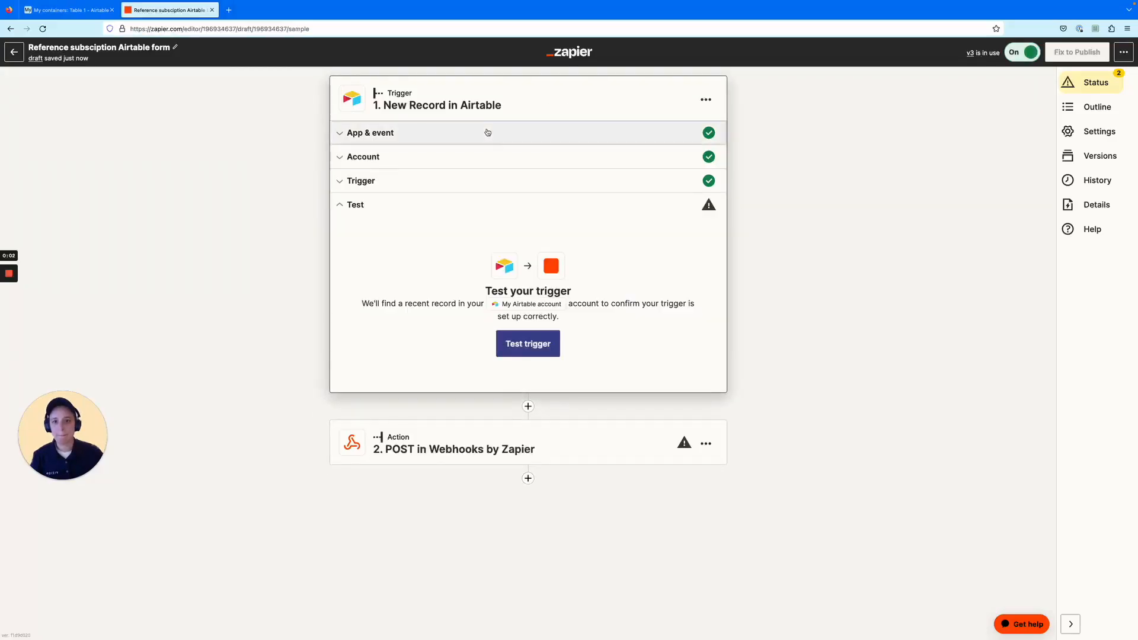
{"action": "left_click", "coordinate": [370, 132]}
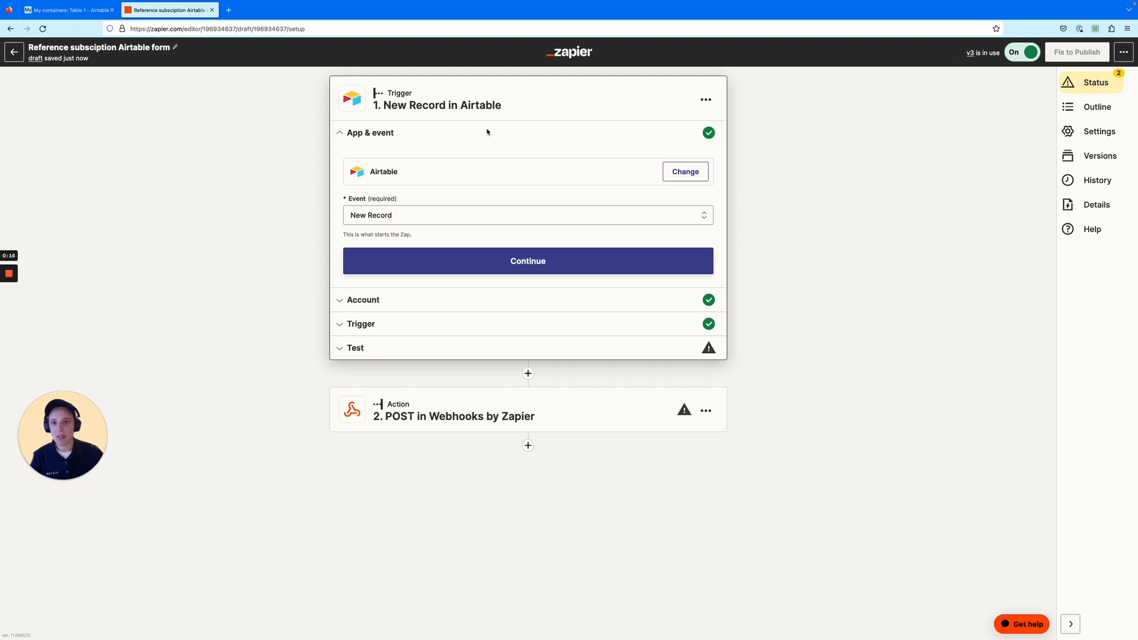
{"action": "mouse_move", "coordinate": [459, 100]}
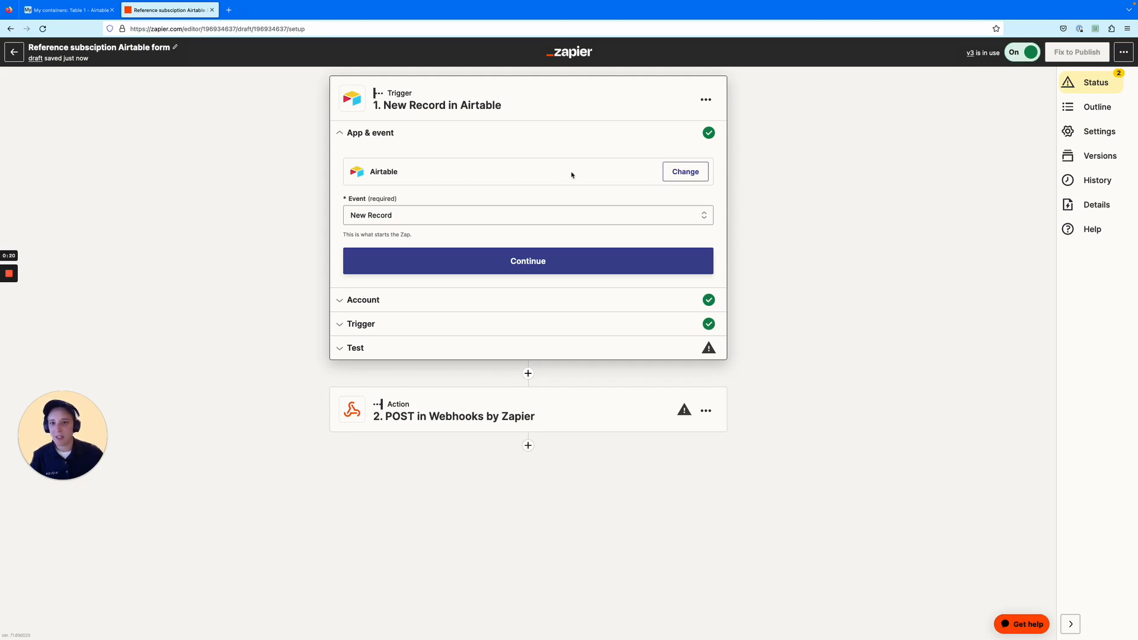
{"action": "mouse_move", "coordinate": [685, 171]}
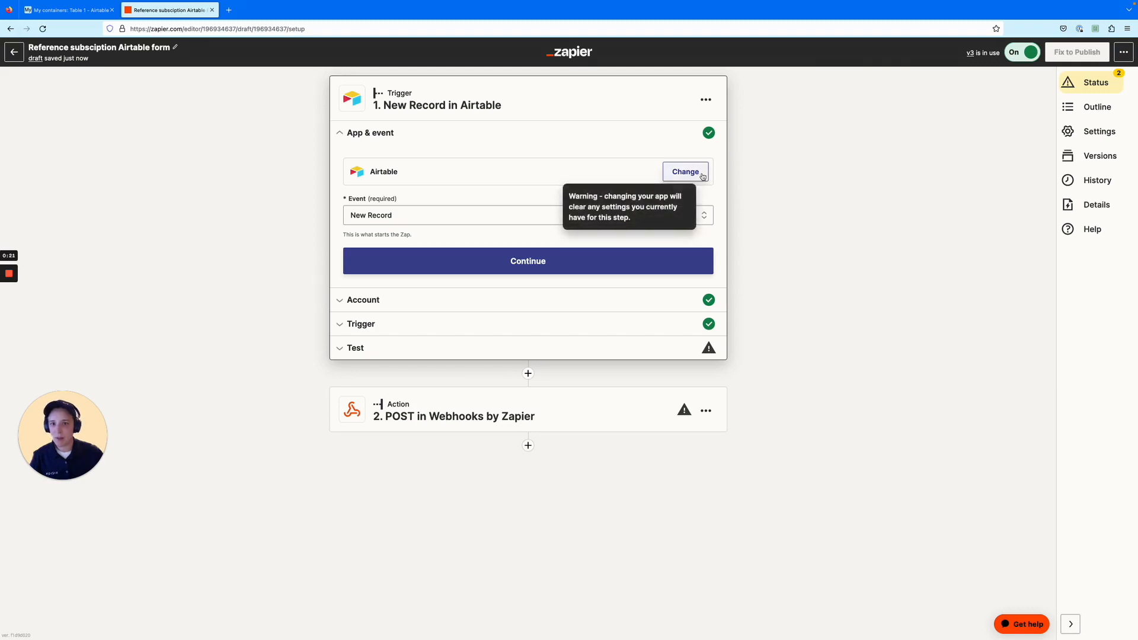
{"action": "left_click", "coordinate": [508, 214]}
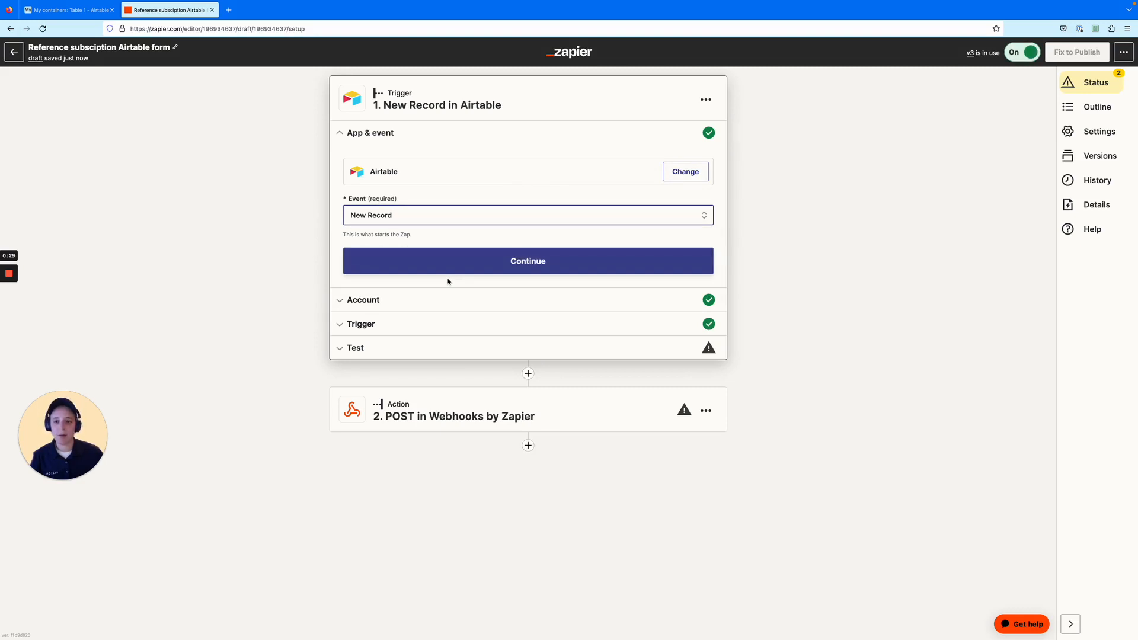
{"action": "left_click", "coordinate": [527, 261]}
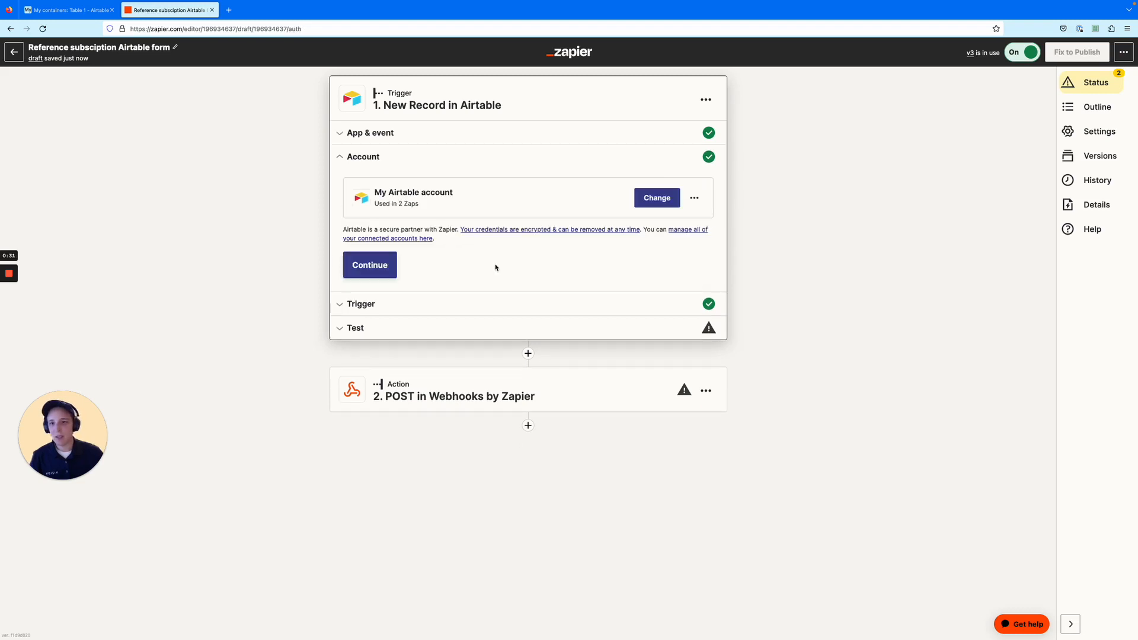
{"action": "mouse_move", "coordinate": [531, 190]}
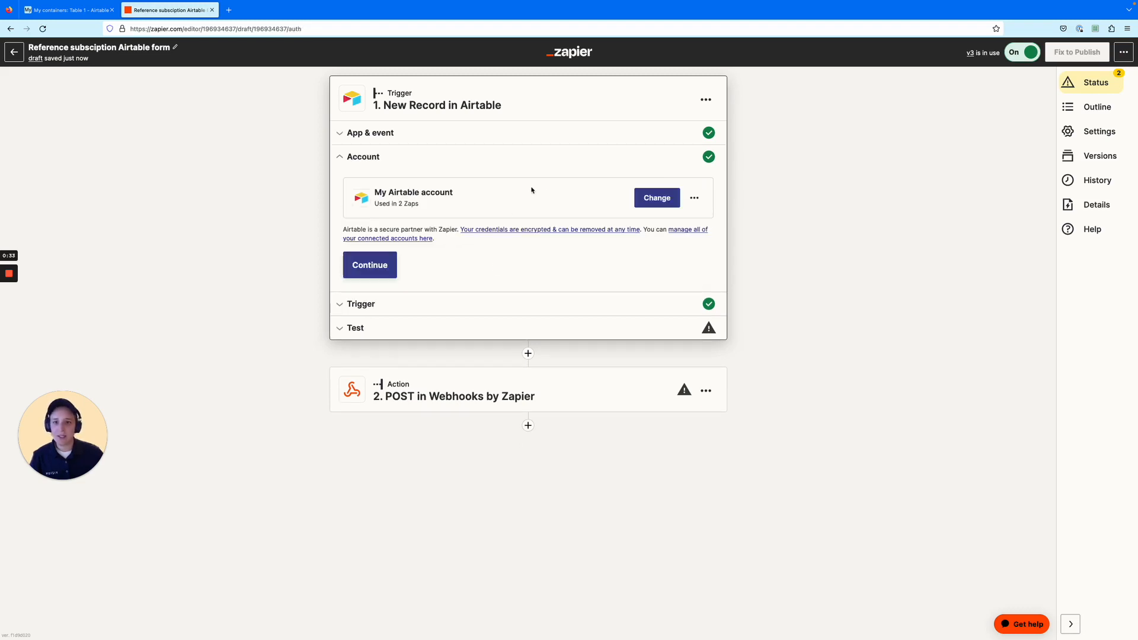
{"action": "mouse_move", "coordinate": [494, 202]}
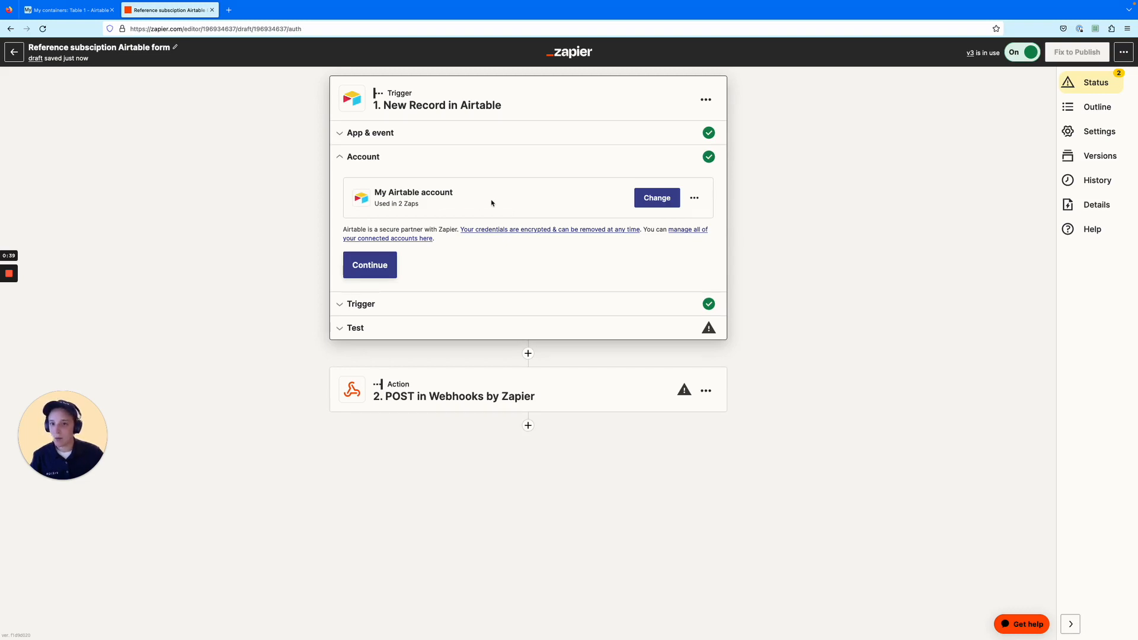
Confirm the Airtable account and the My containers base, Table 1, Grid view settings.
{"action": "left_click", "coordinate": [369, 265]}
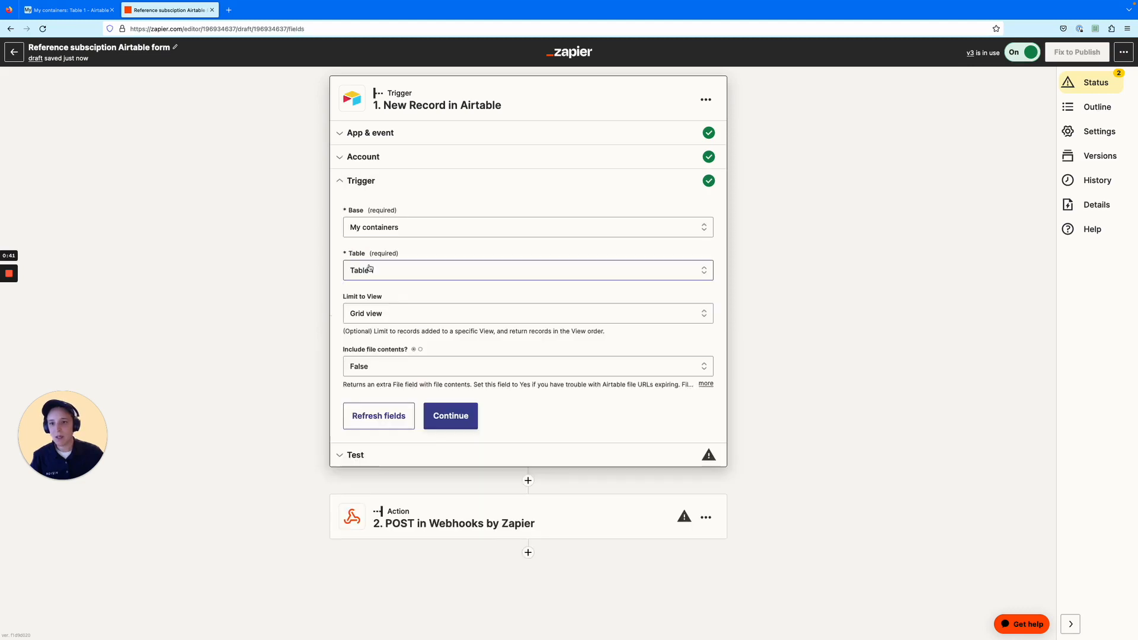
{"action": "left_click", "coordinate": [527, 226]}
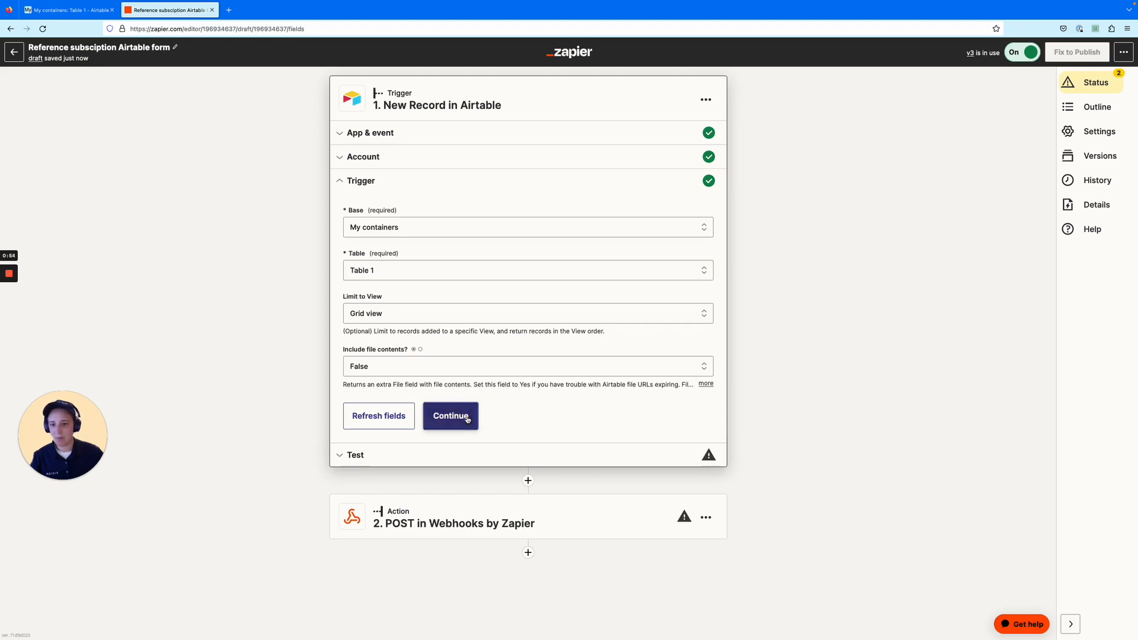
{"action": "left_click", "coordinate": [449, 416]}
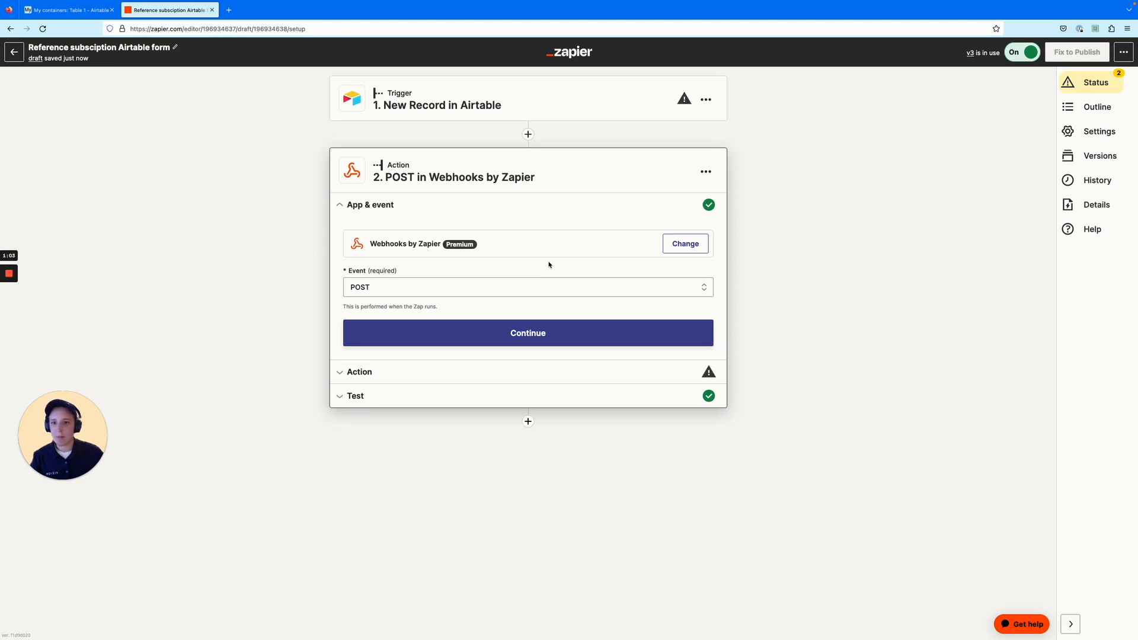
{"action": "left_click", "coordinate": [528, 287]}
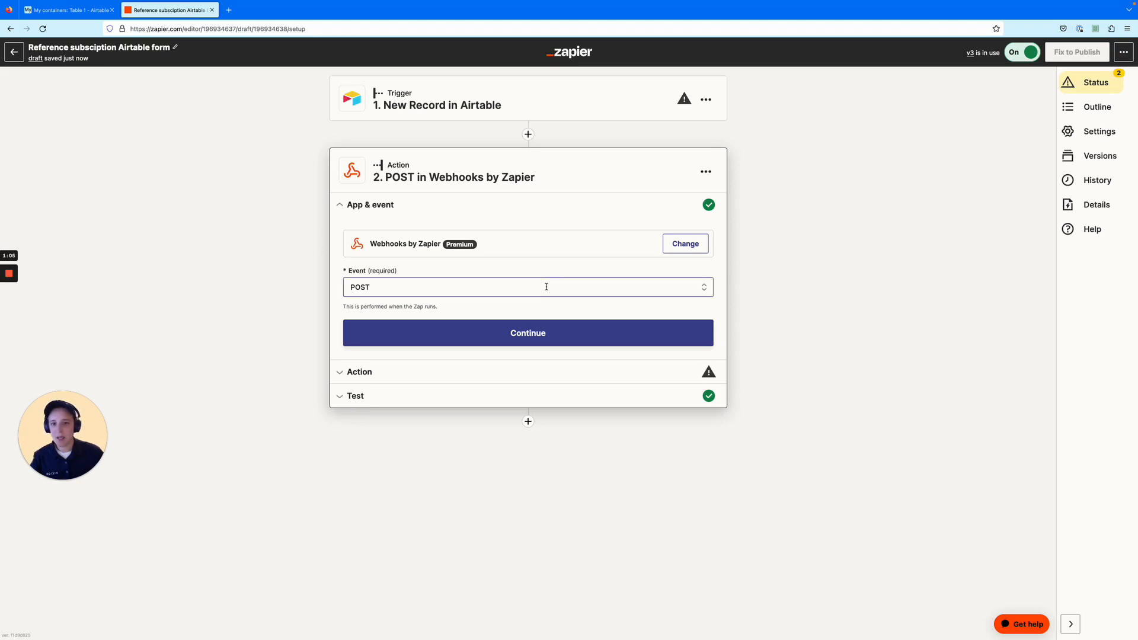
{"action": "left_click", "coordinate": [528, 333]}
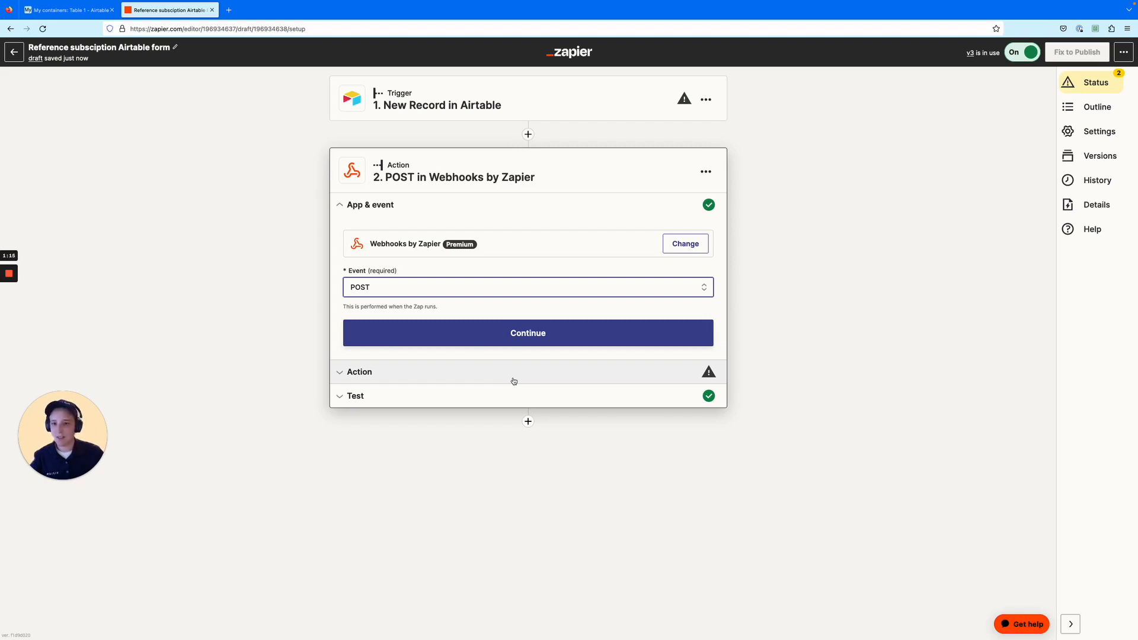
{"action": "left_click", "coordinate": [527, 286]}
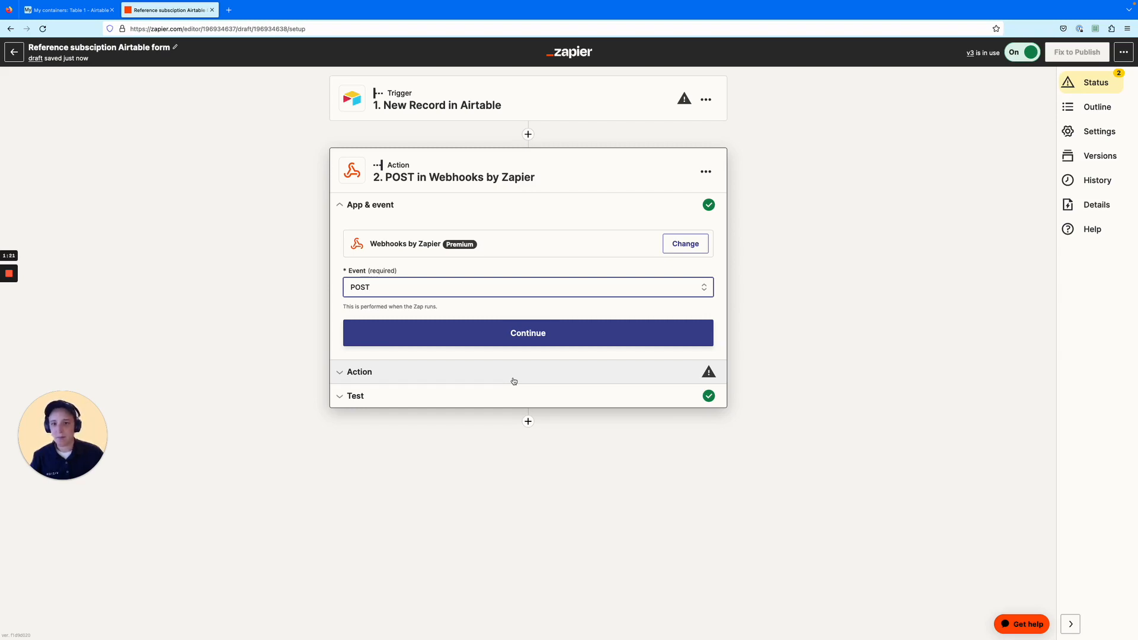
Open the POST action settings and check the Vizion references endpoint URL.
{"action": "left_click", "coordinate": [527, 333]}
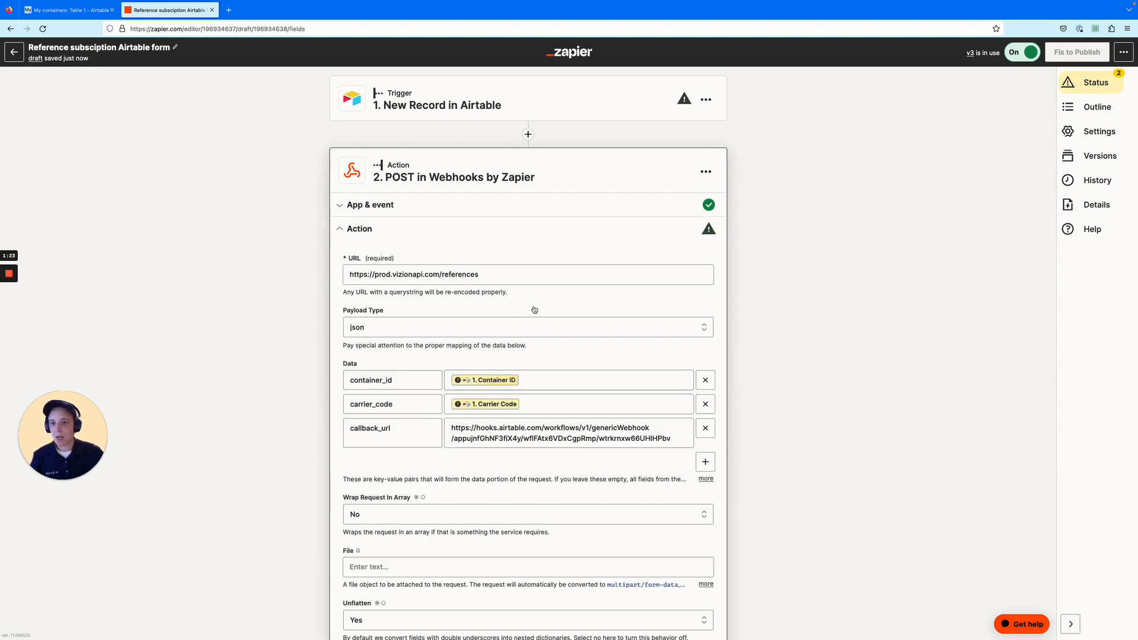
{"action": "scroll", "scroll_direction": "down", "scroll_amount": 3}
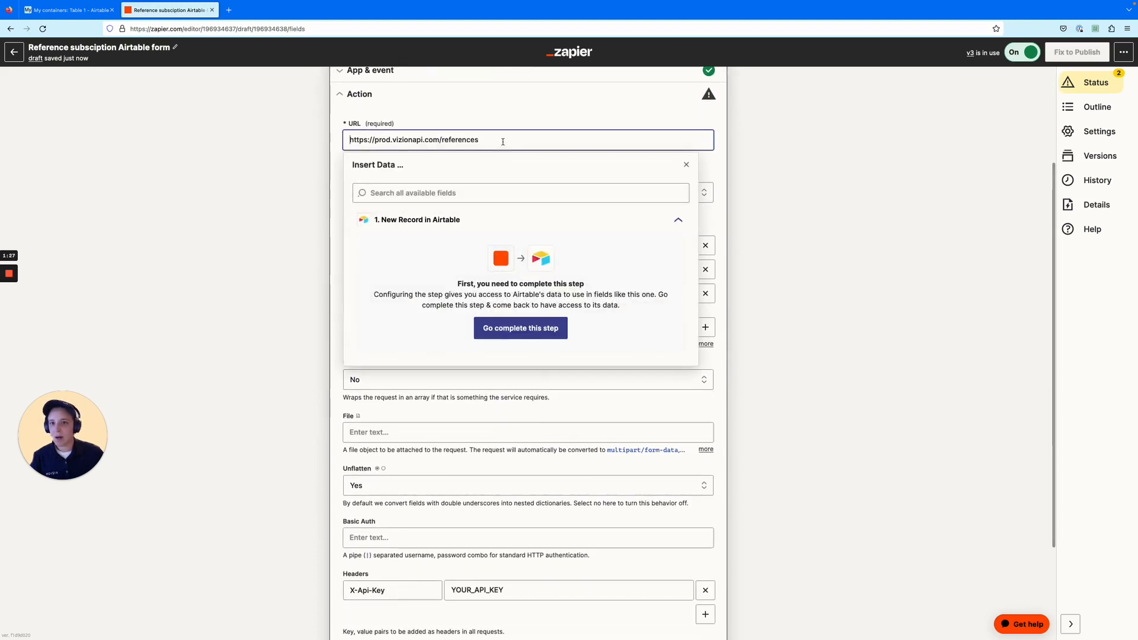
{"action": "left_click", "coordinate": [685, 164]}
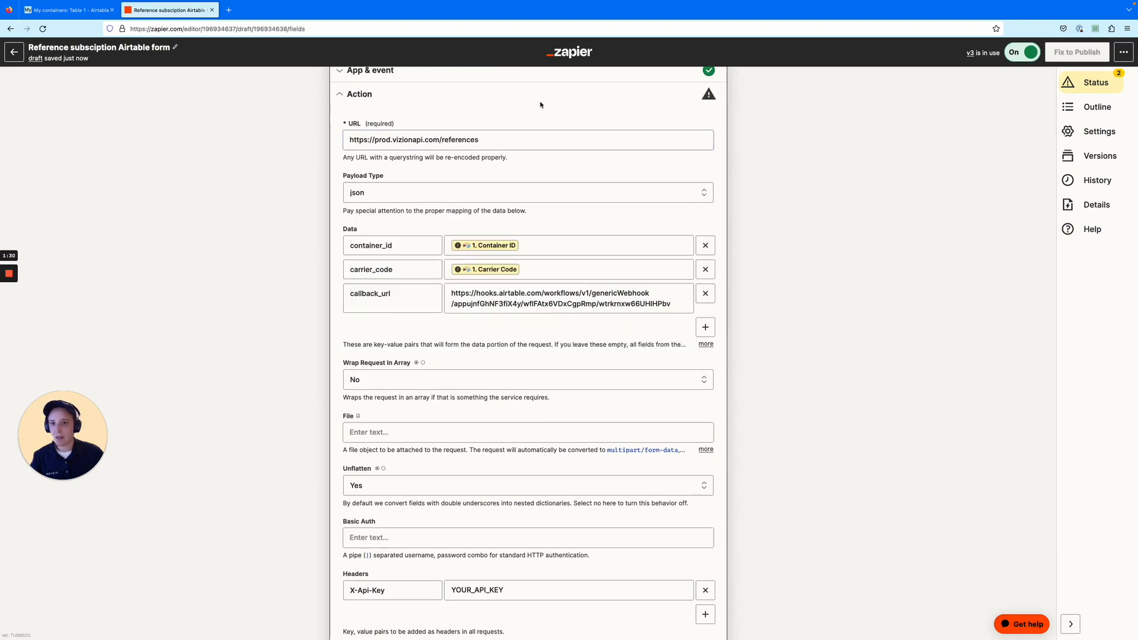
{"action": "mouse_move", "coordinate": [521, 126]}
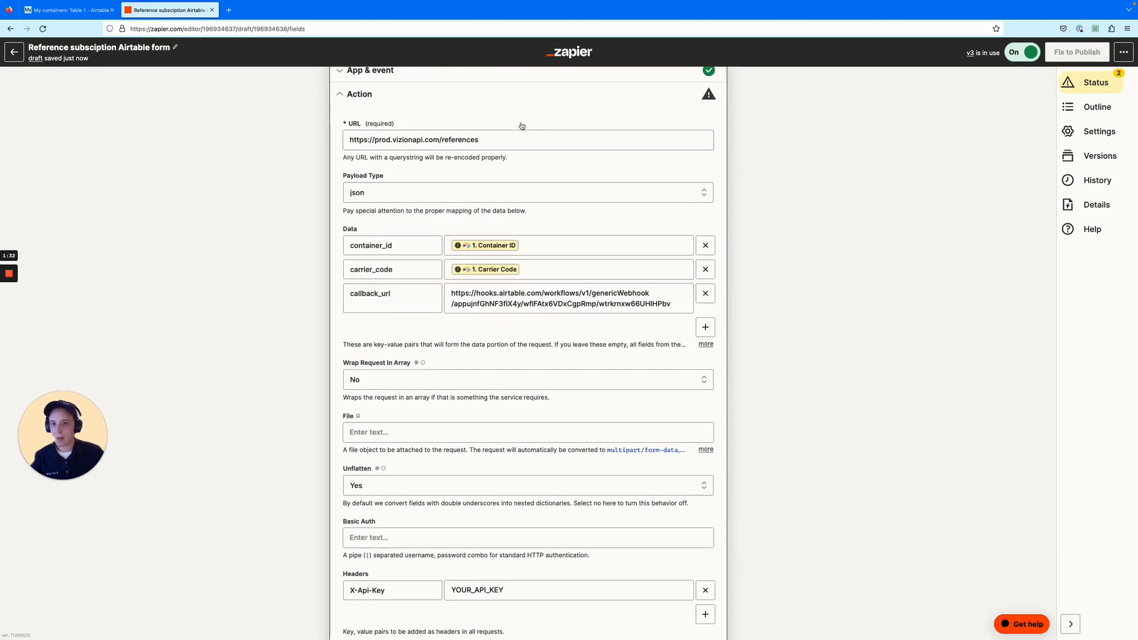
{"action": "left_click", "coordinate": [513, 140]}
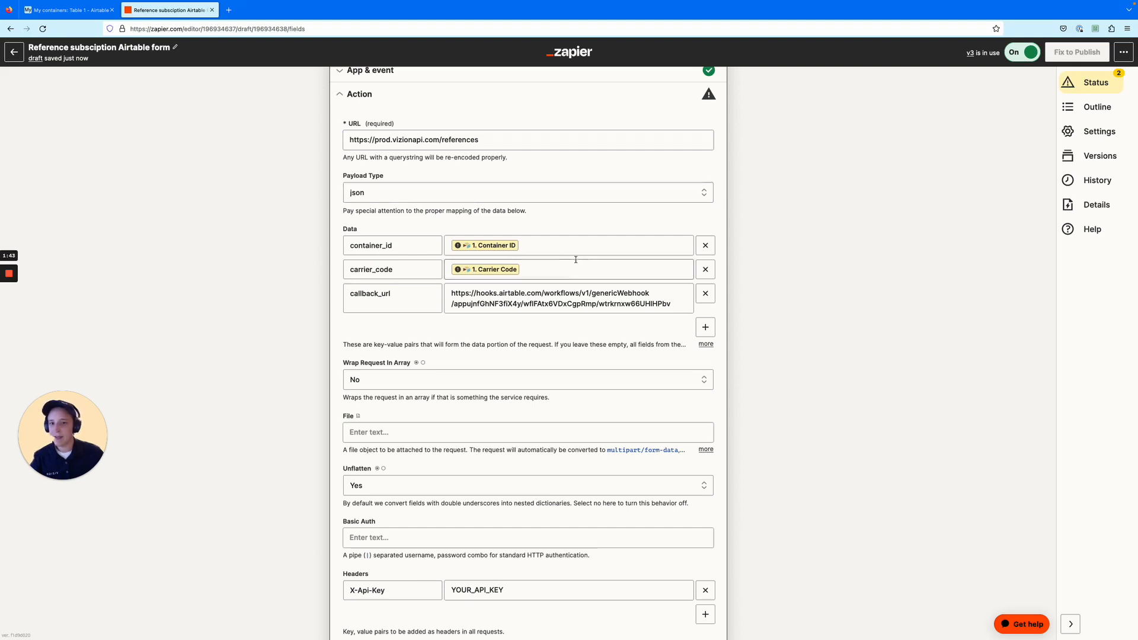
Check the container_id, carrier_code and callback_url Data rows.
{"action": "scroll", "scroll_direction": "down", "scroll_amount": 3}
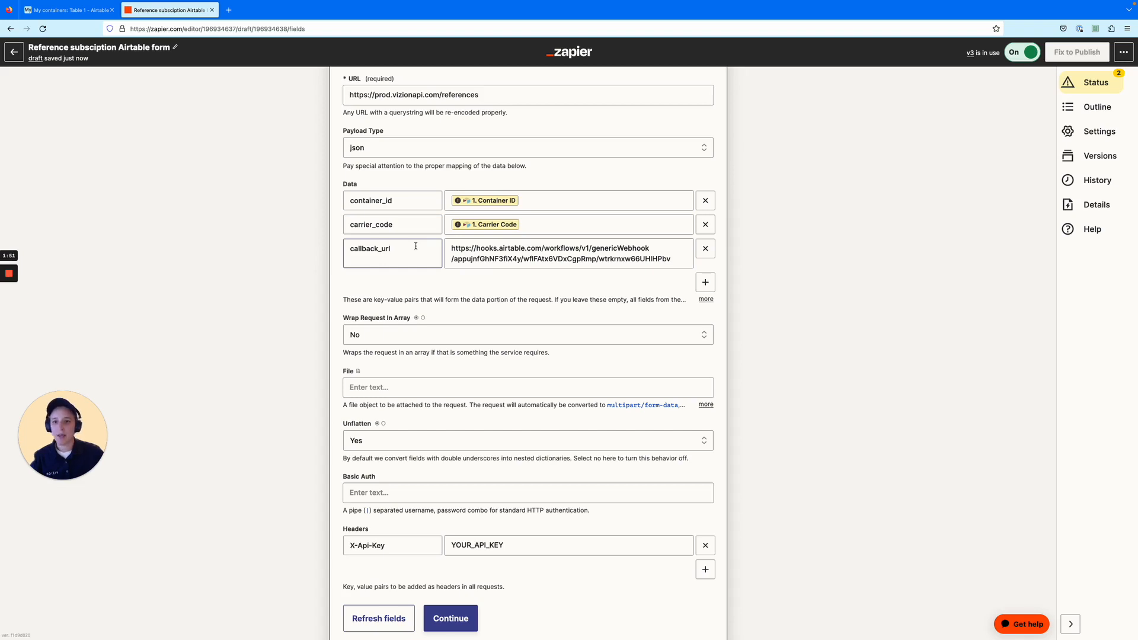
{"action": "left_click", "coordinate": [568, 201]}
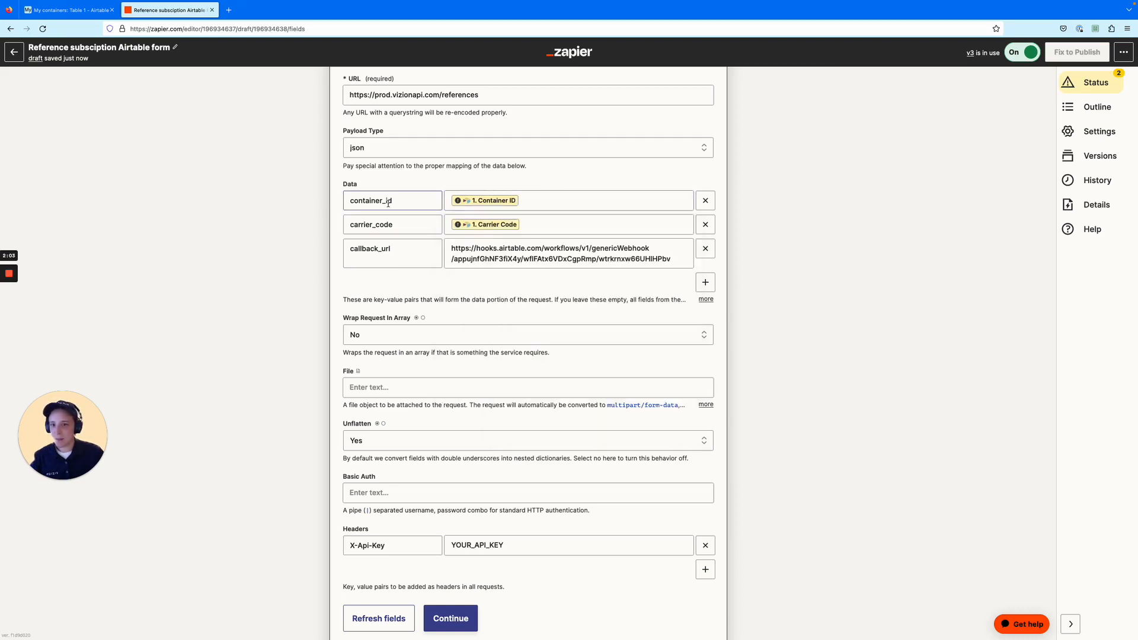
{"action": "left_click", "coordinate": [392, 201]}
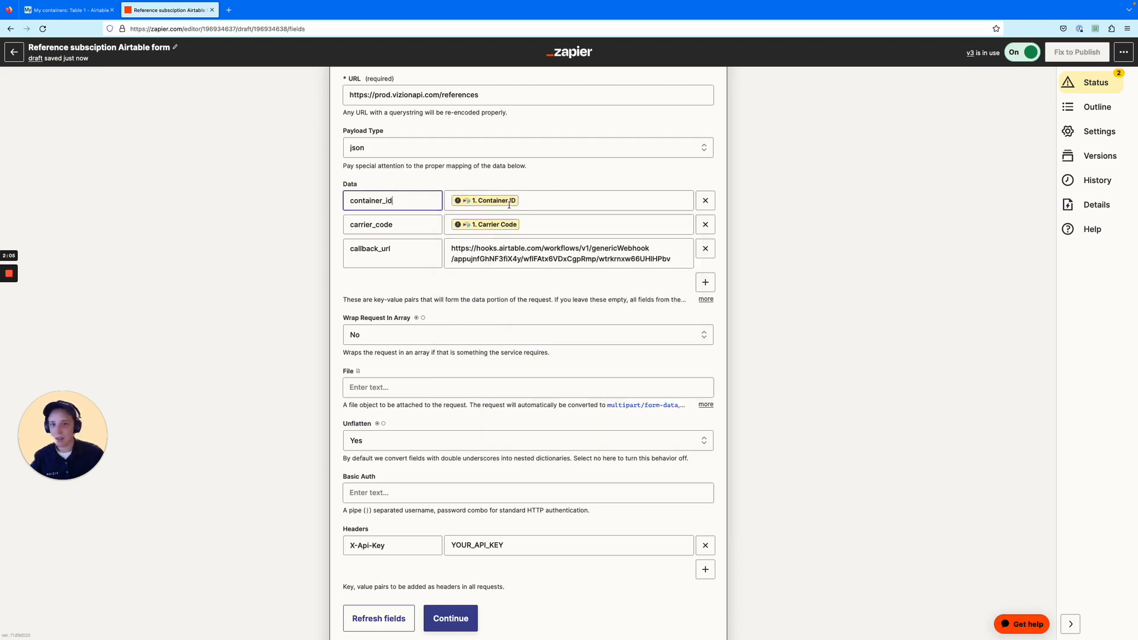
{"action": "left_click", "coordinate": [484, 200]}
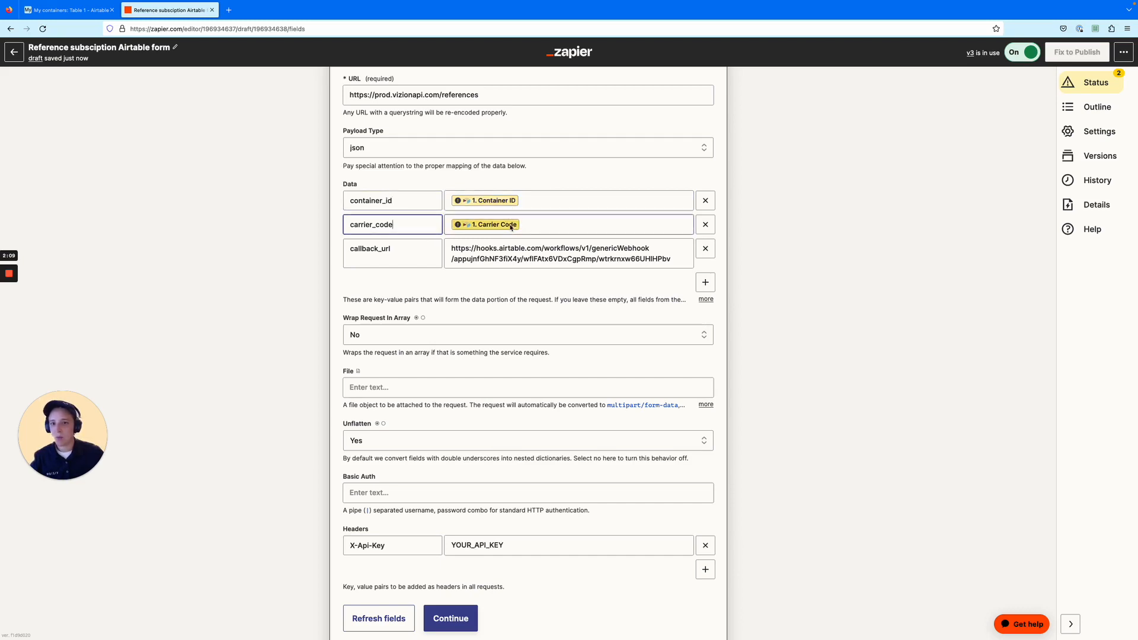
{"action": "left_click", "coordinate": [392, 248]}
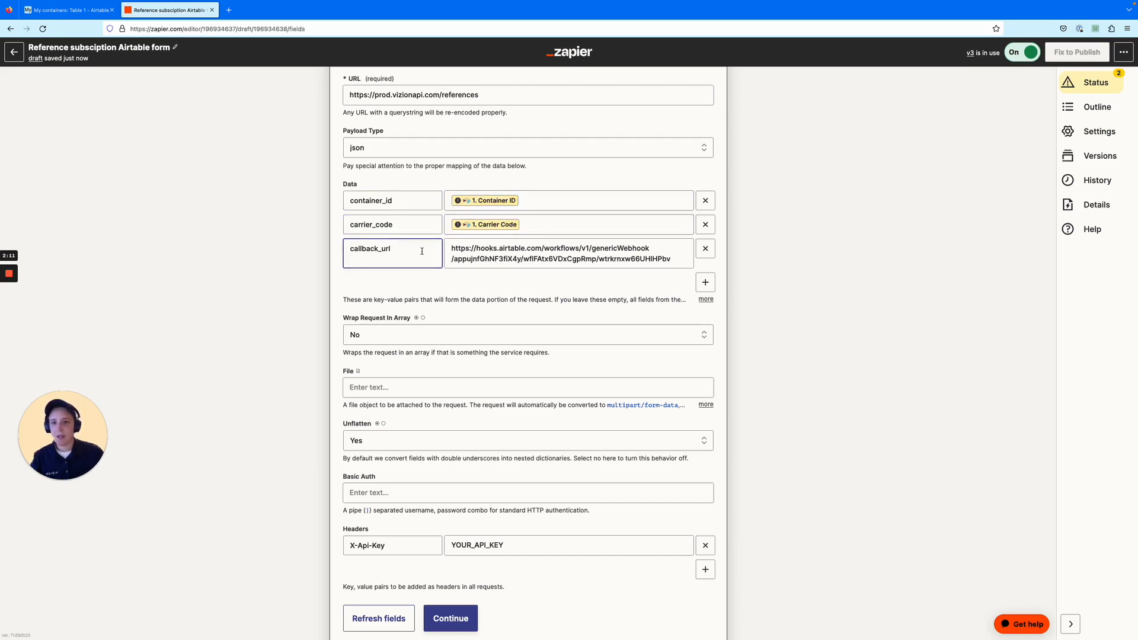
{"action": "left_click", "coordinate": [65, 9]}
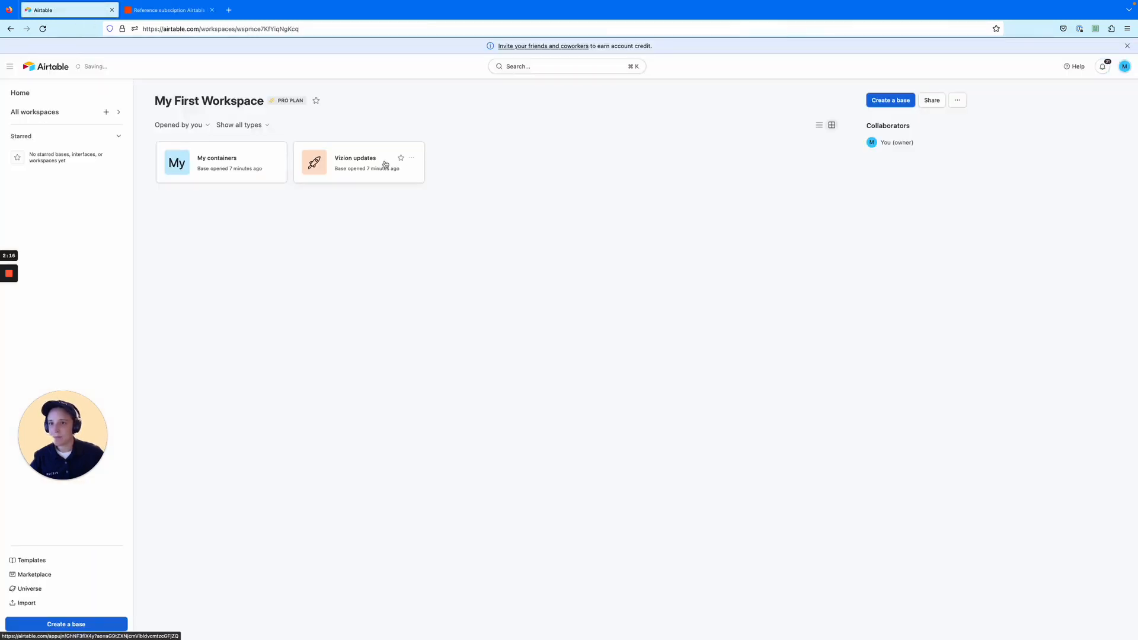
Select the Receive update payloads webhook URL in Vizion updates automations, then return to Zapier.
{"action": "left_click", "coordinate": [358, 162]}
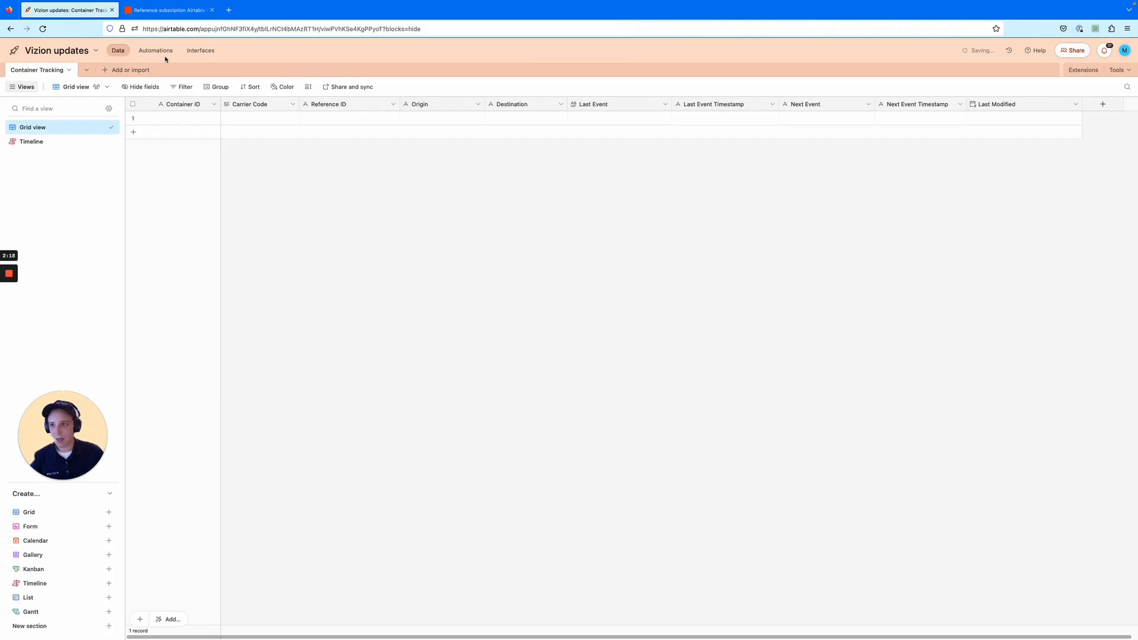
{"action": "left_click", "coordinate": [154, 51]}
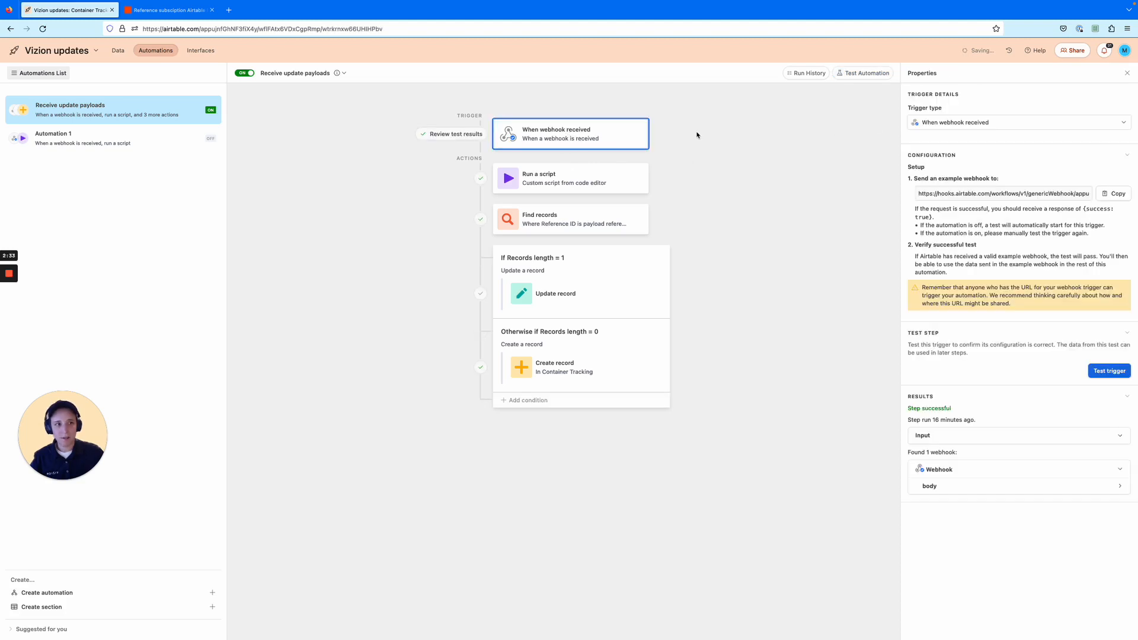
{"action": "double_click", "coordinate": [1041, 193]}
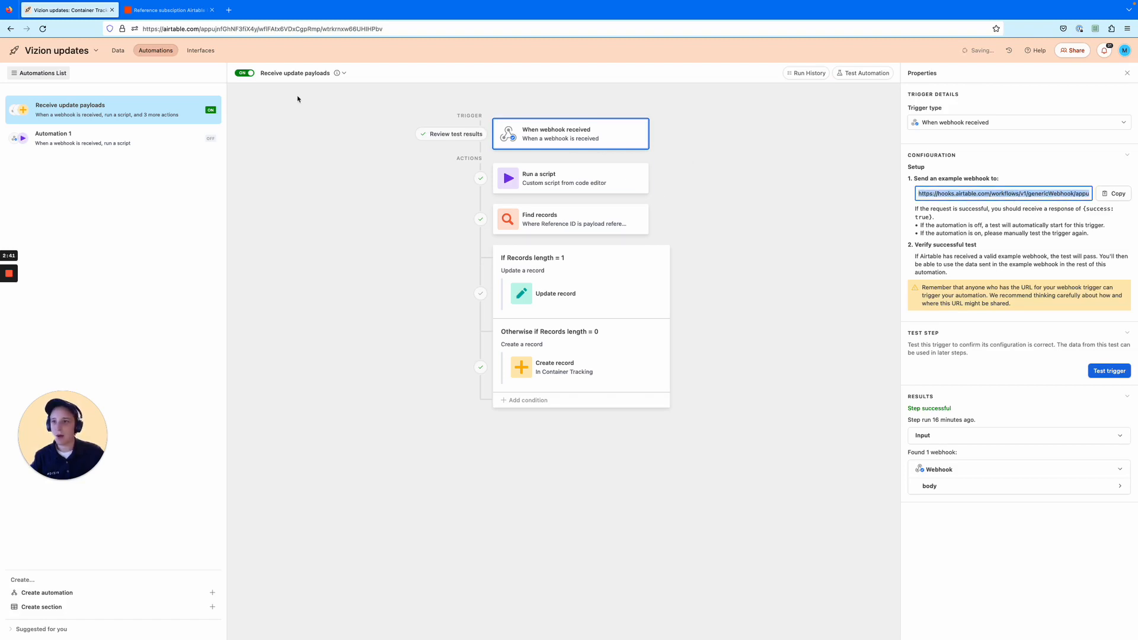
{"action": "left_click", "coordinate": [169, 9]}
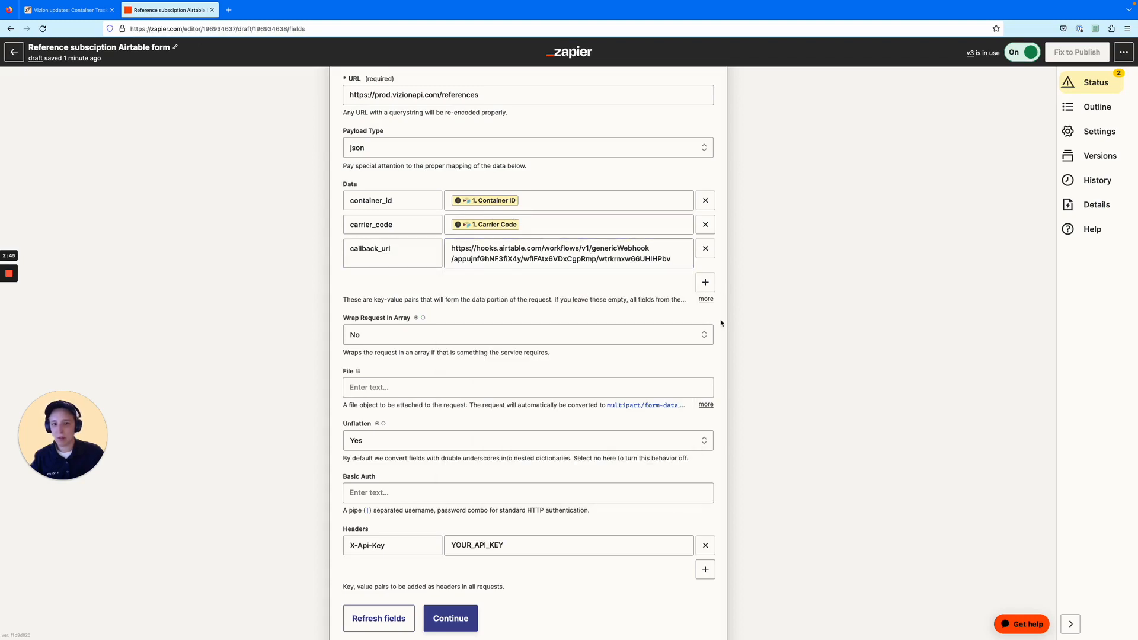
Clear YOUR_API_KEY from the X-Api-Key header and review the POST test result.
{"action": "scroll", "scroll_direction": "down", "scroll_amount": 3}
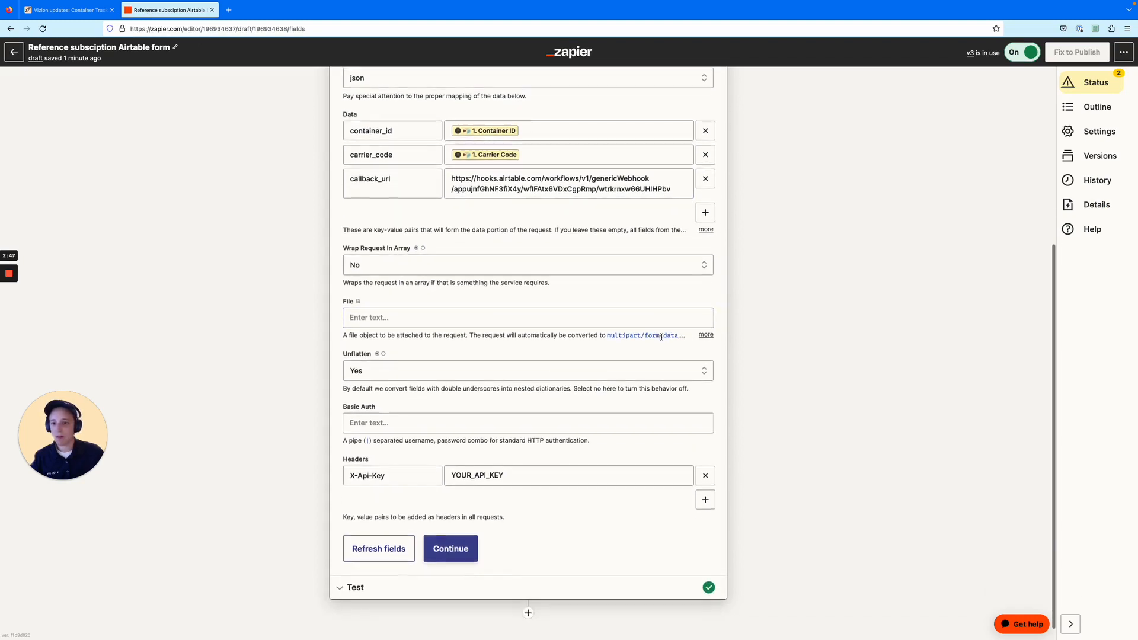
{"action": "scroll", "scroll_direction": "down", "scroll_amount": 3}
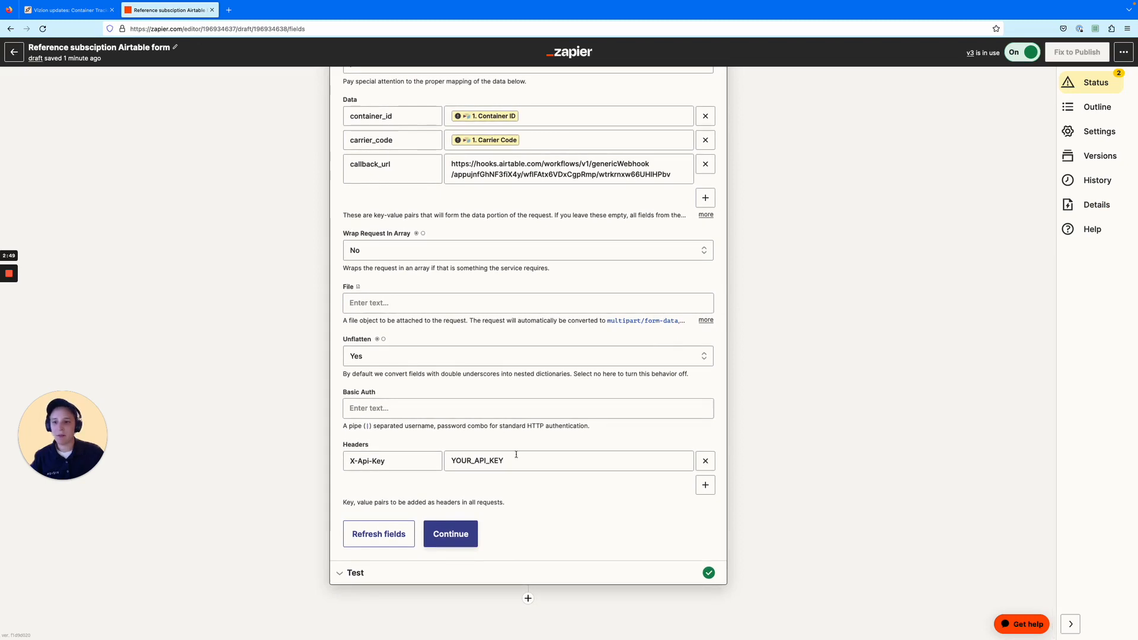
{"action": "left_click", "coordinate": [568, 460]}
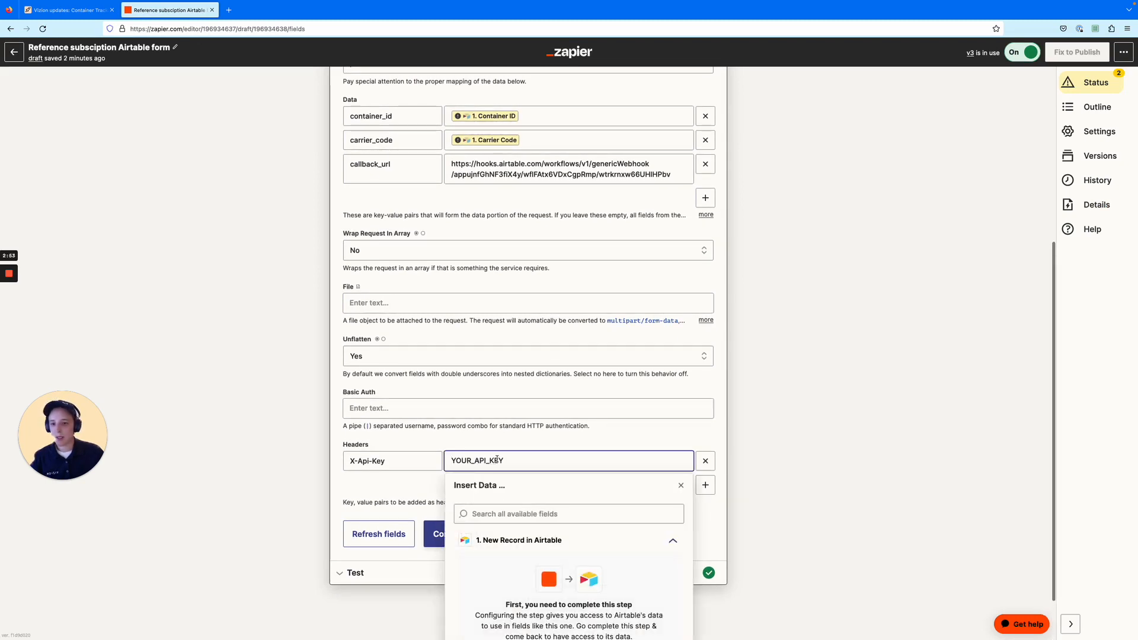
{"action": "left_click", "coordinate": [569, 460]}
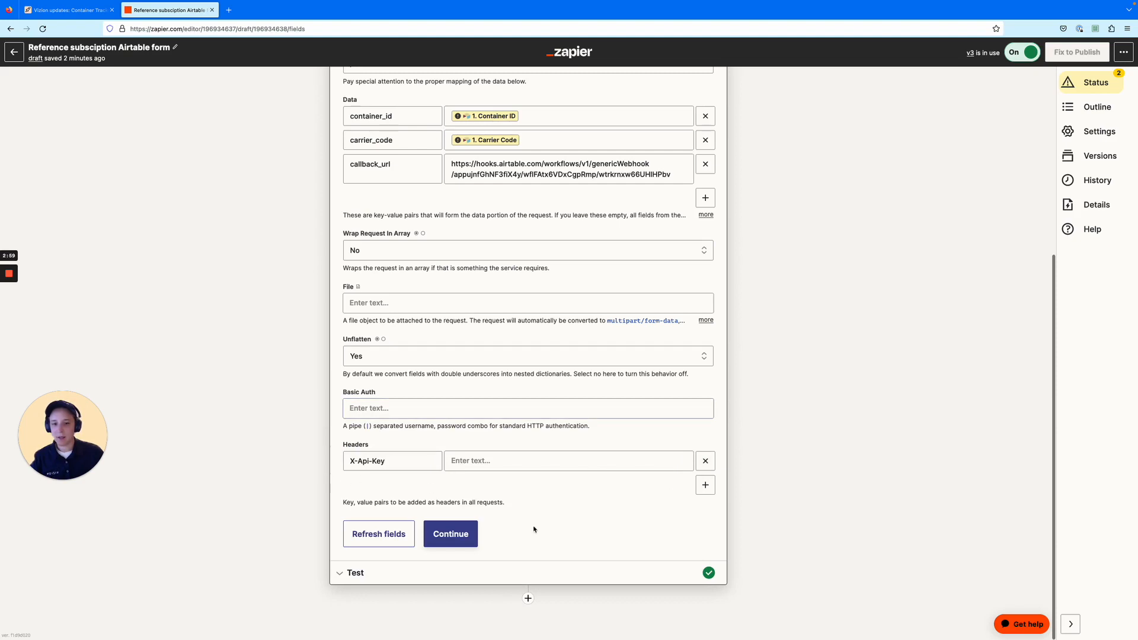
{"action": "left_click", "coordinate": [450, 533]}
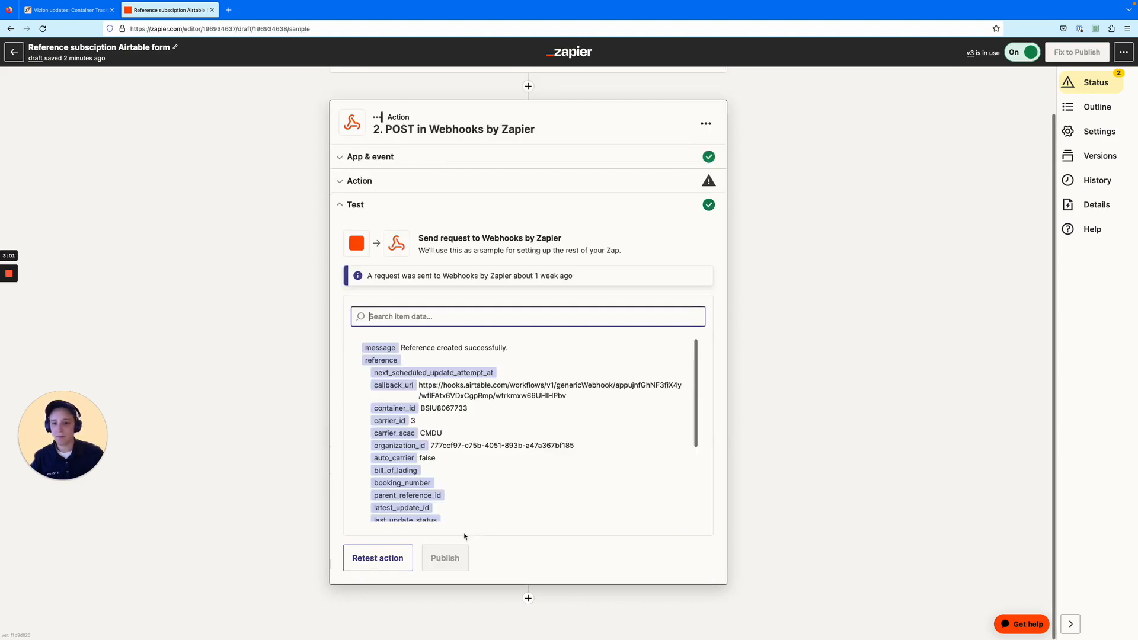
{"action": "left_click", "coordinate": [65, 9]}
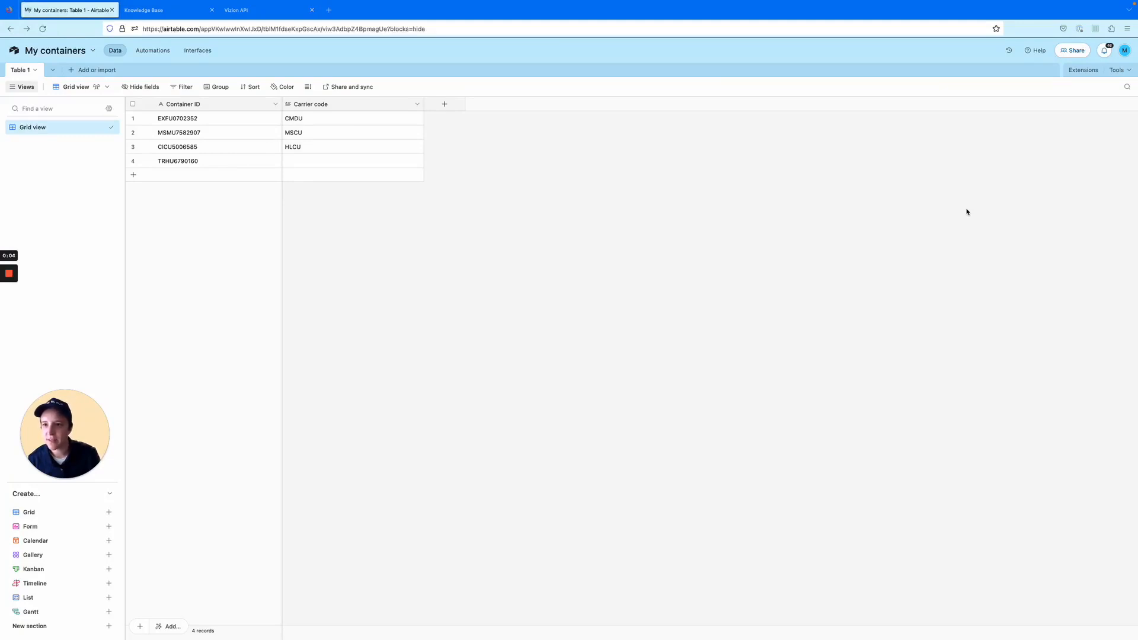
{"action": "mouse_move", "coordinate": [932, 203]}
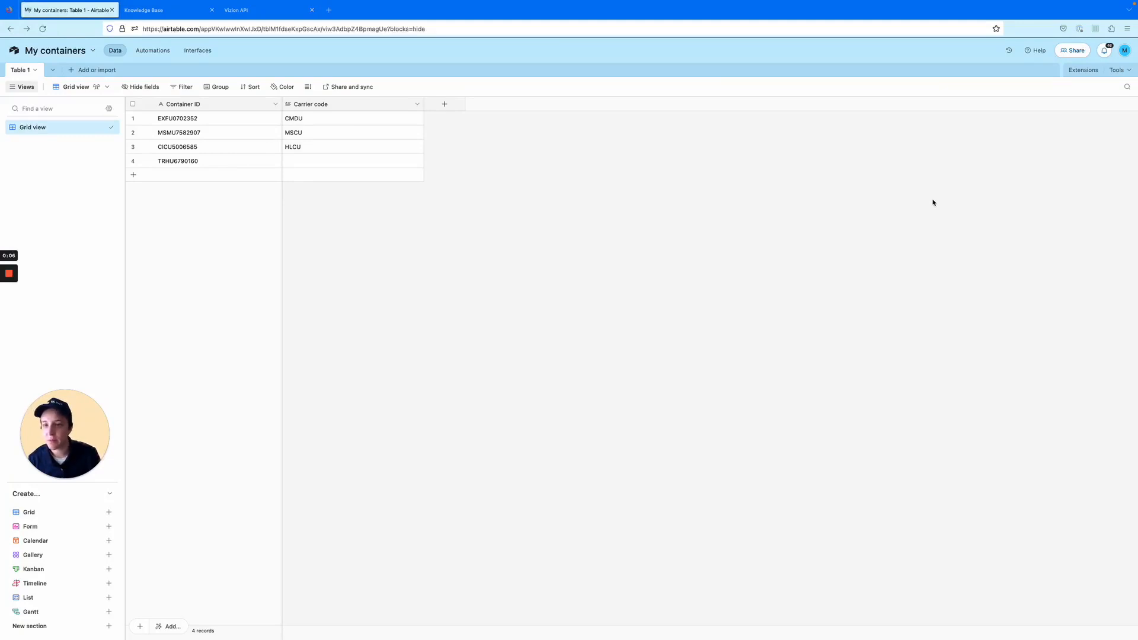
{"action": "mouse_move", "coordinate": [611, 164]}
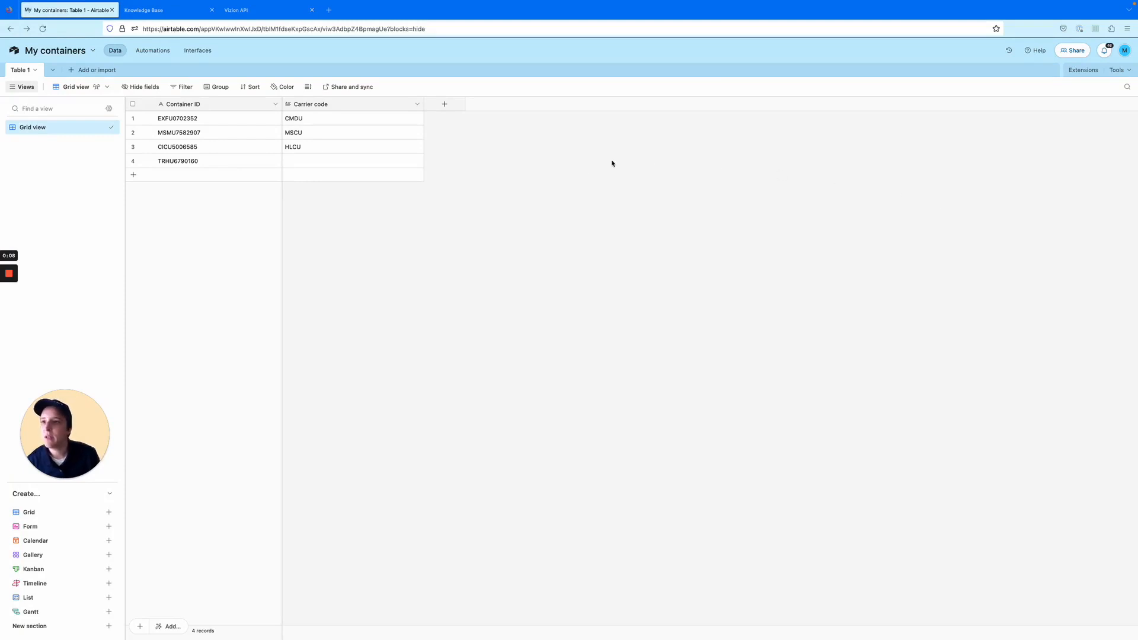
{"action": "mouse_move", "coordinate": [581, 170]}
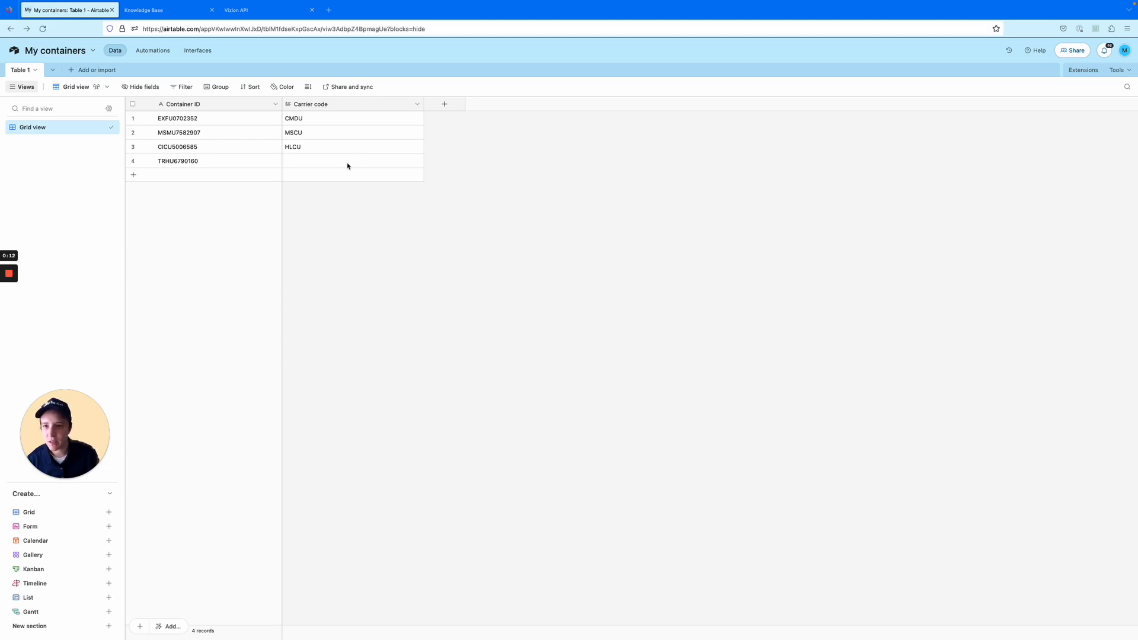
Enter carrier code EGL for container TRHU6790160.
{"action": "left_click", "coordinate": [352, 161]}
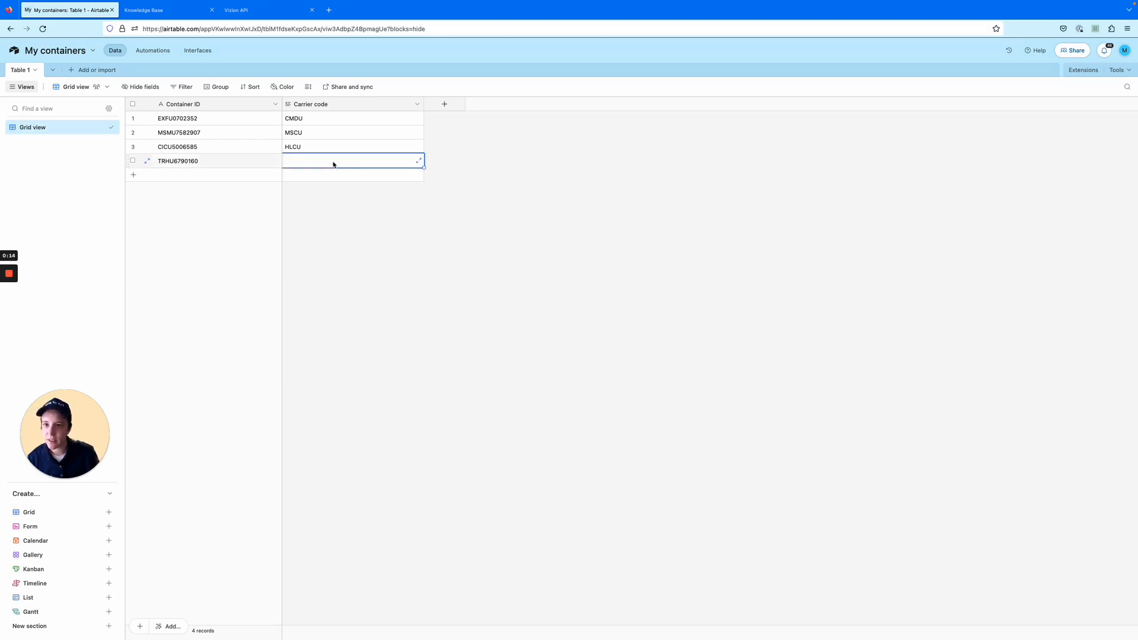
{"action": "type", "text": "EGLV"}
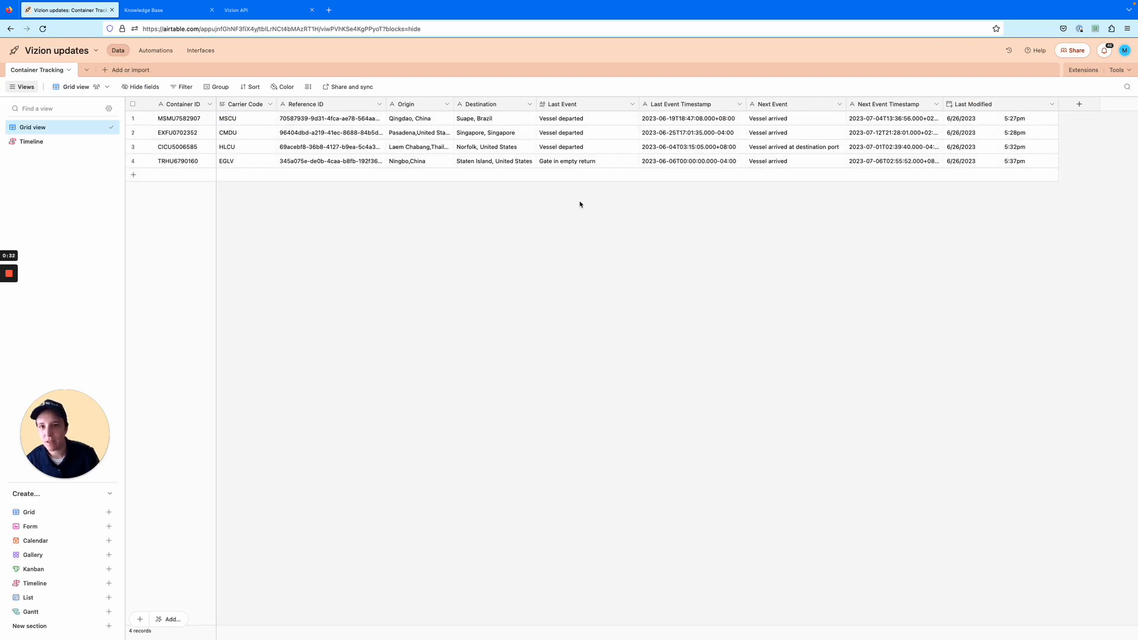
{"action": "mouse_move", "coordinate": [594, 161]}
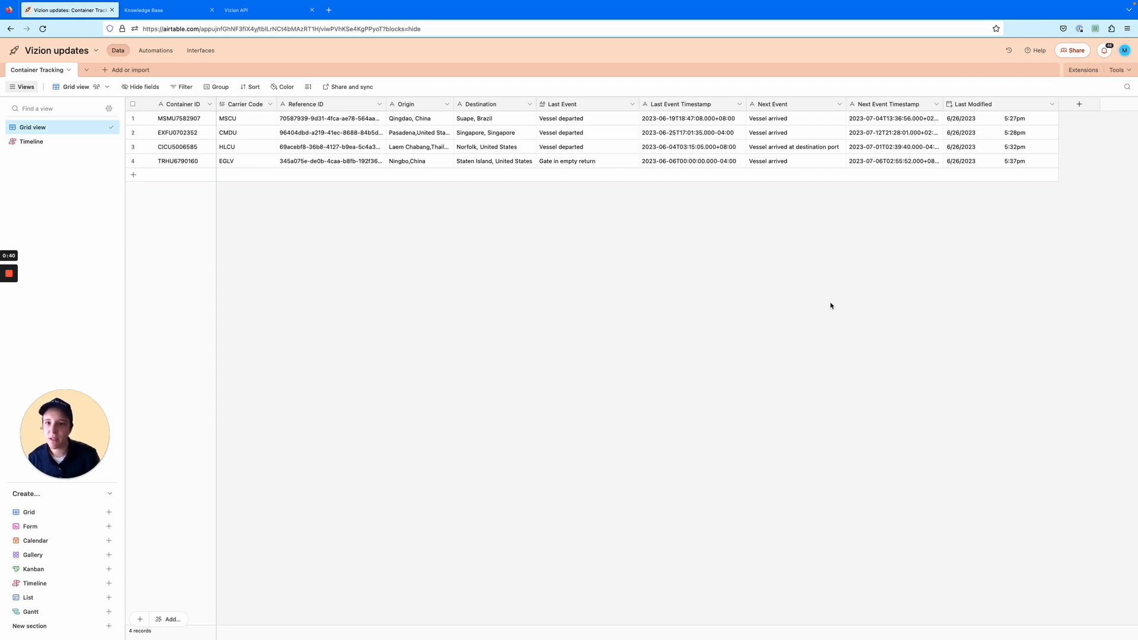
{"action": "mouse_move", "coordinate": [834, 271]}
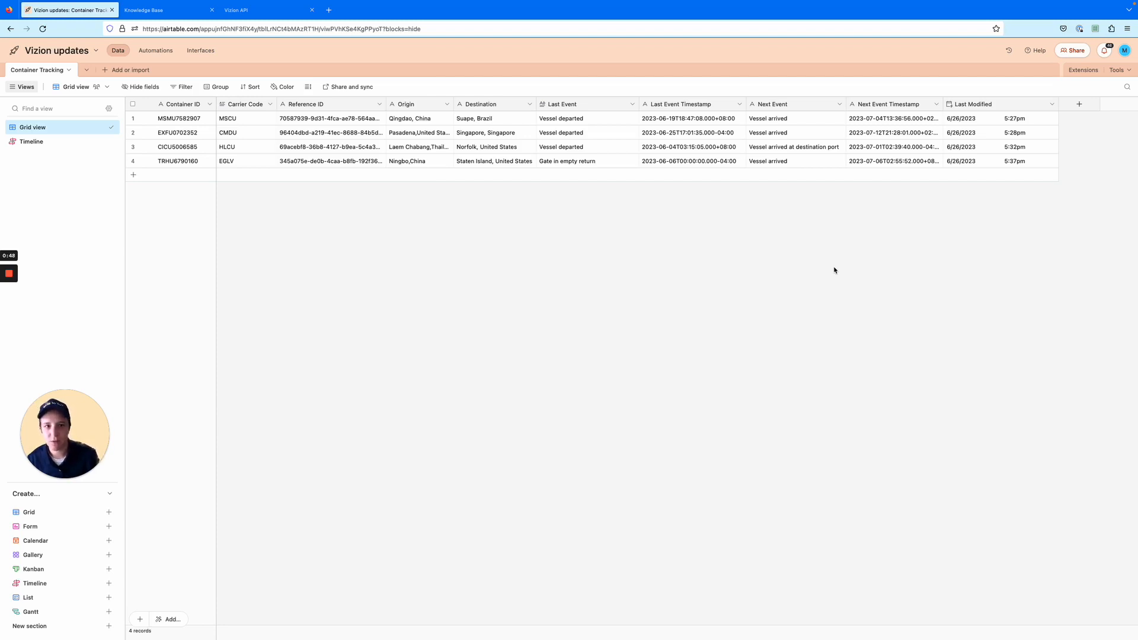
Show the support.vizionapi.com help centre home page.
{"action": "left_click", "coordinate": [144, 10]}
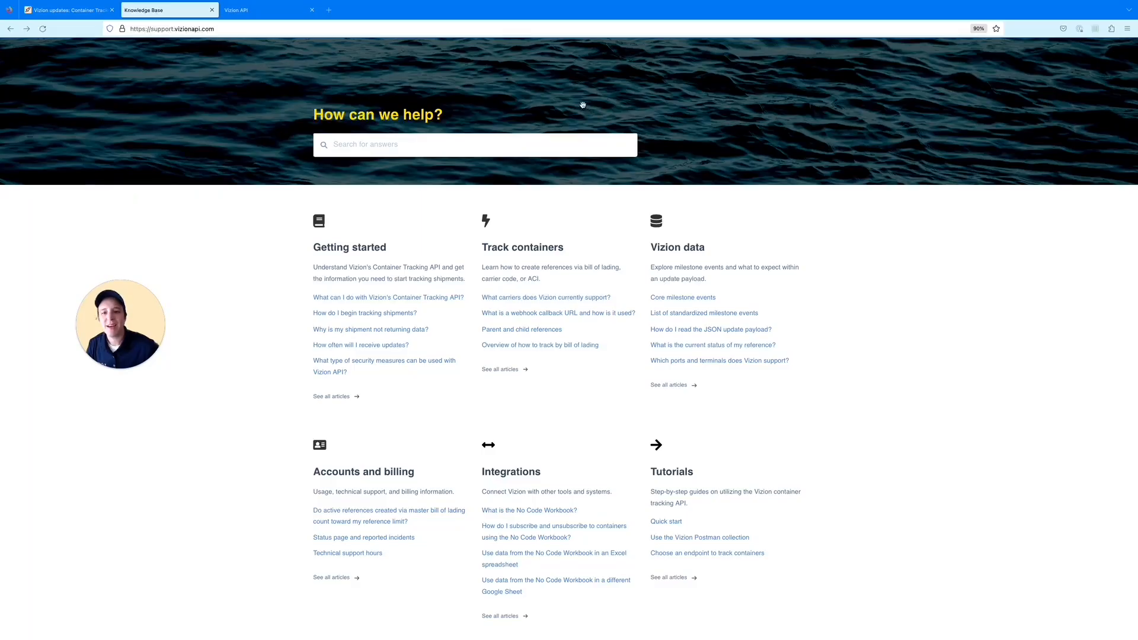
{"action": "mouse_move", "coordinate": [547, 216]}
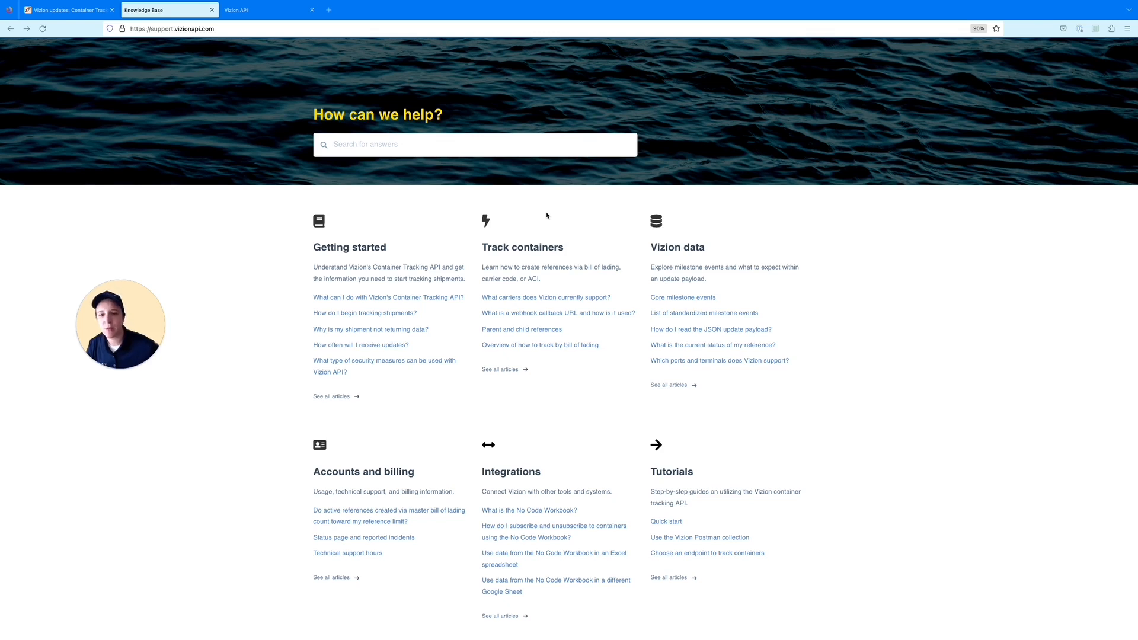
{"action": "mouse_move", "coordinate": [926, 285]}
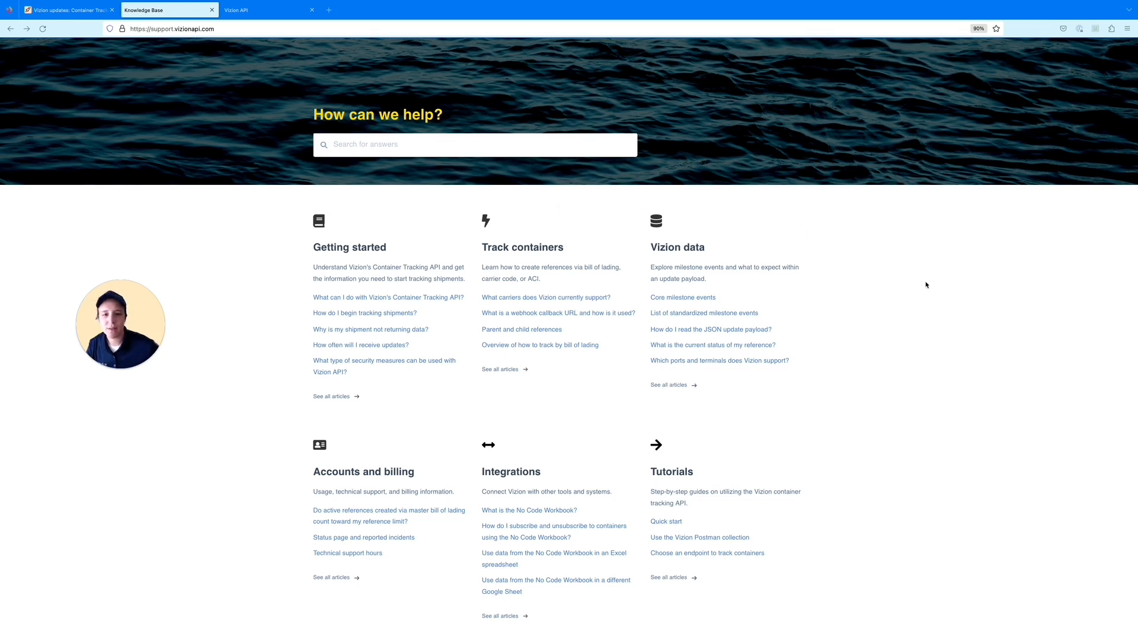